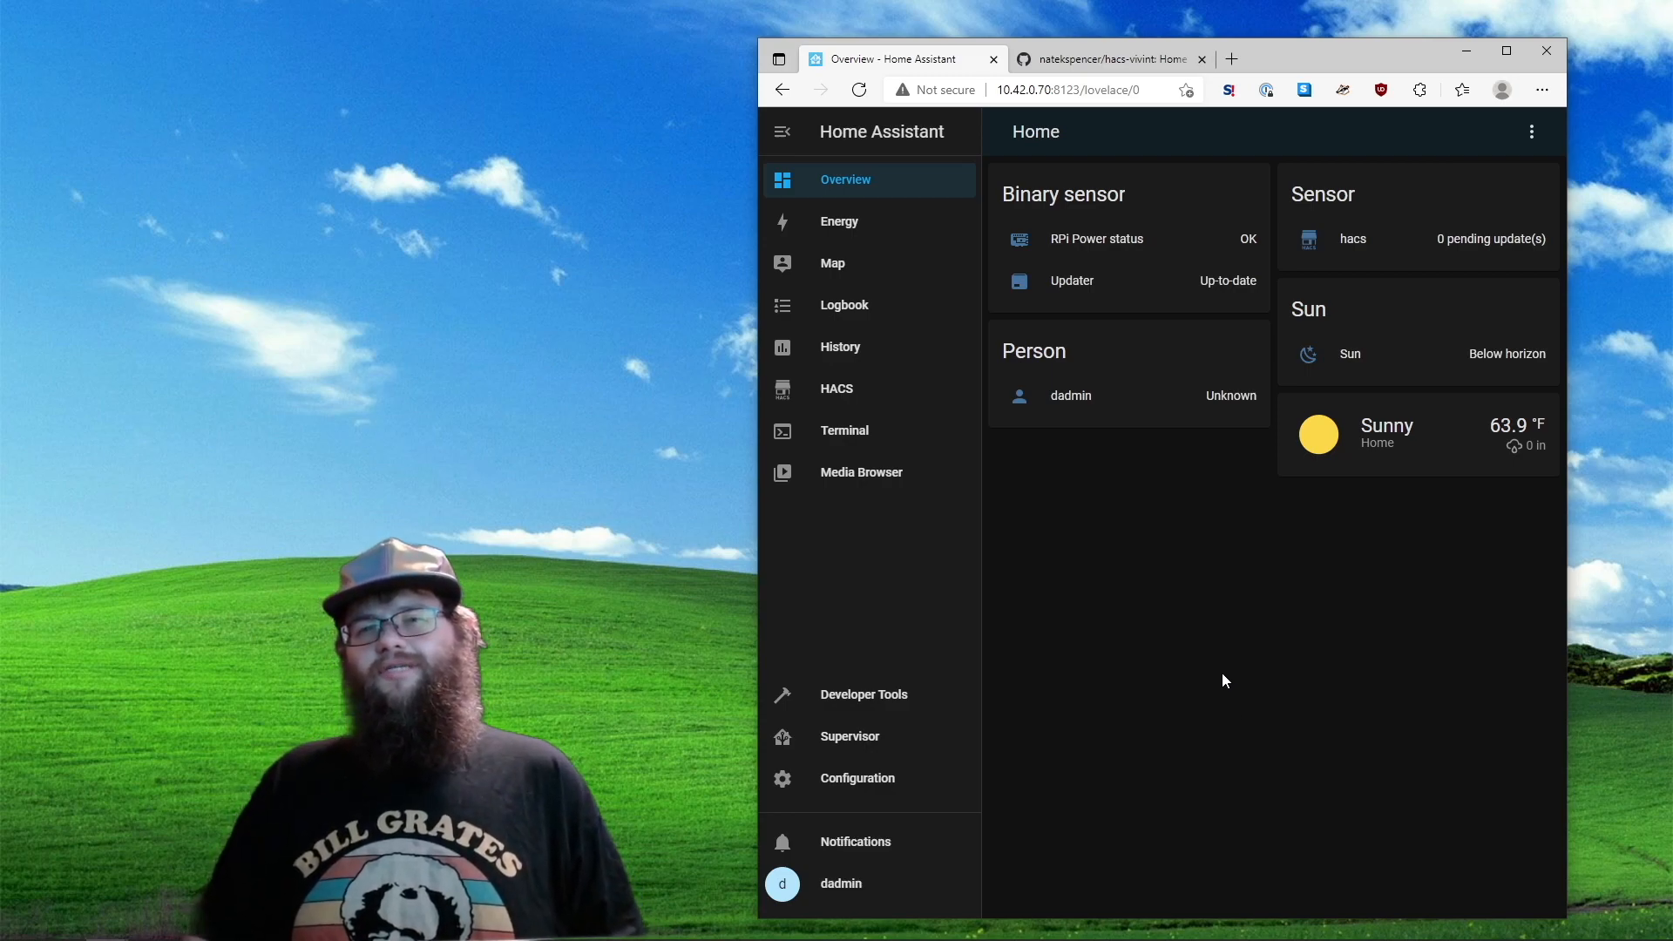
mouse_move(1181, 596)
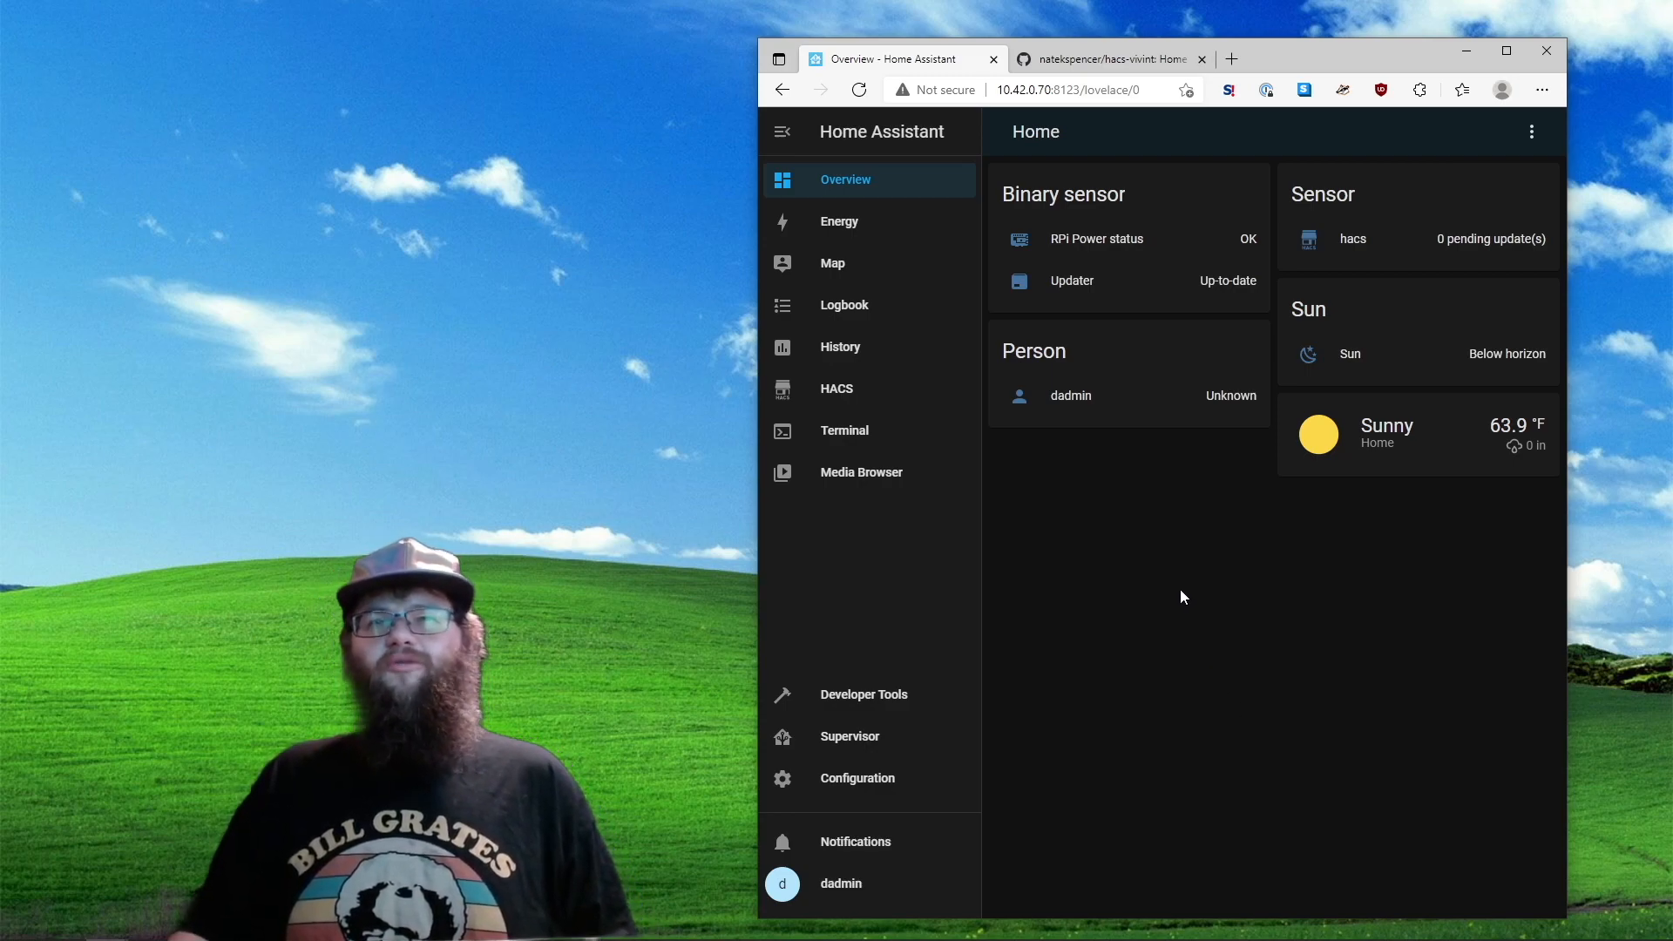
mouse_move(843, 431)
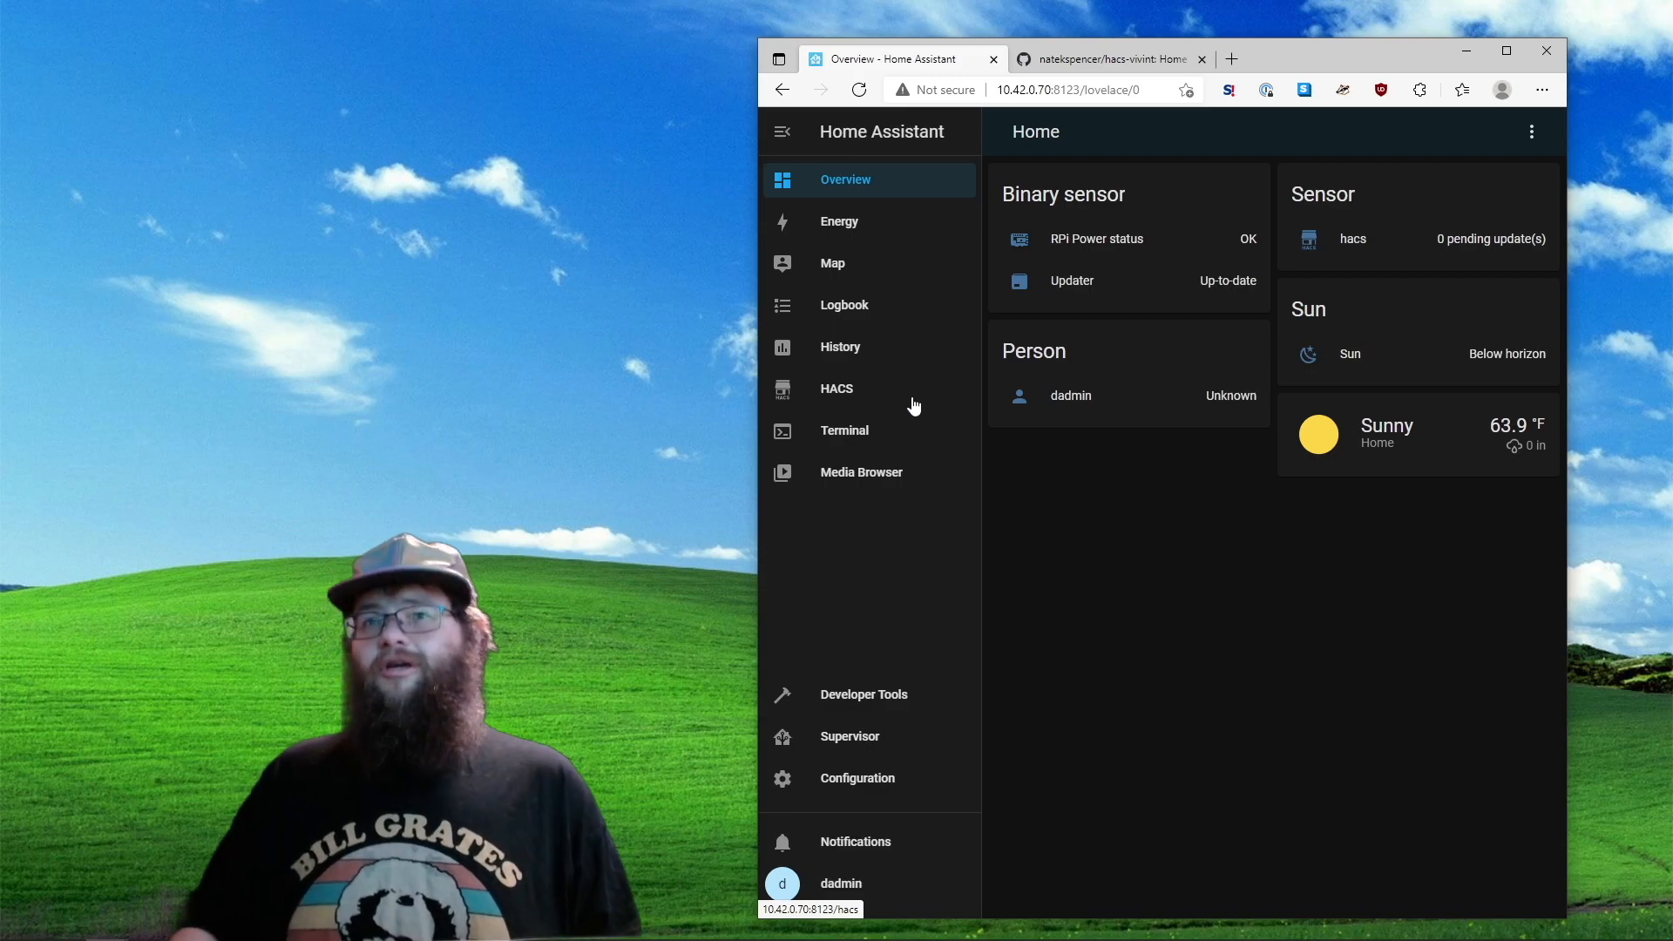
mouse_move(910, 408)
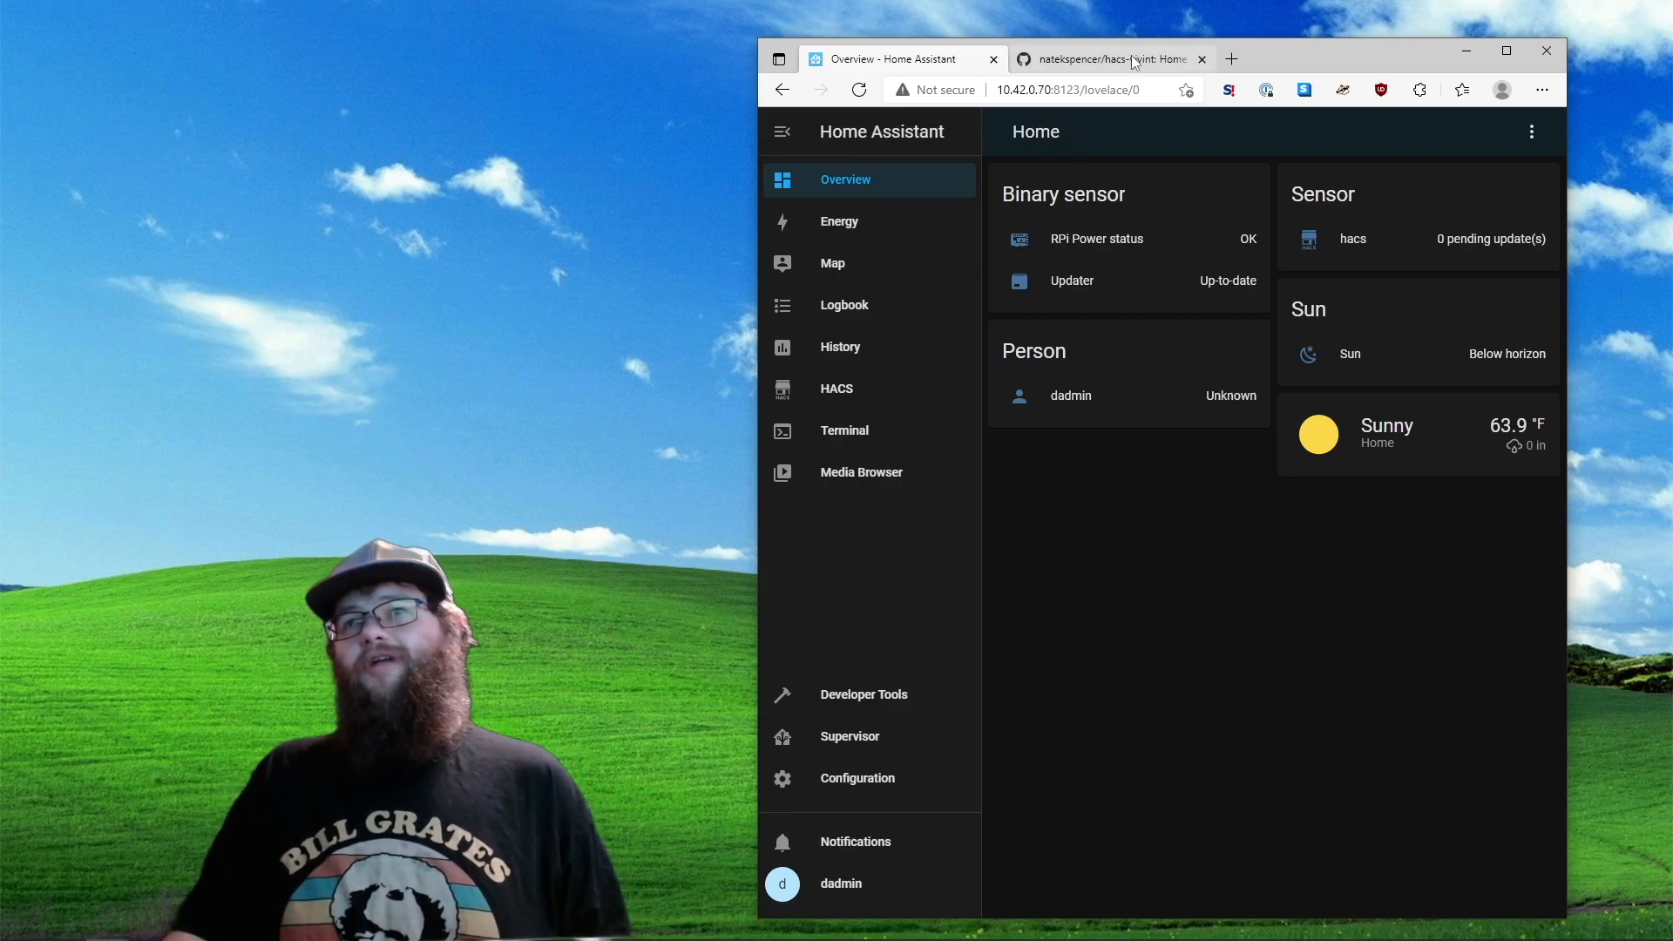
Show the hacs-vivint README's Installation section and copy the repository URL
left_click(1110, 60)
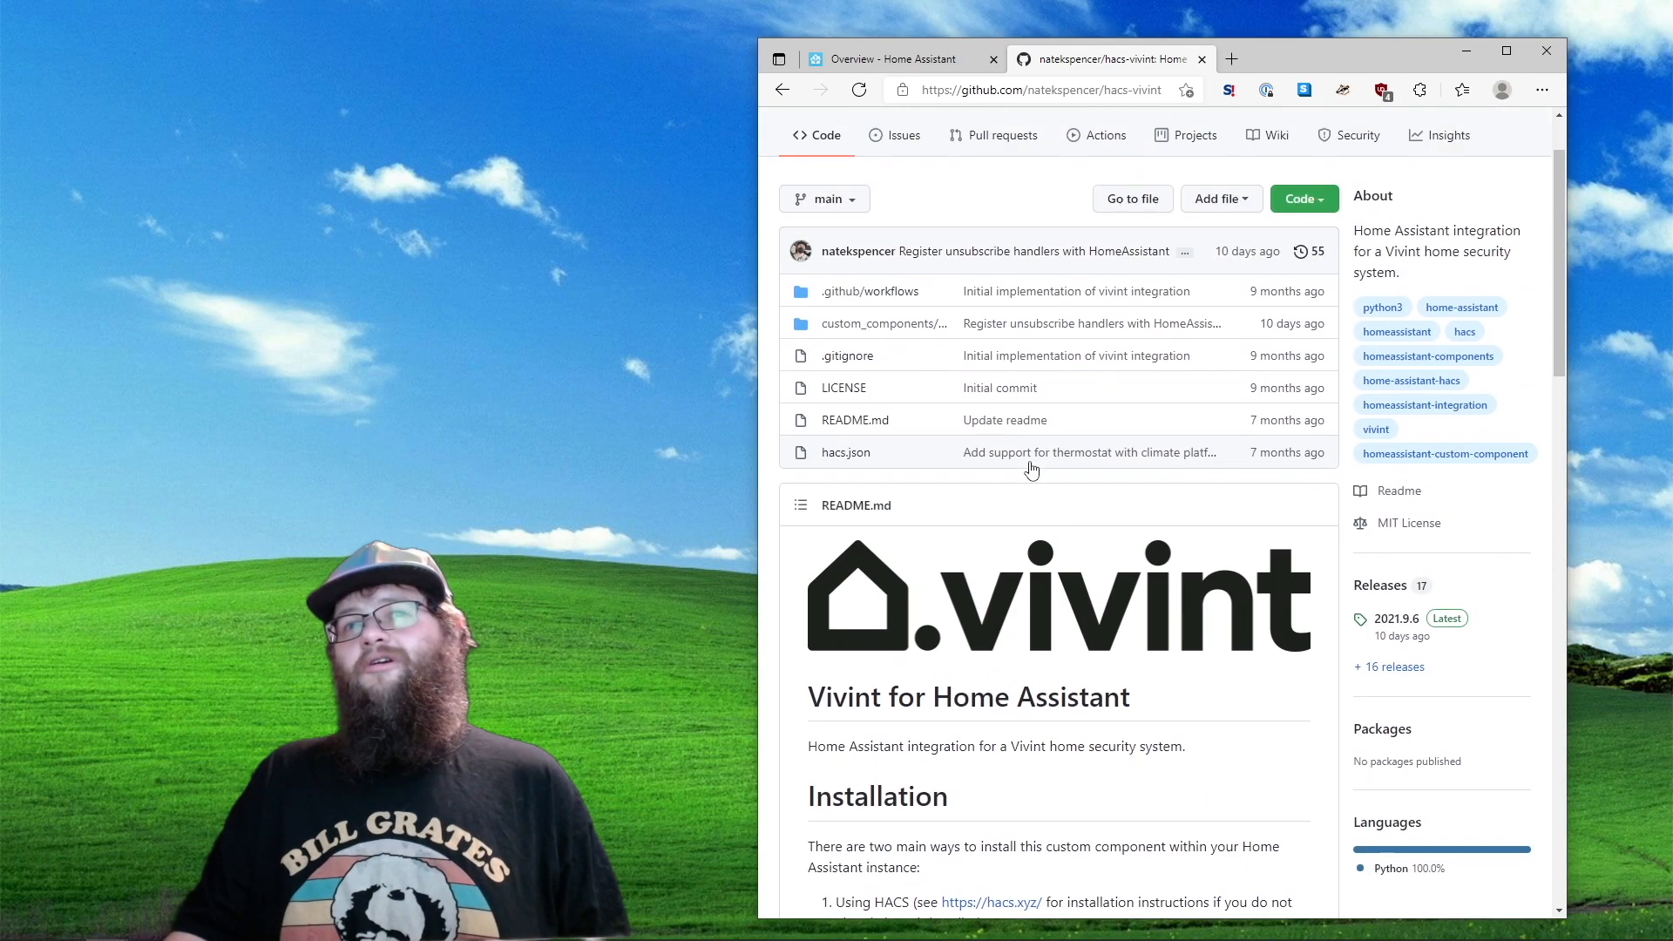
scroll("down", 3)
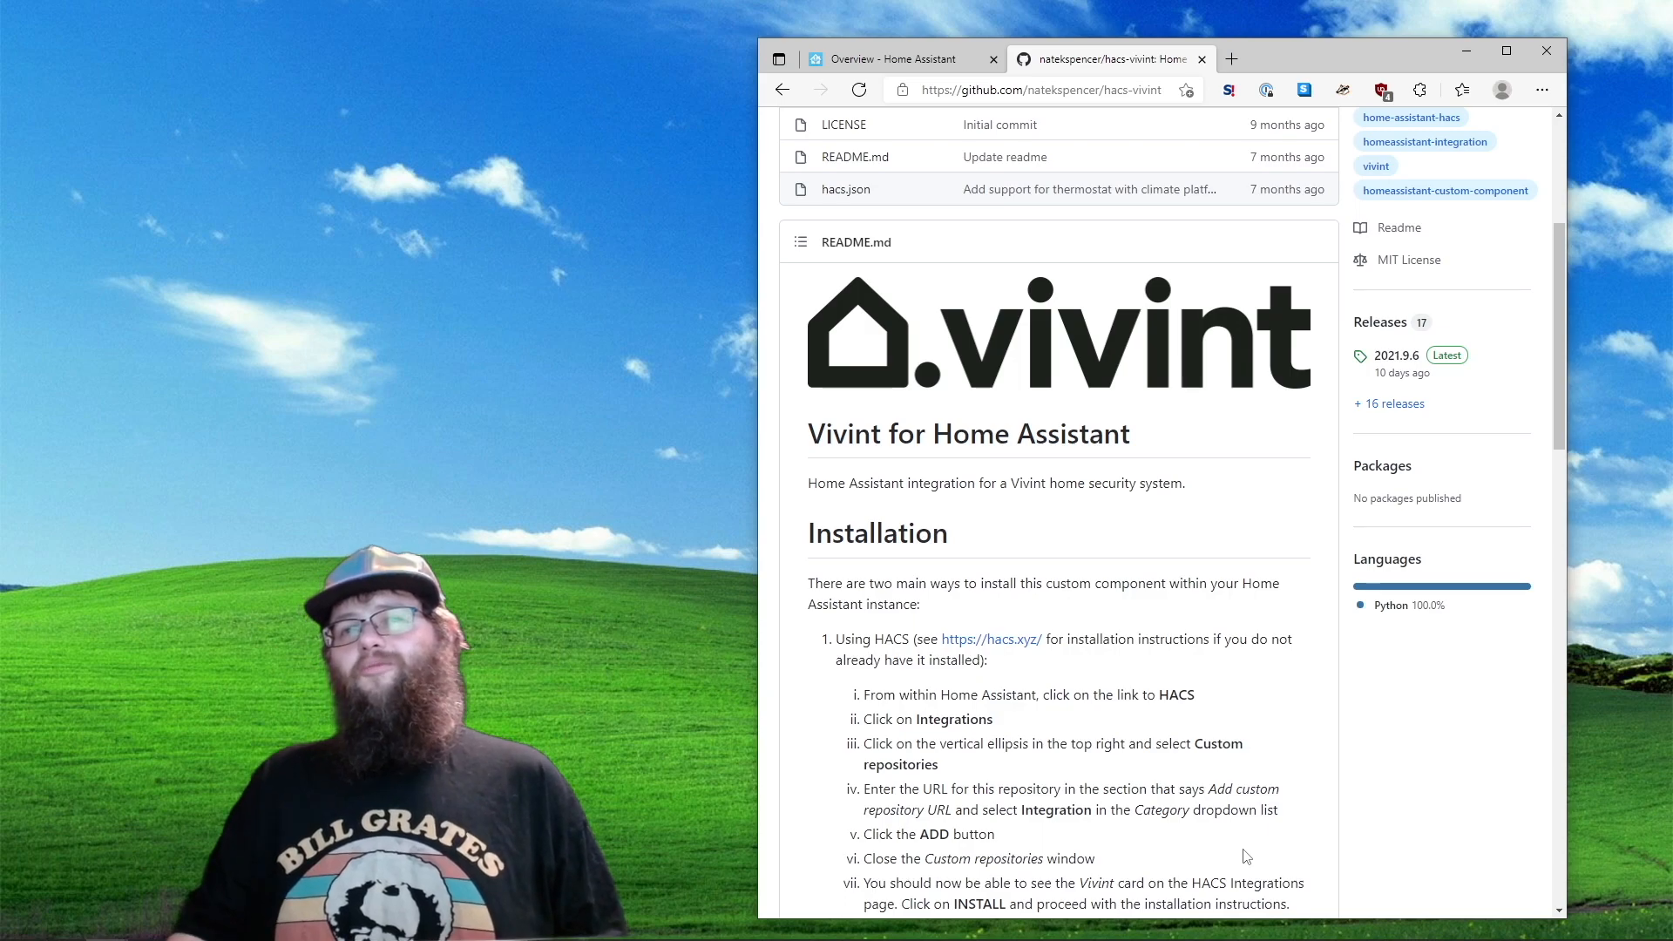
scroll("down", 3)
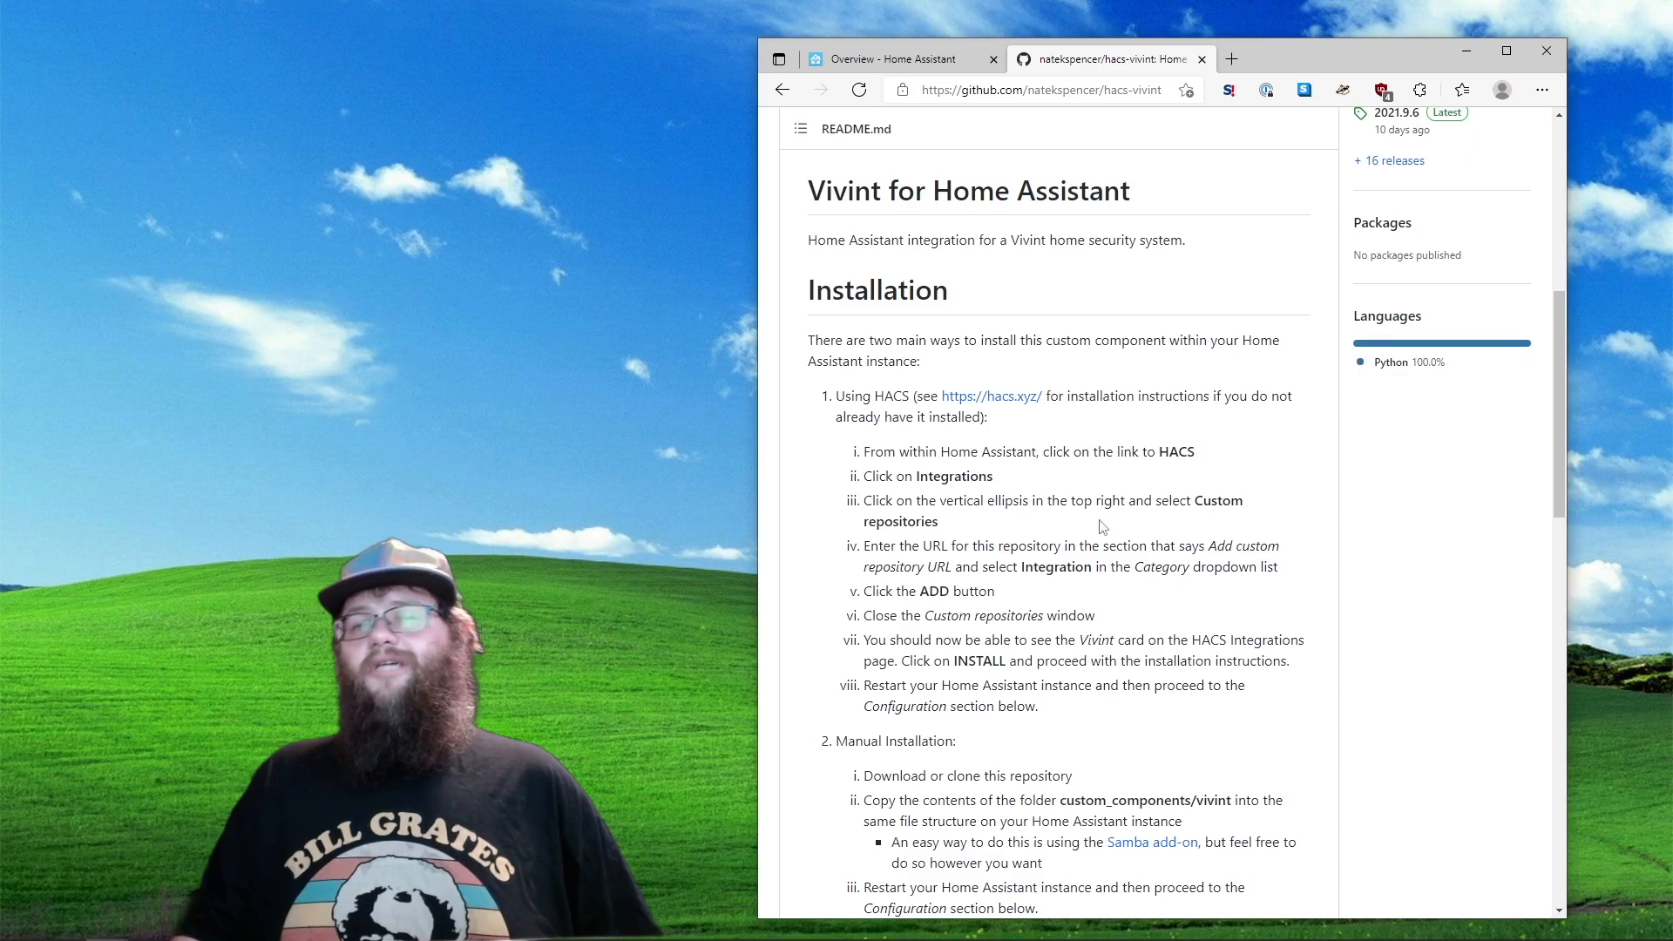
mouse_move(1039, 657)
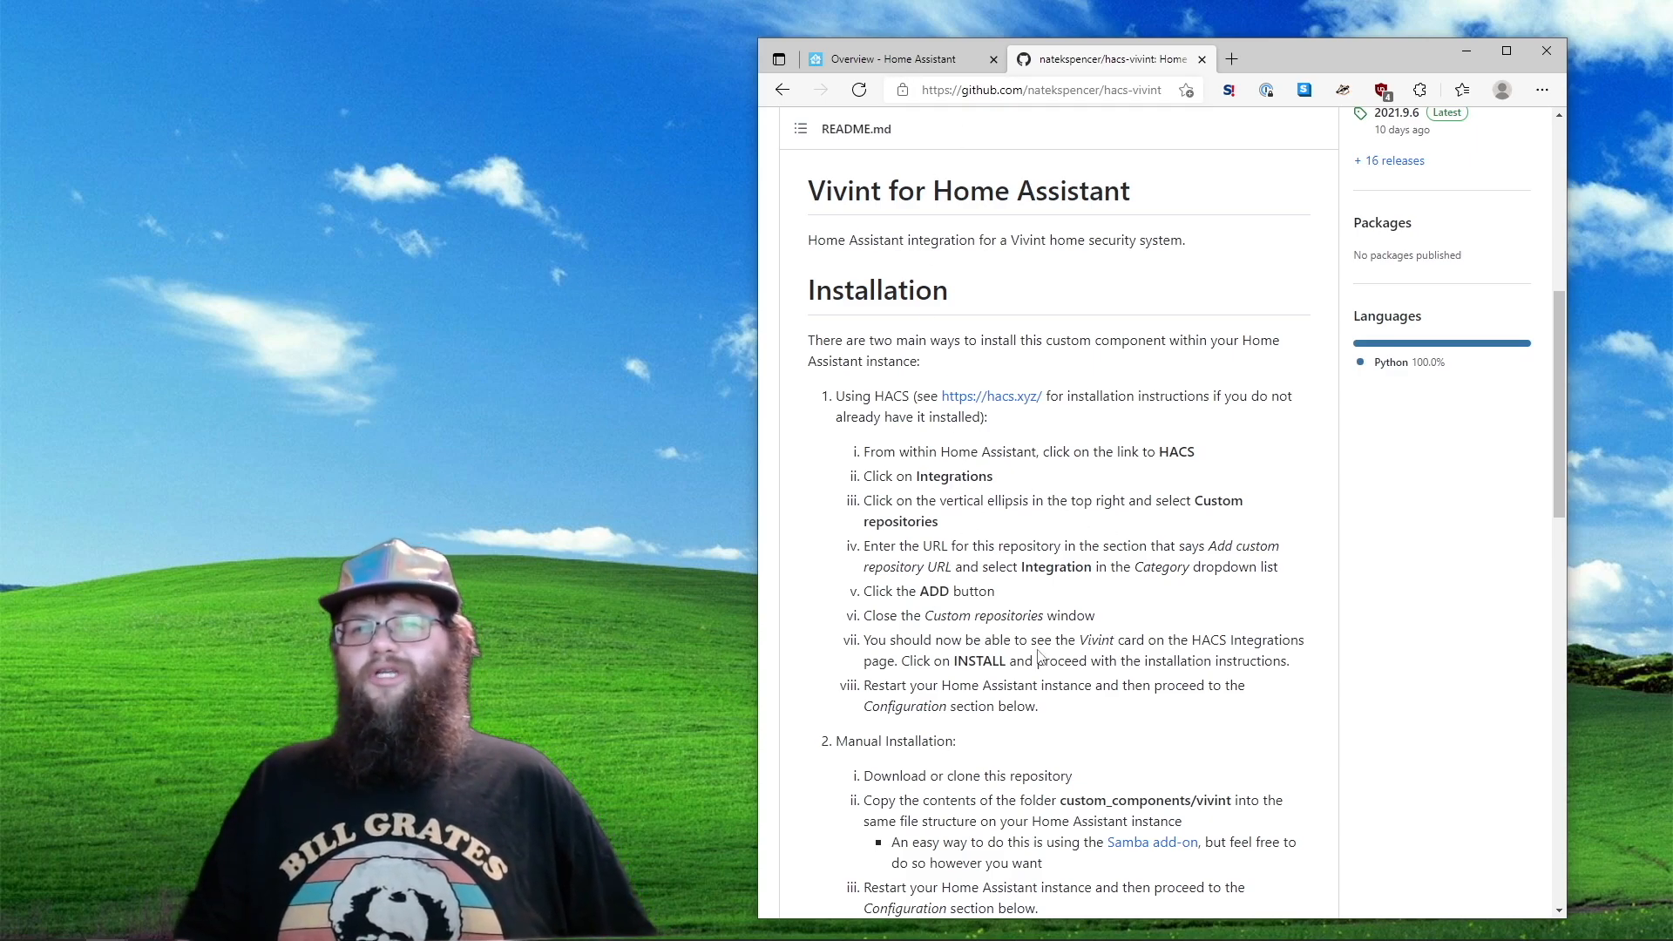
mouse_move(976, 276)
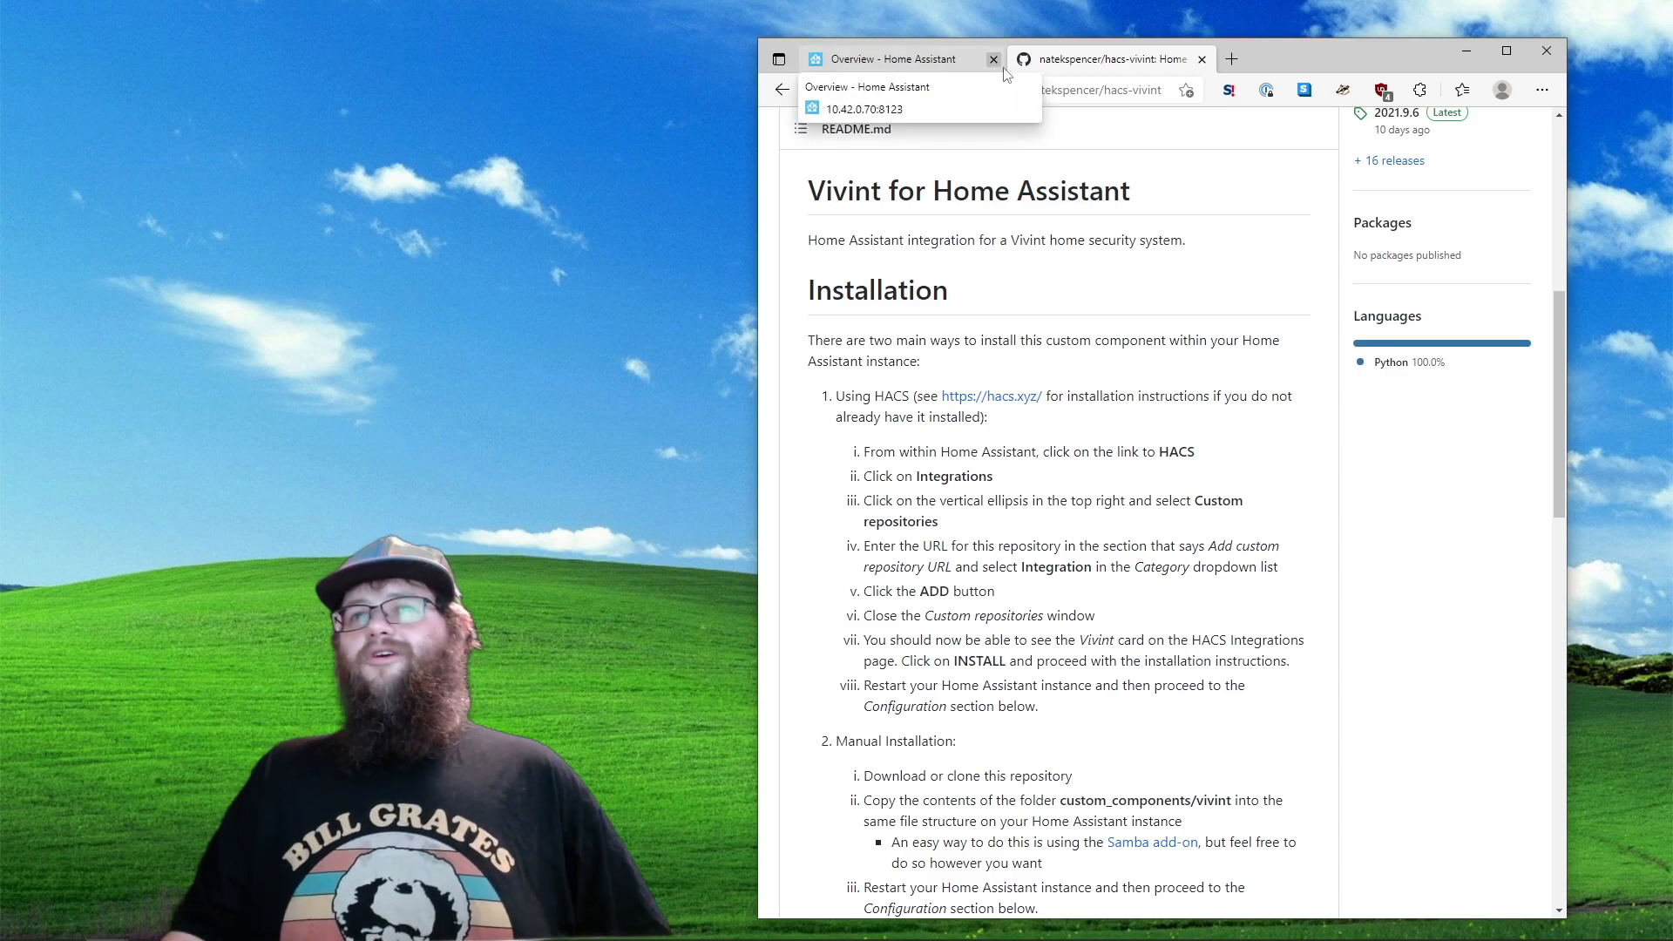
right_click(992, 89)
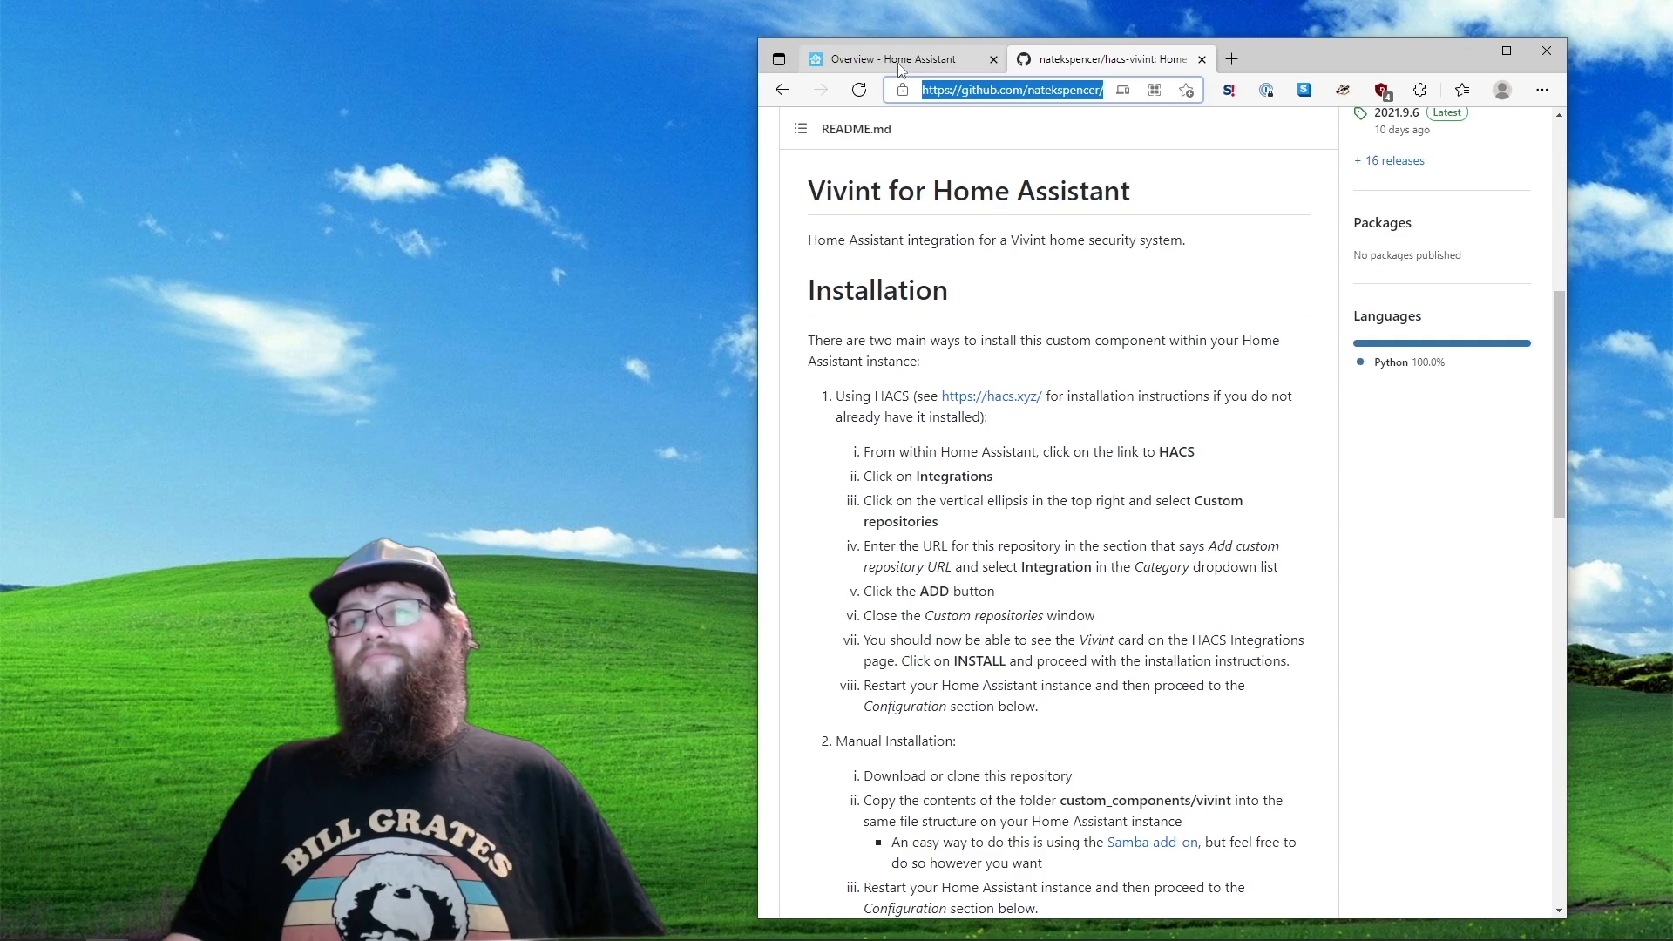
Reach the Custom repositories dialog from the HACS Integrations extra options
left_click(896, 59)
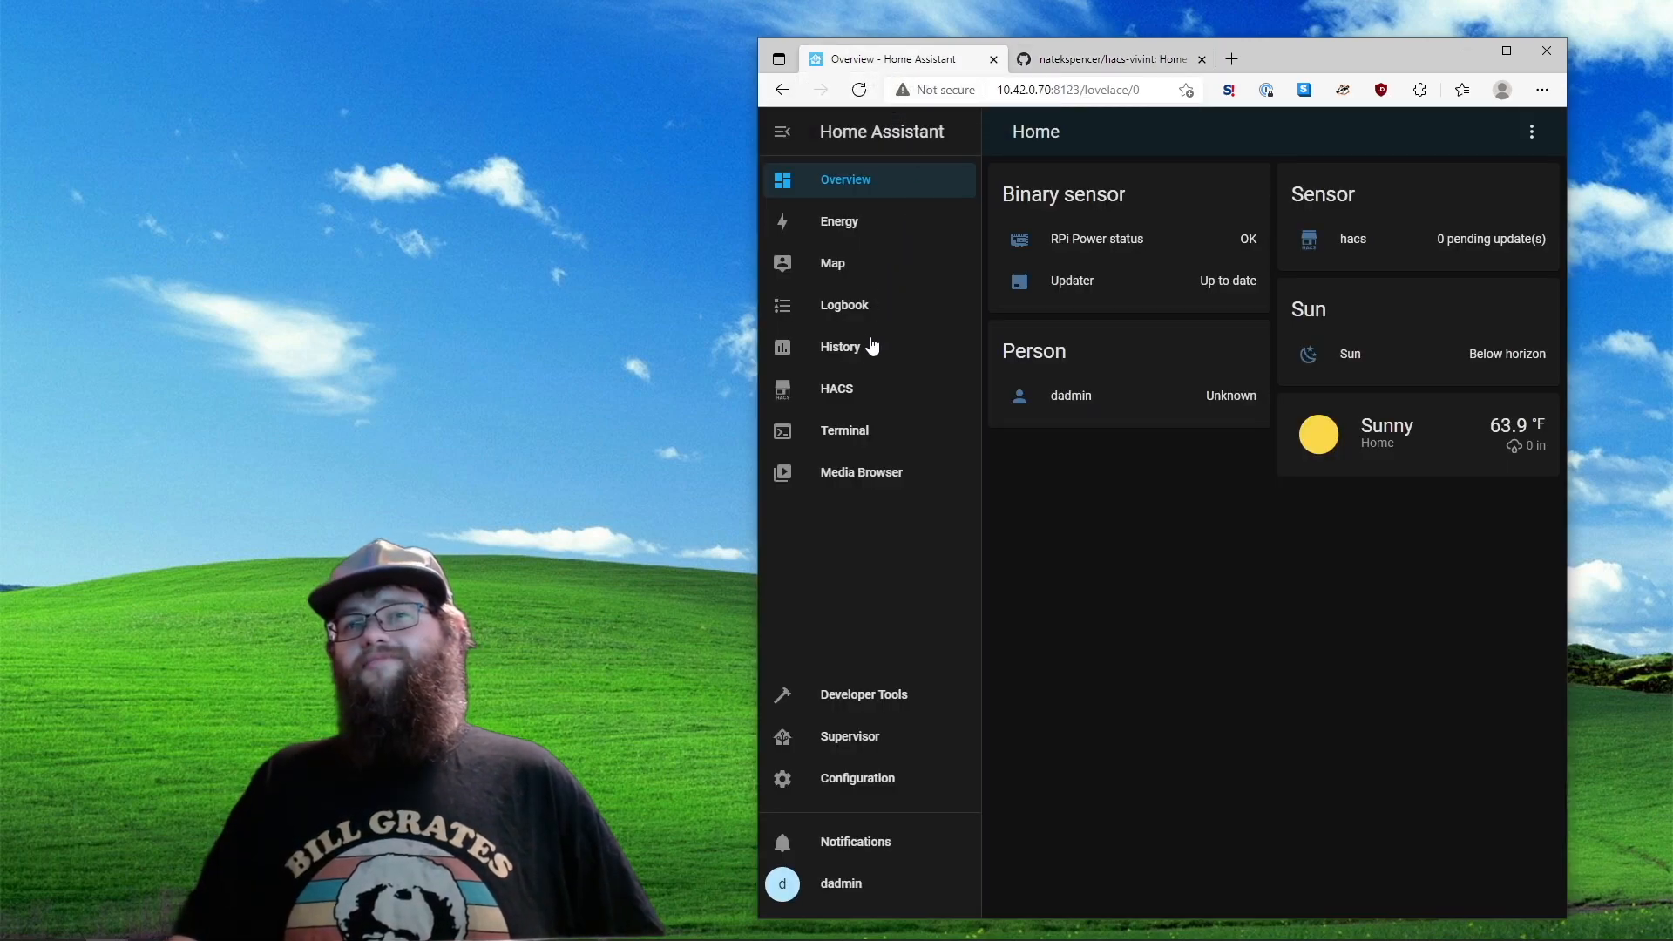
left_click(837, 389)
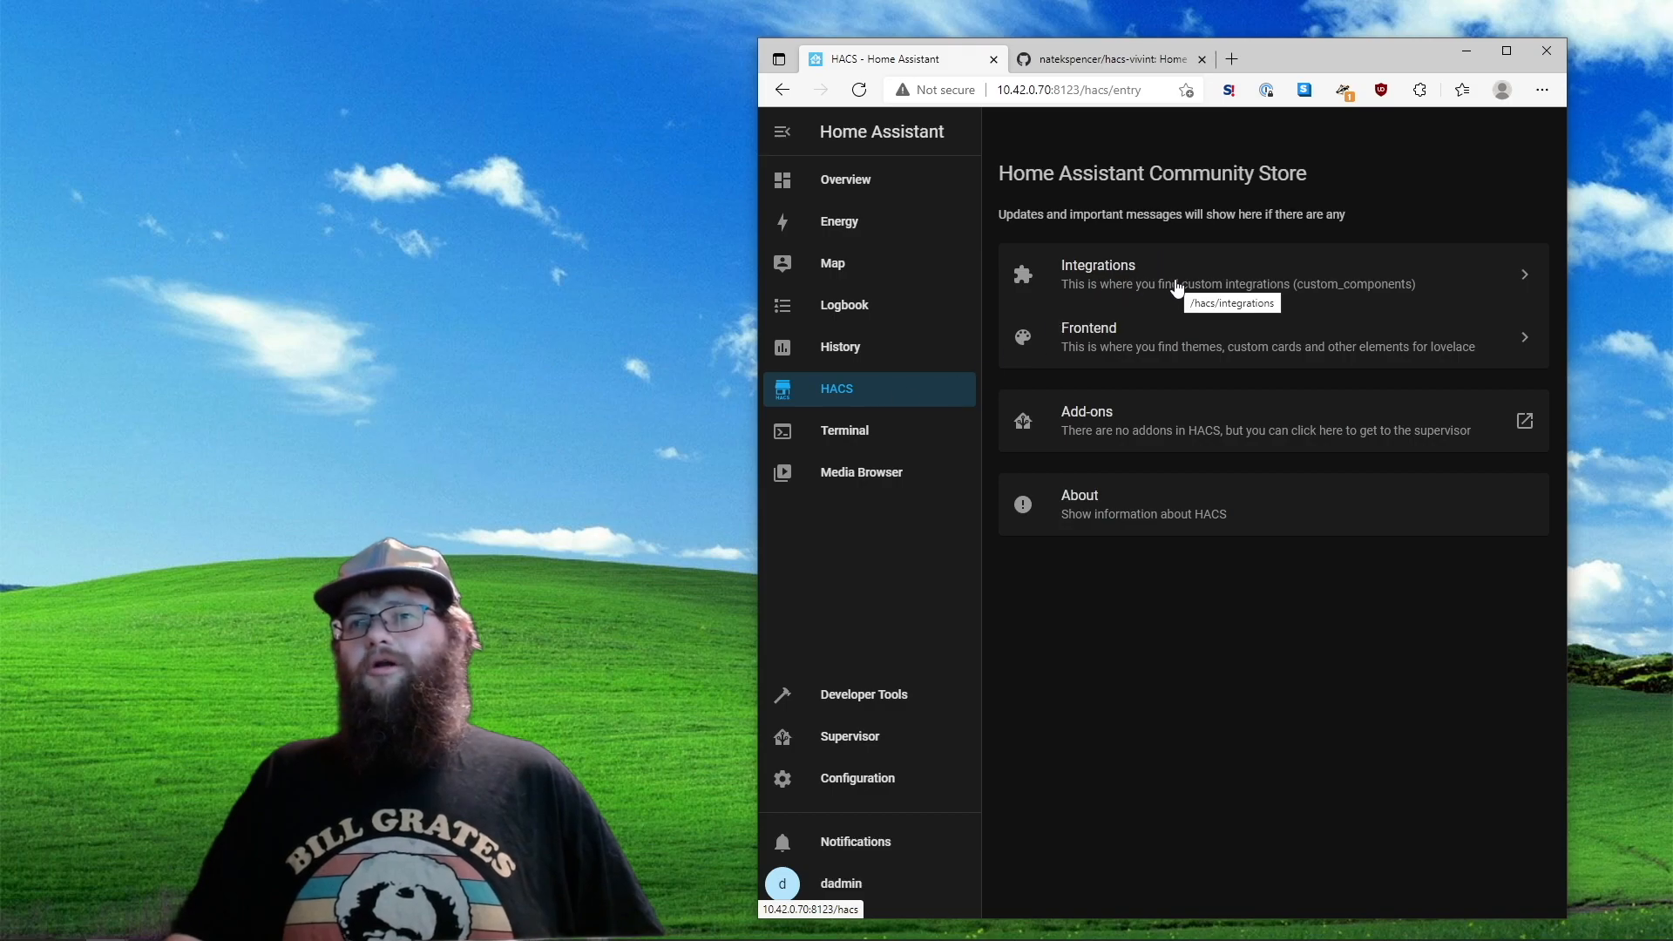
left_click(1098, 274)
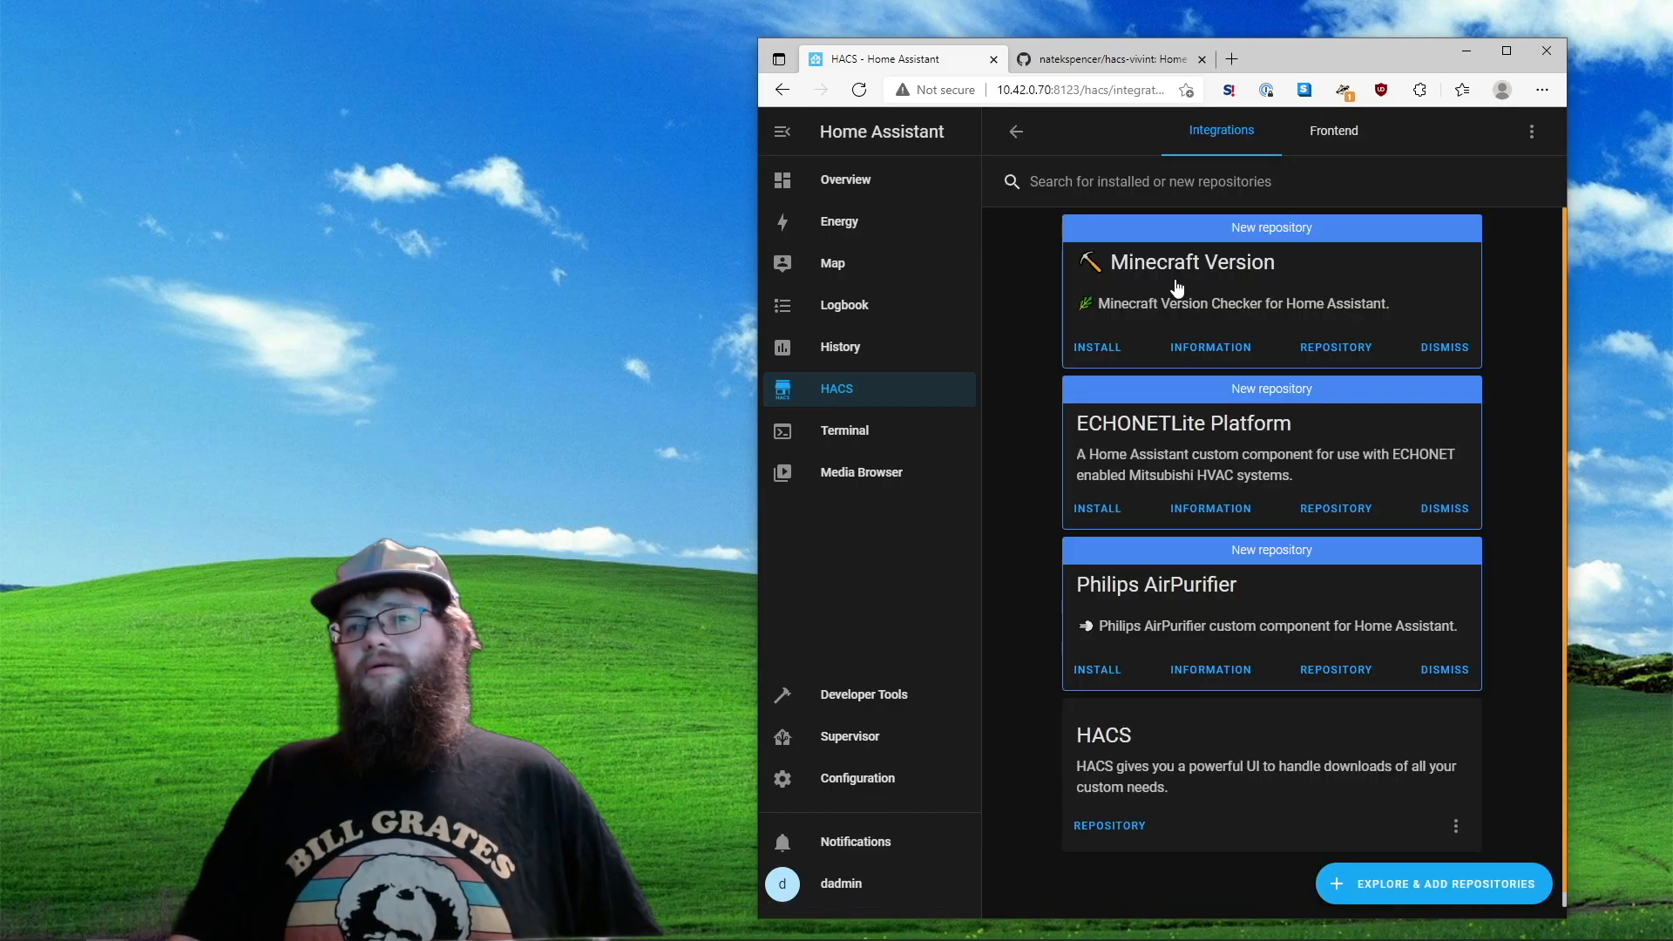
scroll("down", 3)
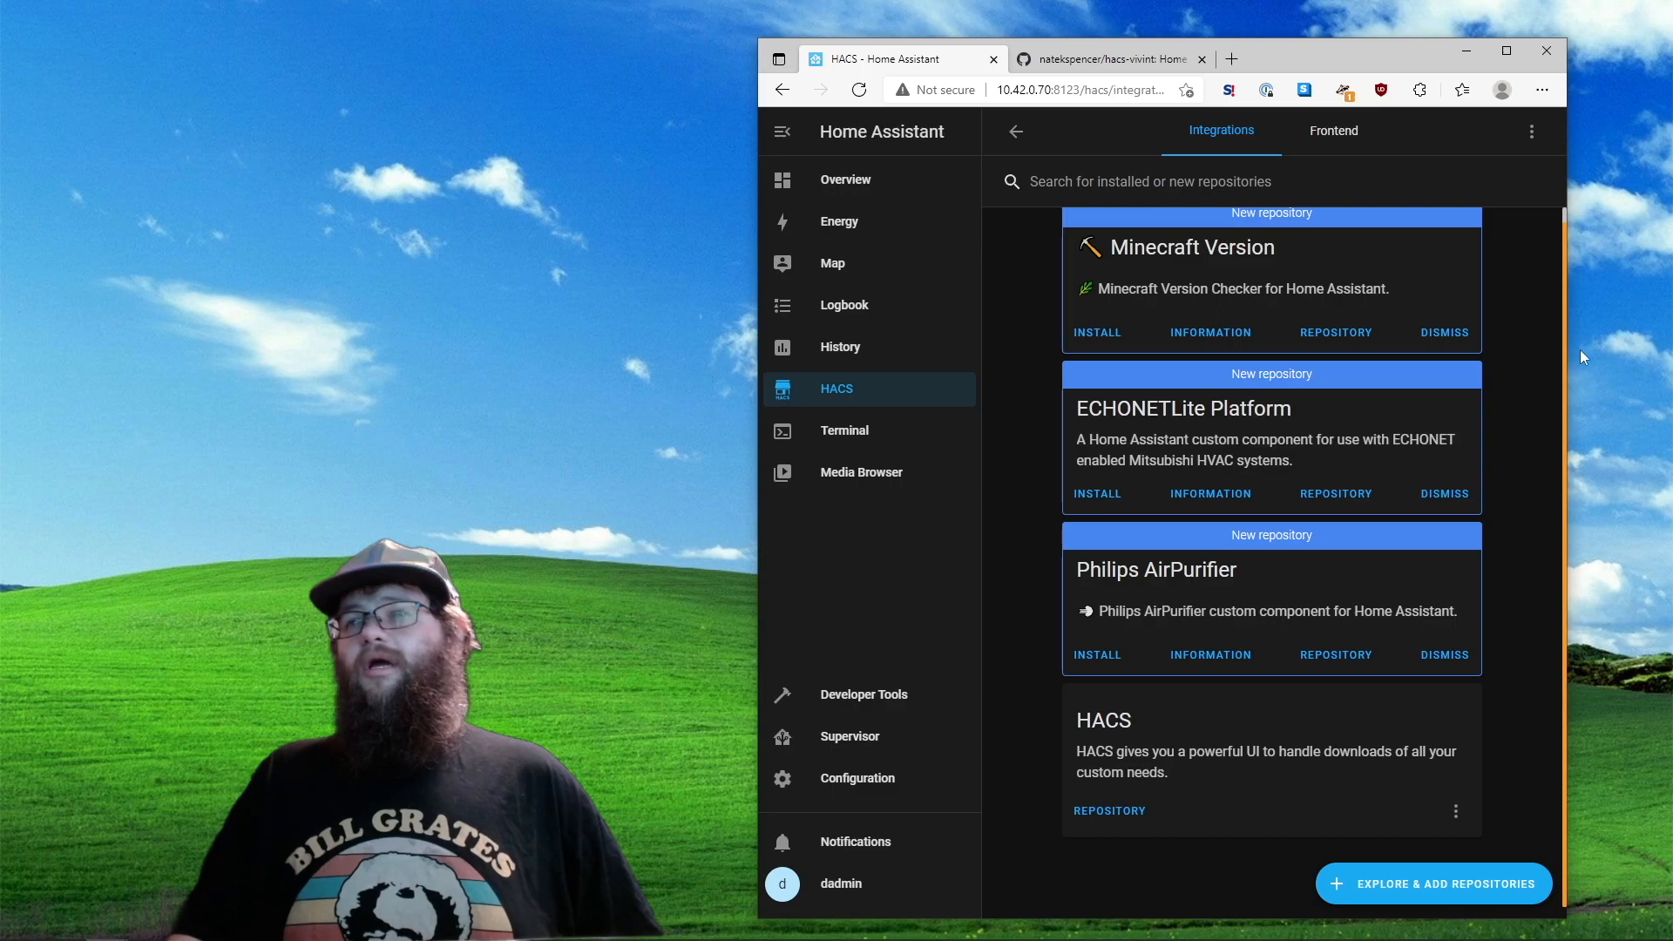
left_click(1532, 130)
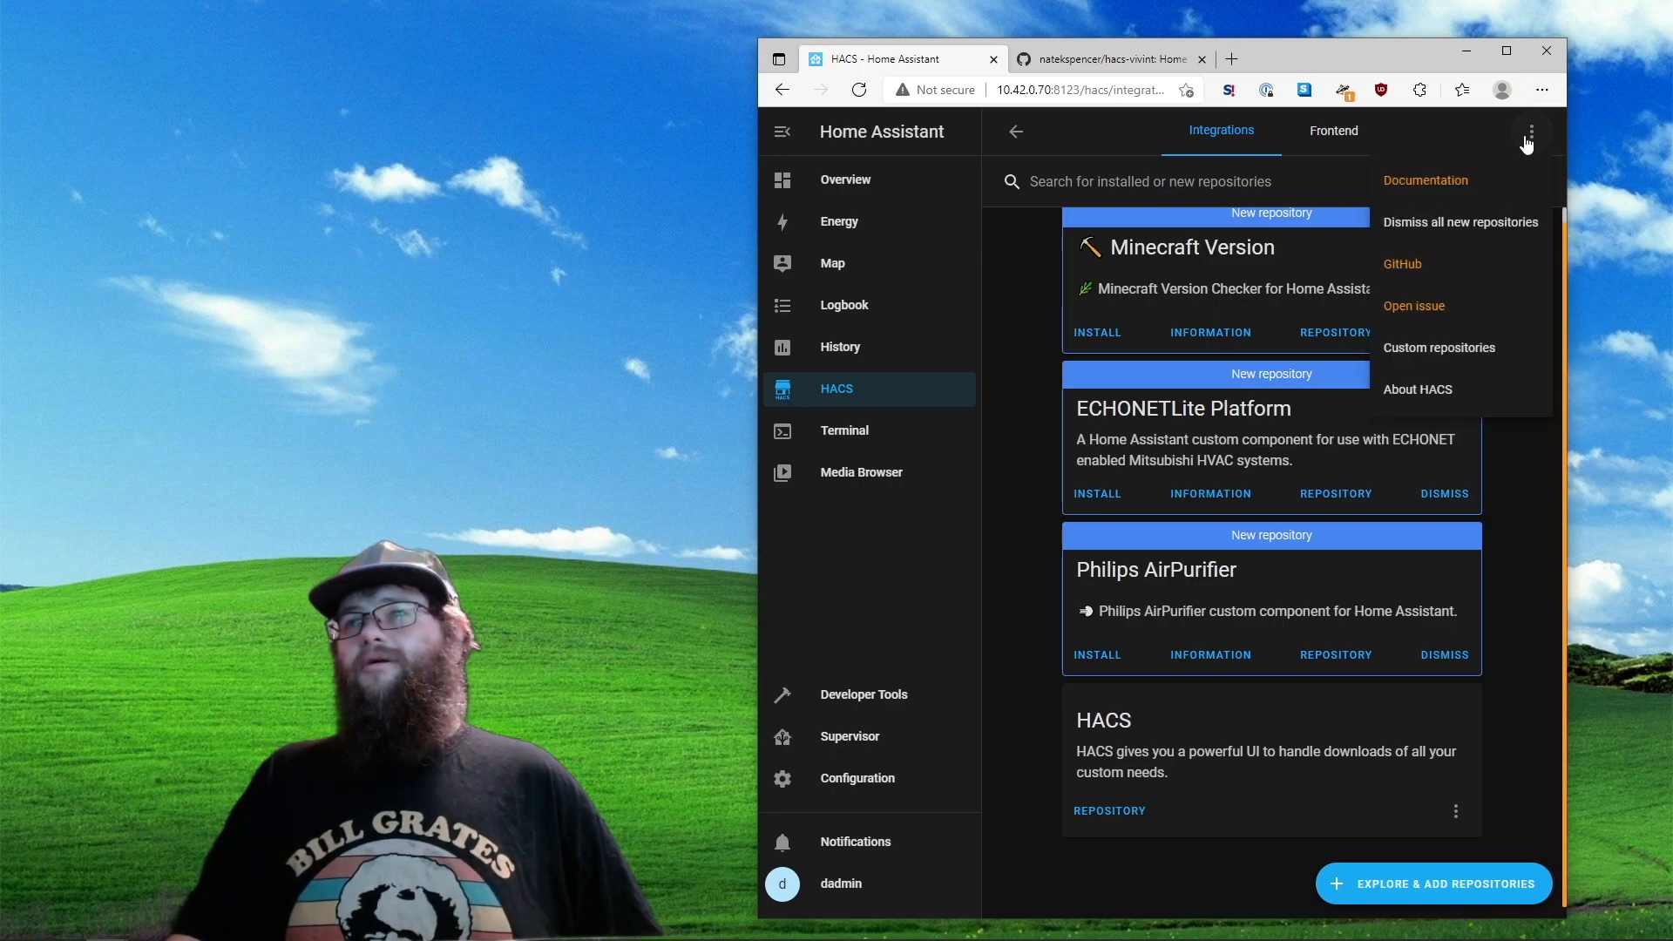
mouse_move(1481, 352)
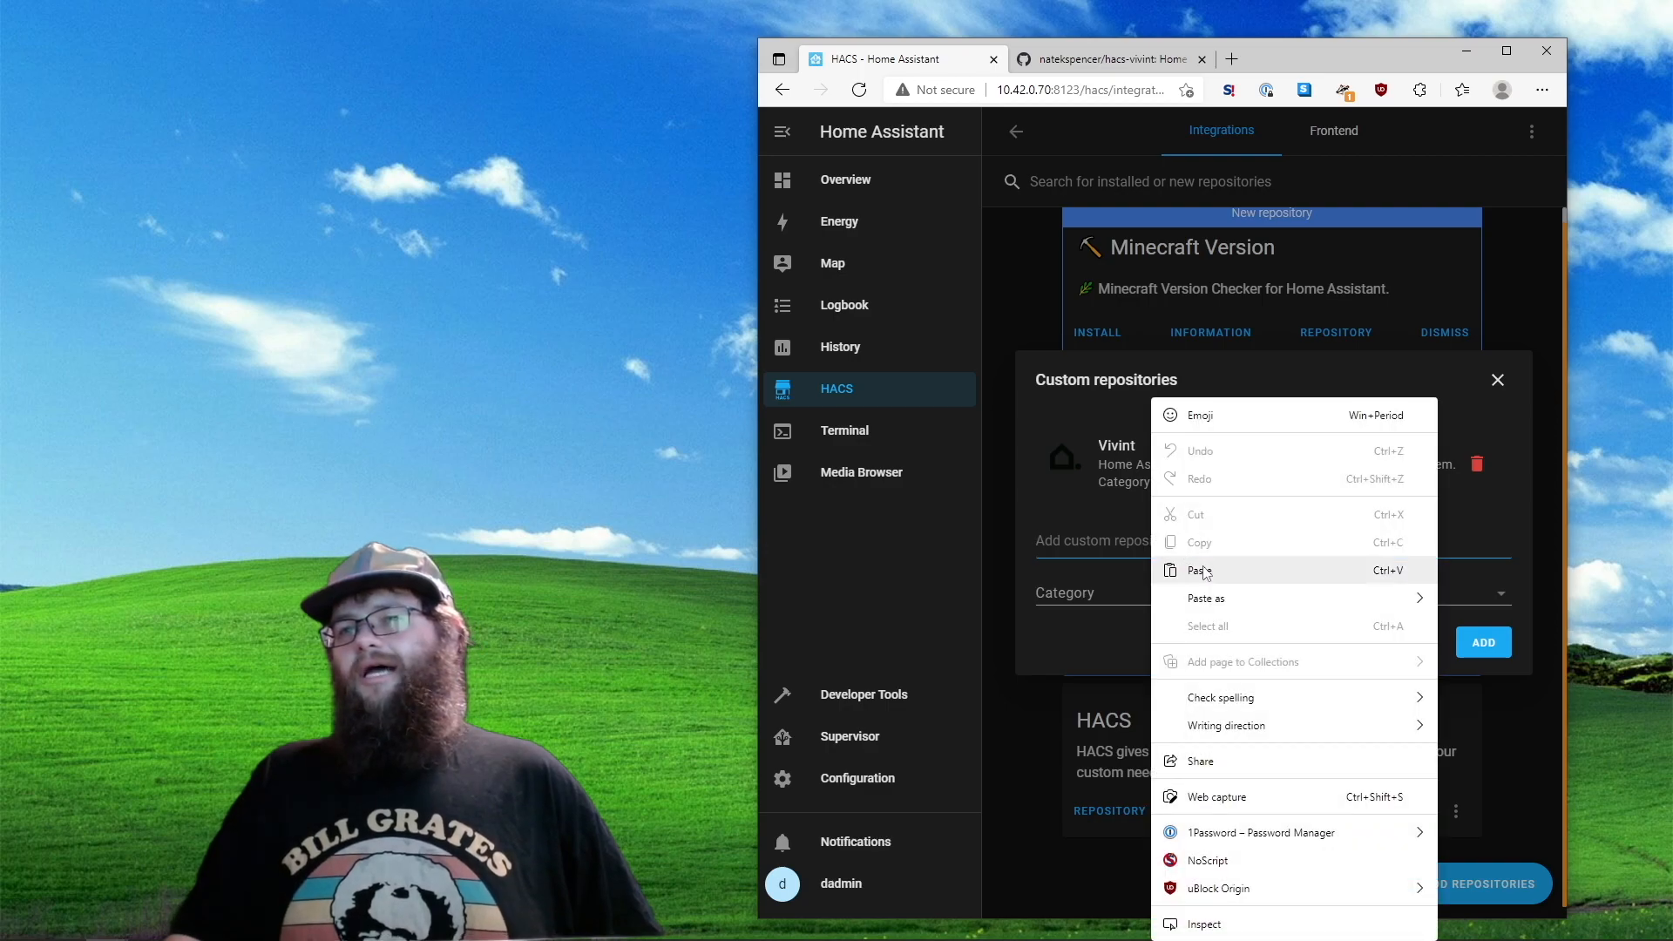
Enter the hacs-vivint GitHub URL as a custom repository with category Integration
left_click(1197, 570)
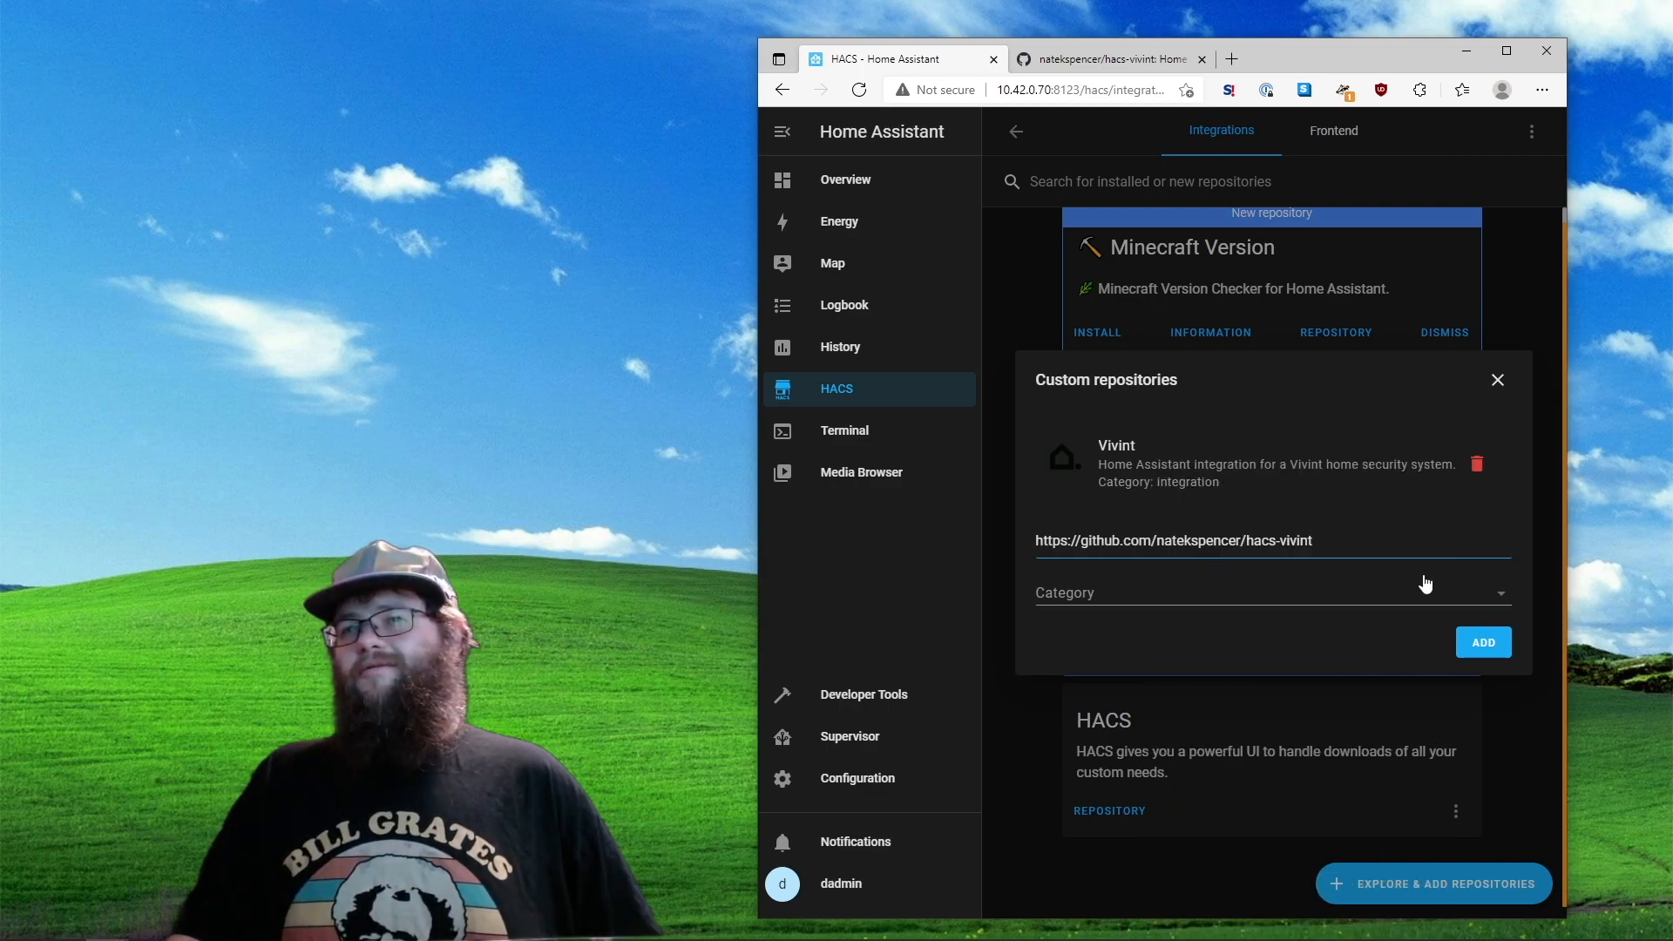
left_click(1271, 592)
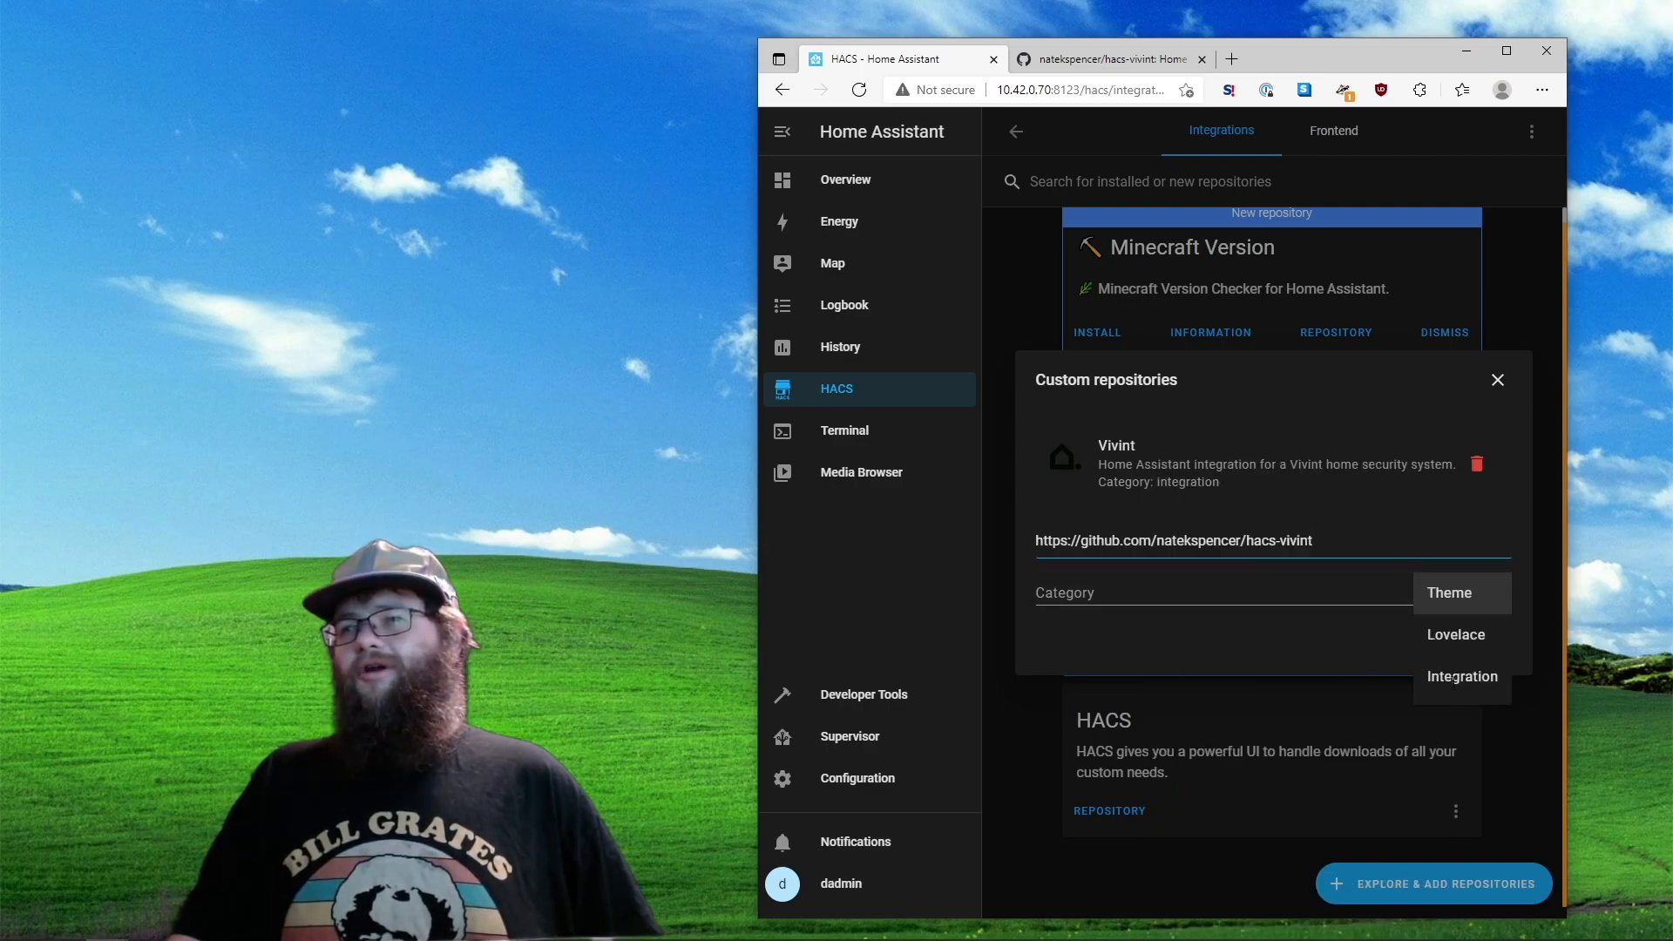
left_click(1461, 676)
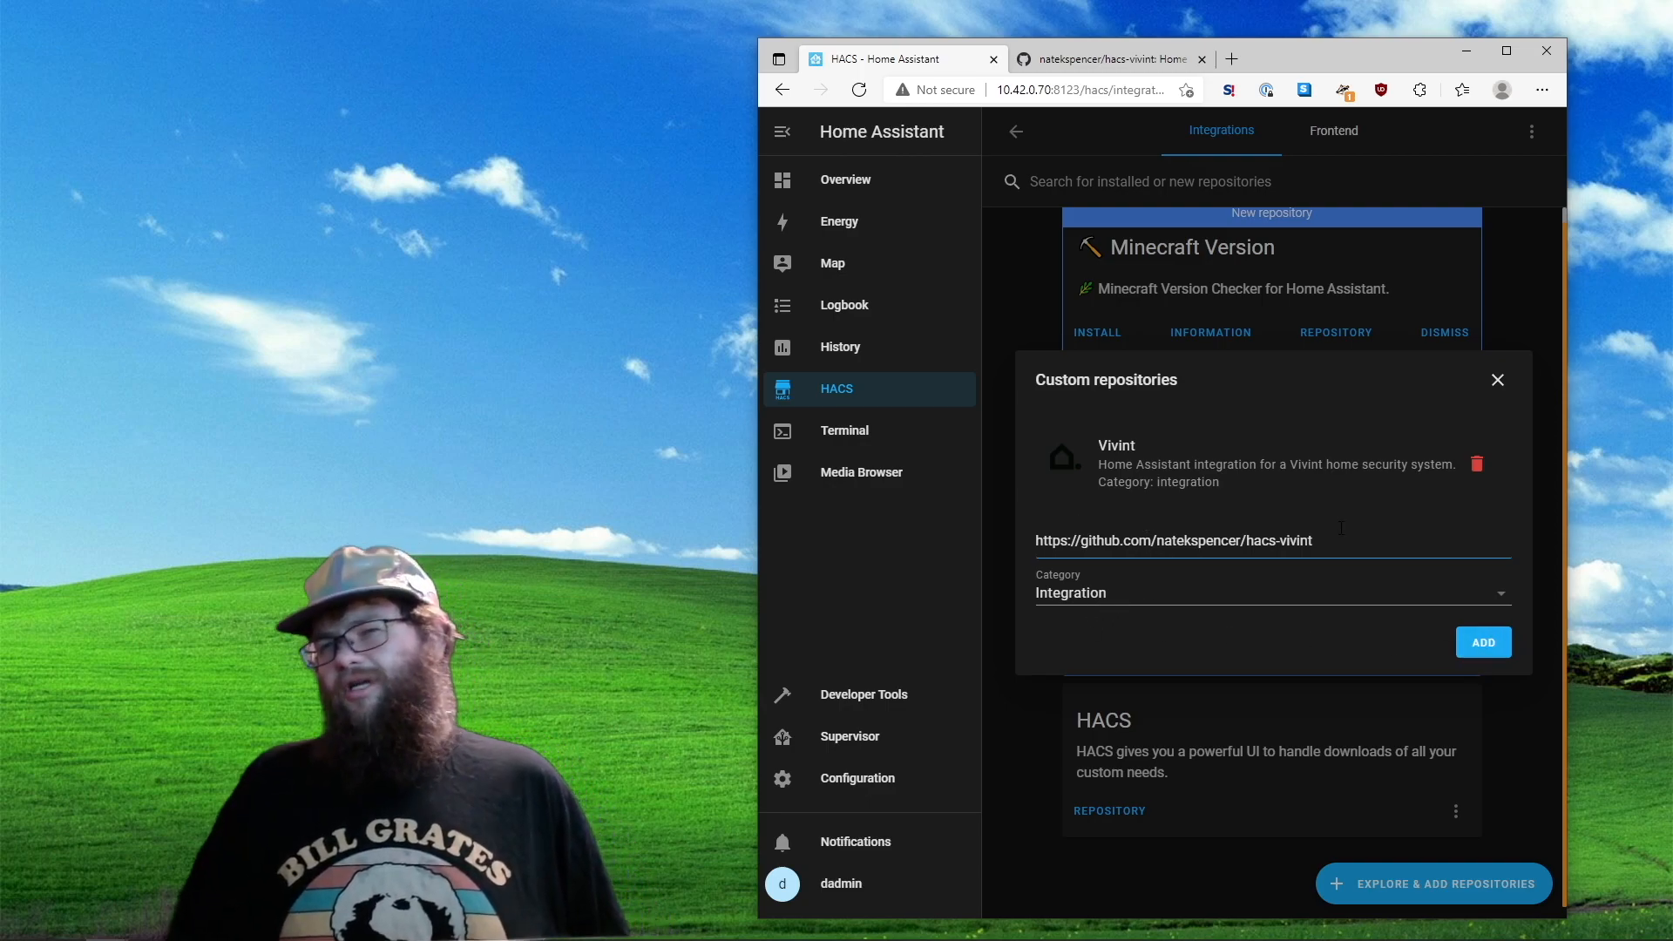
mouse_move(1497, 380)
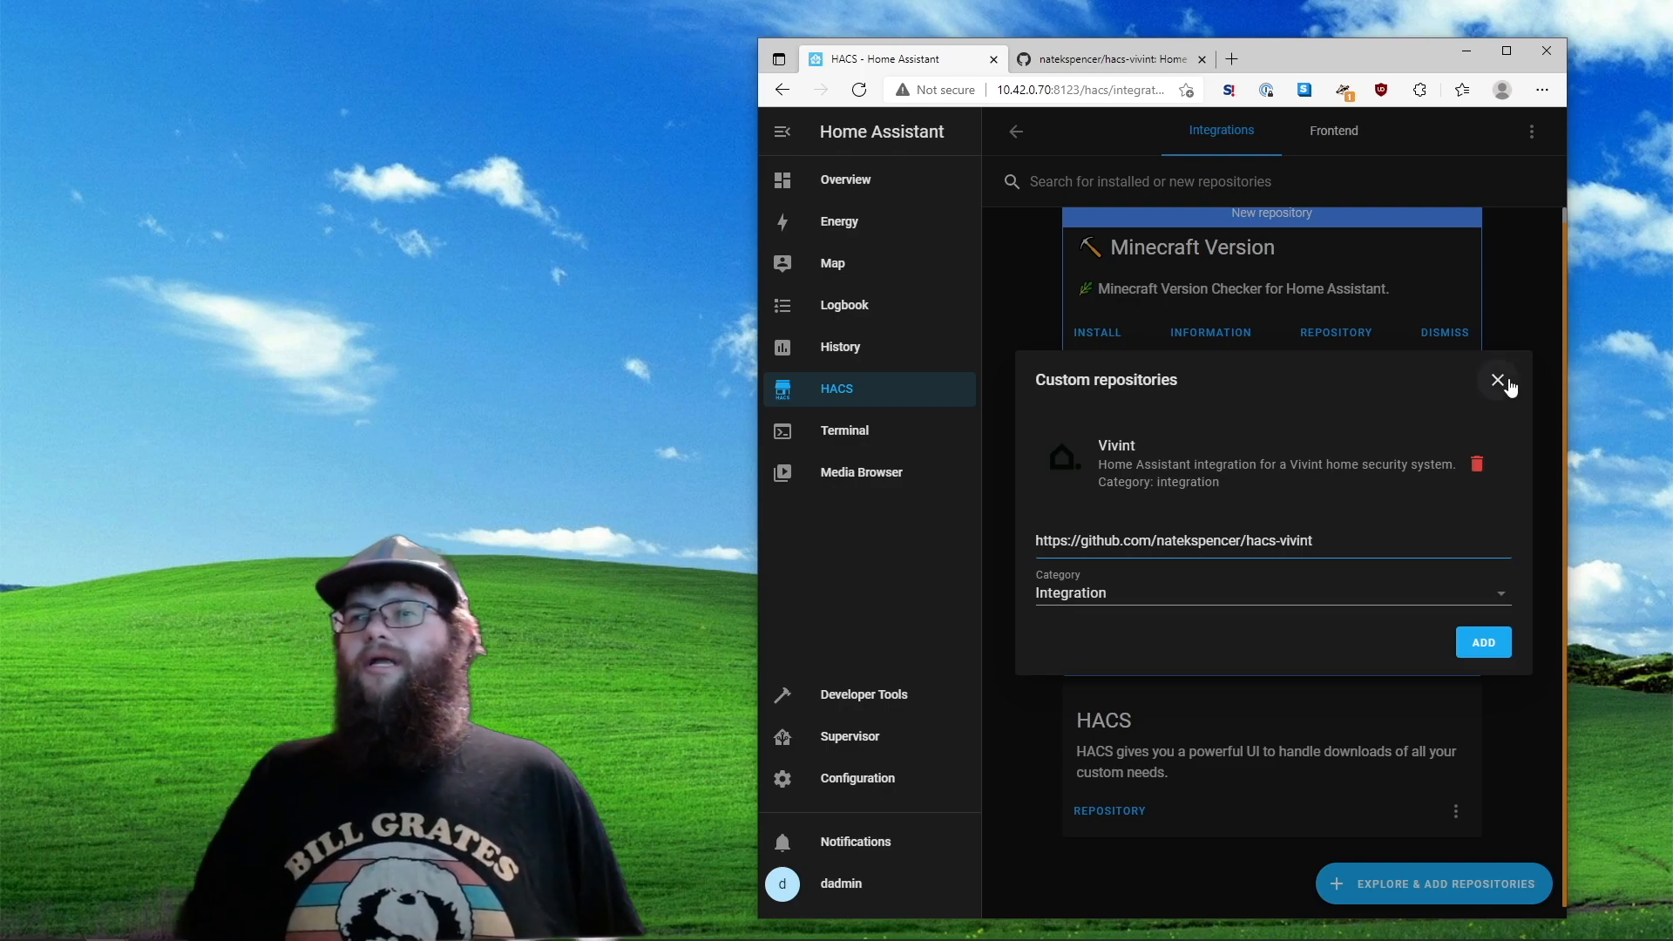
Search the repository browser for 'viv' and bring up the Vivint repository details
left_click(1499, 380)
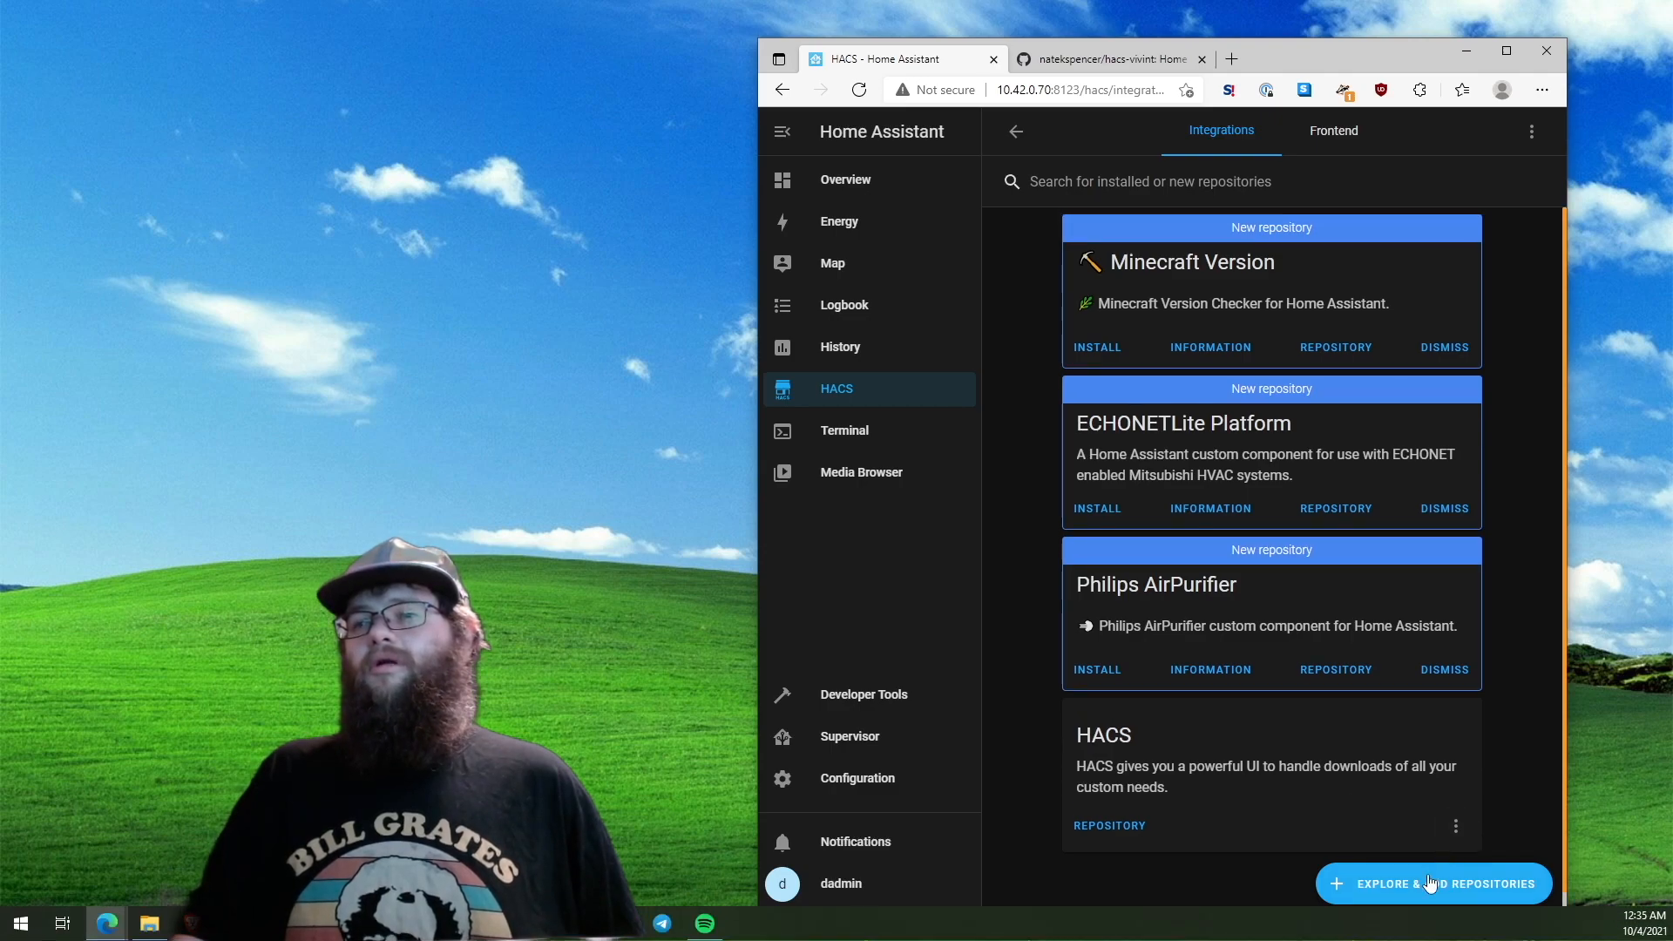
left_click(1433, 883)
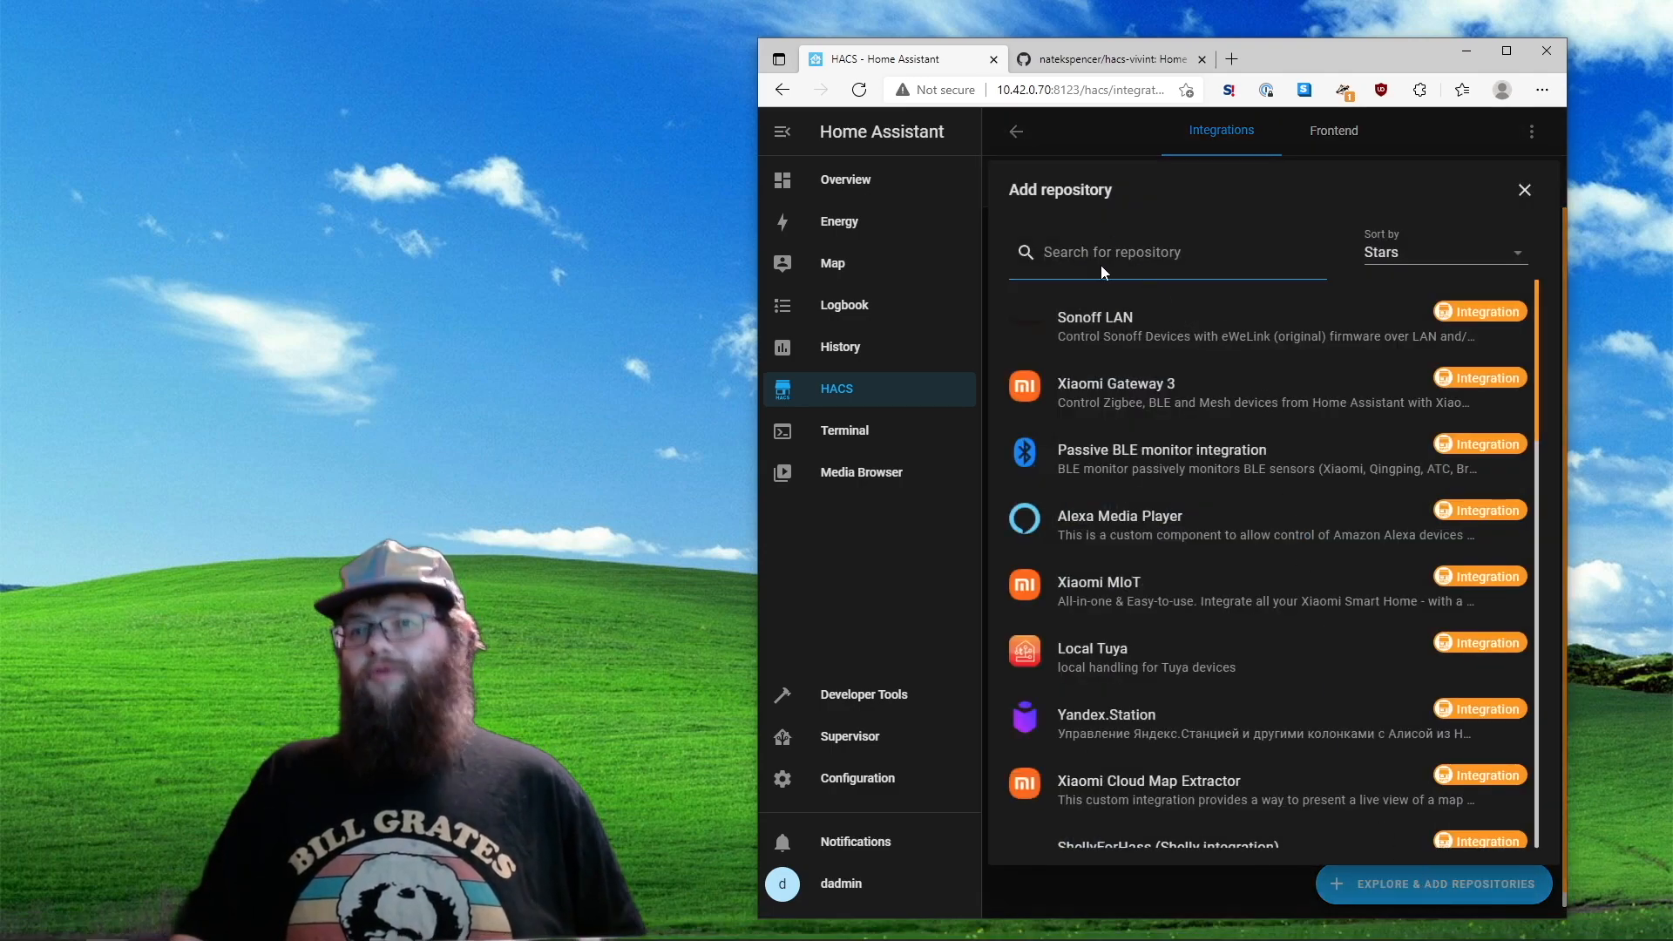
type("viv")
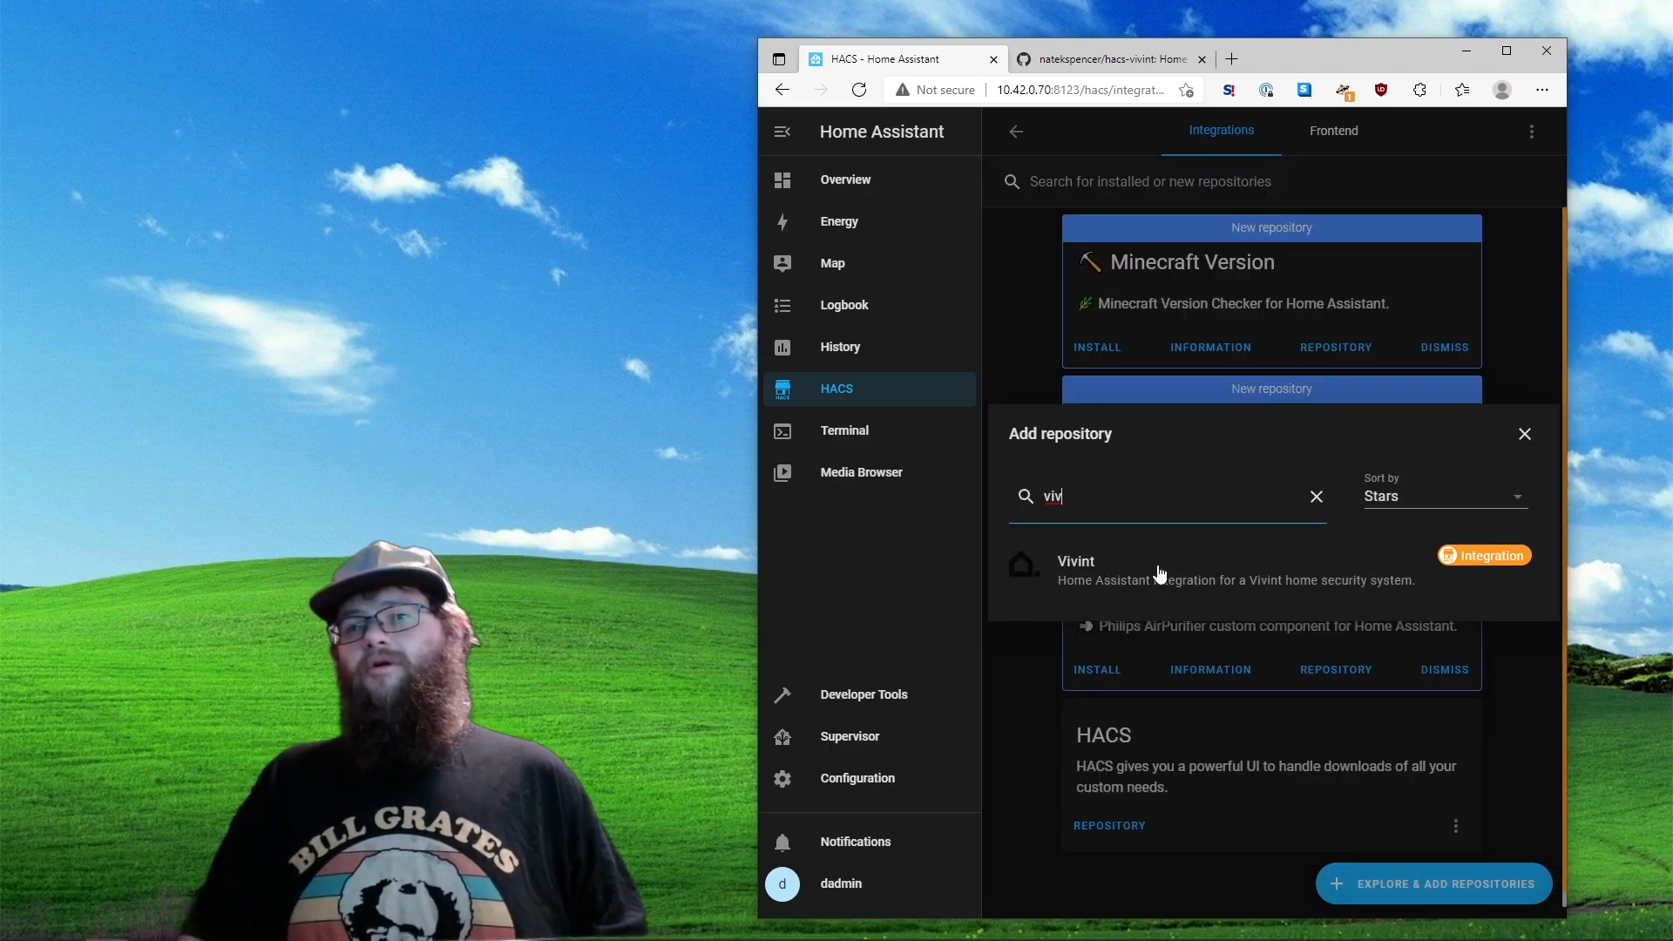
left_click(1076, 561)
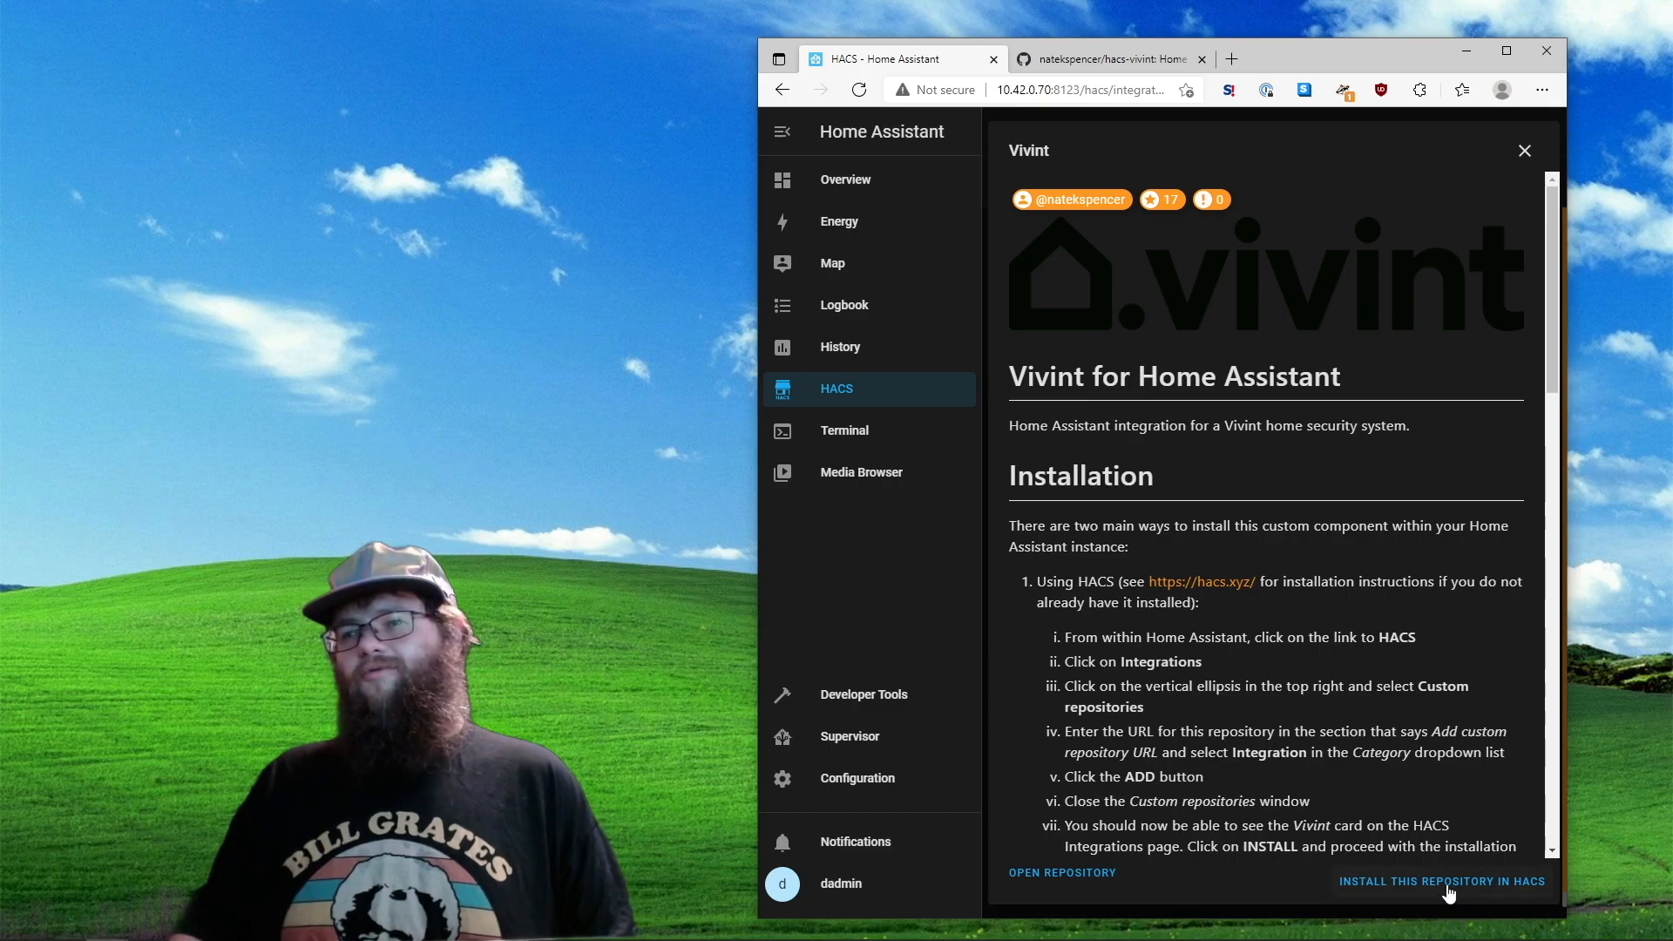
Install the Vivint repository, version 2021.9.6, through HACS
left_click(1441, 880)
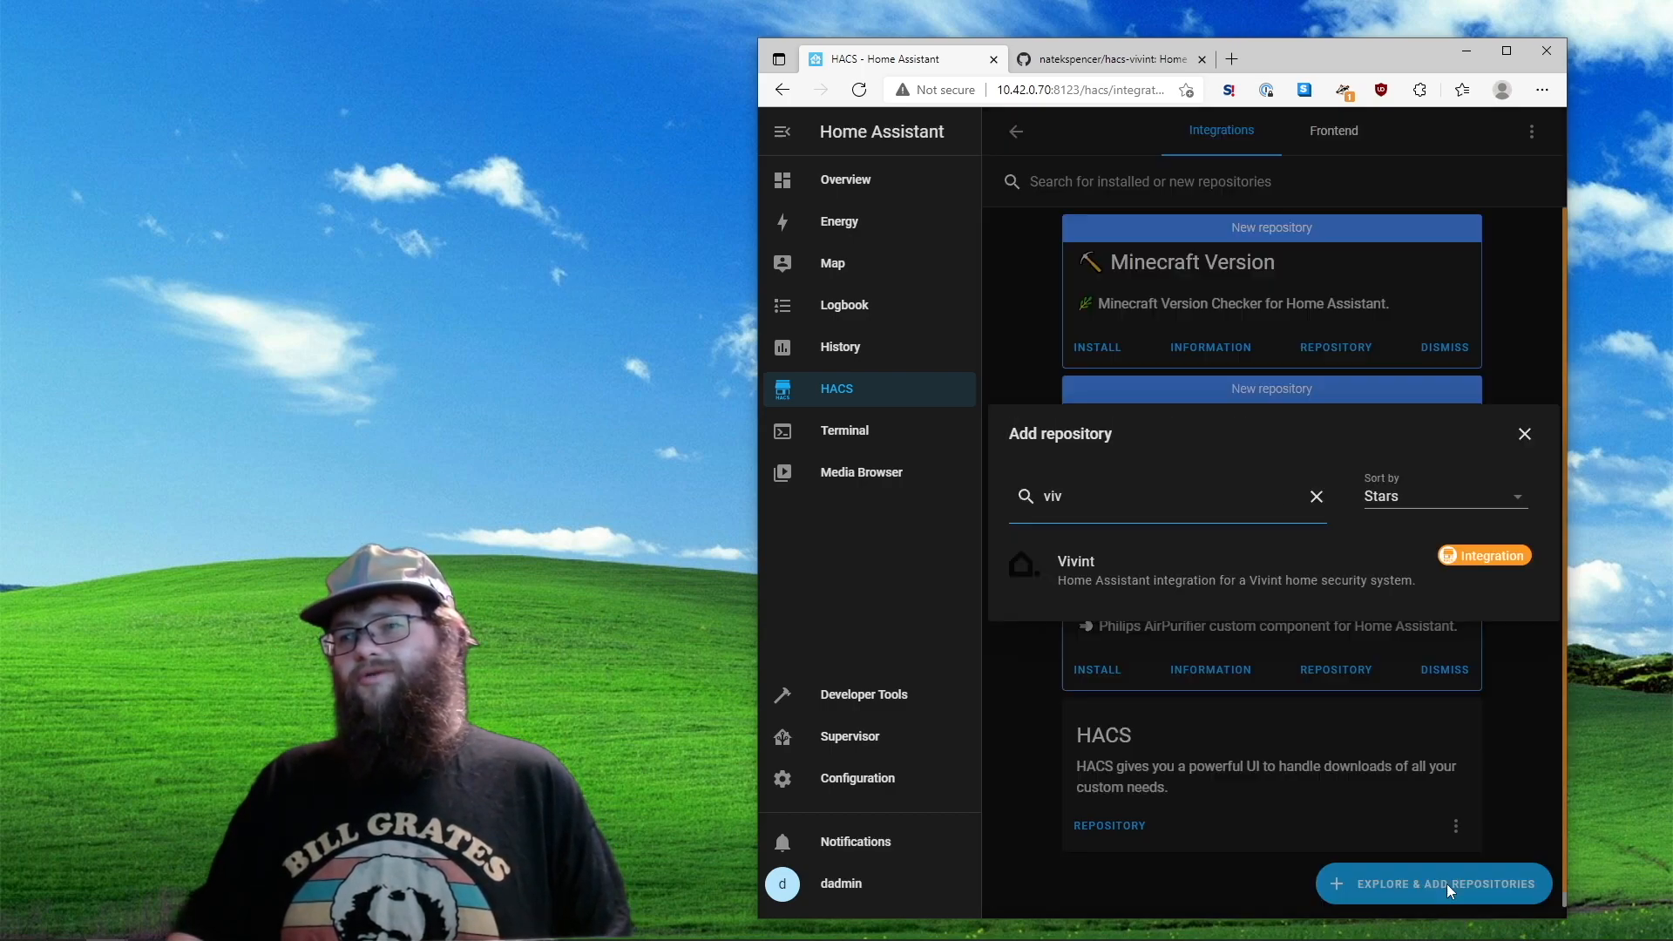
left_click(1076, 561)
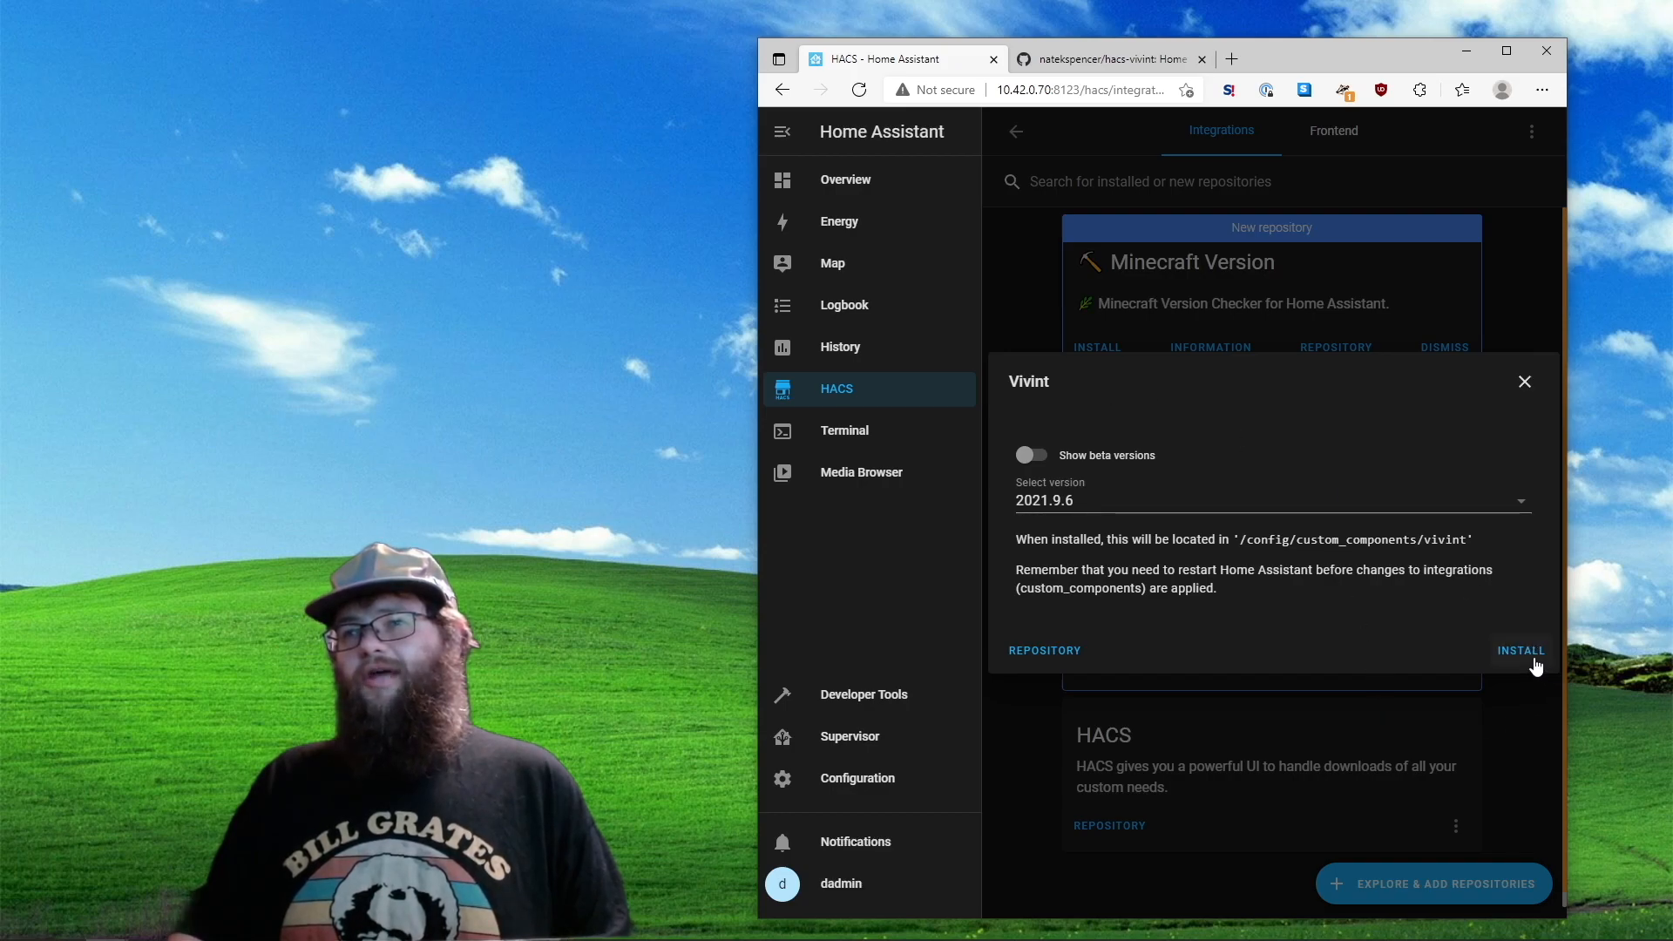
left_click(1519, 650)
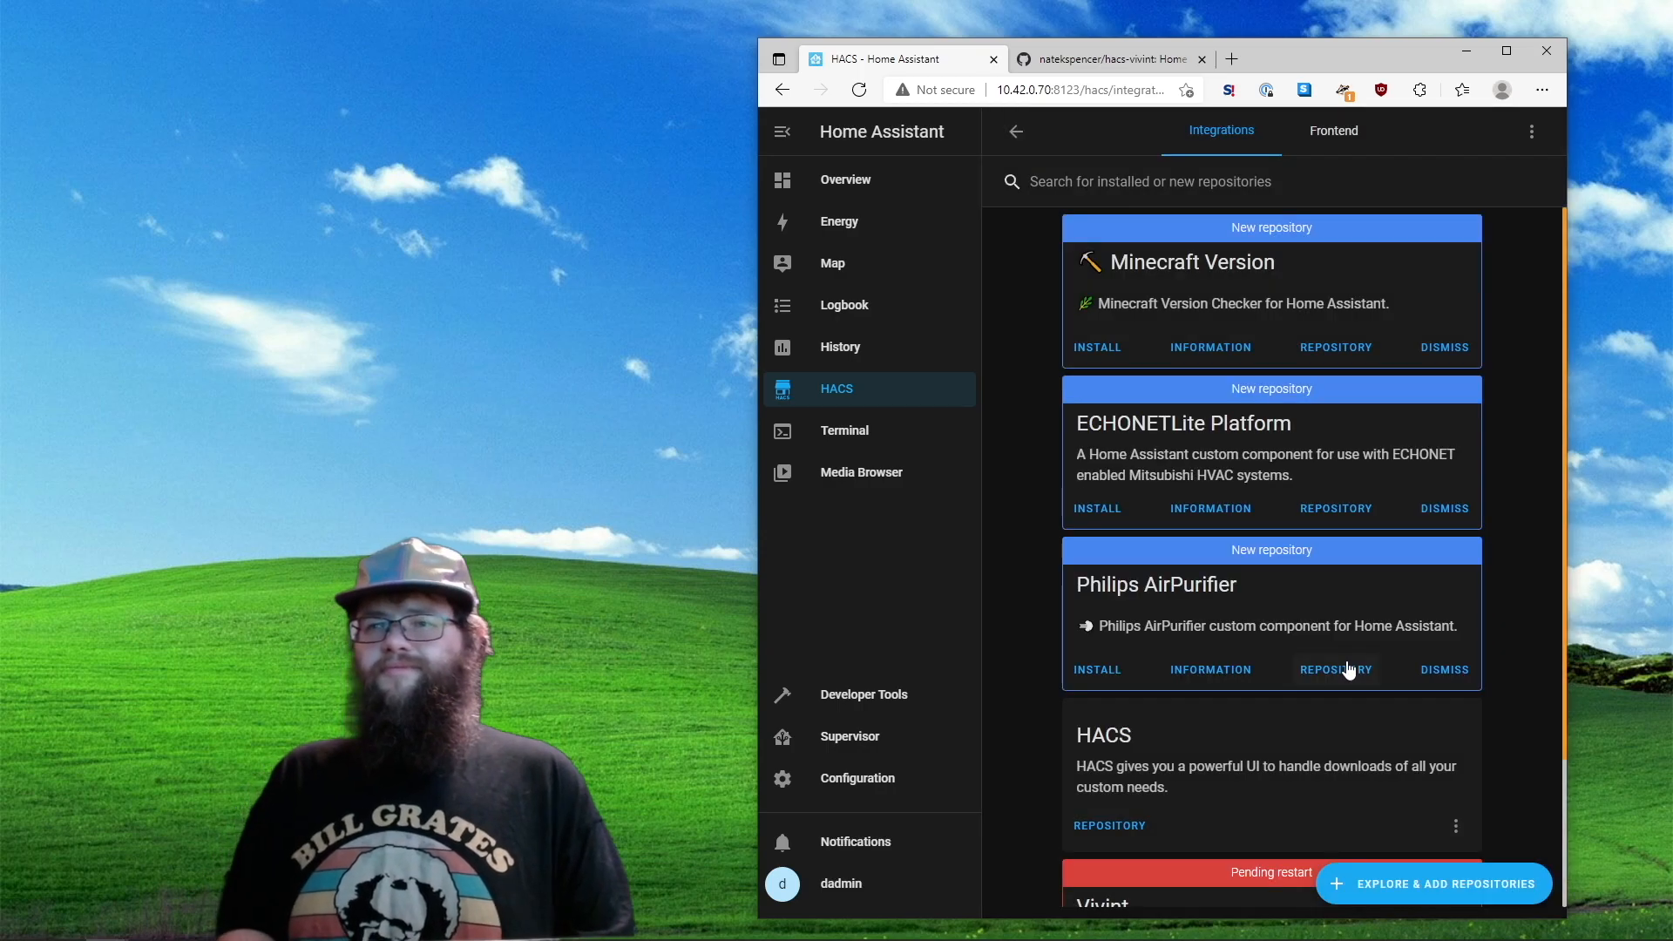
Check the Vivint card's pending-restart notice and go to the Configuration page
scroll("down", 3)
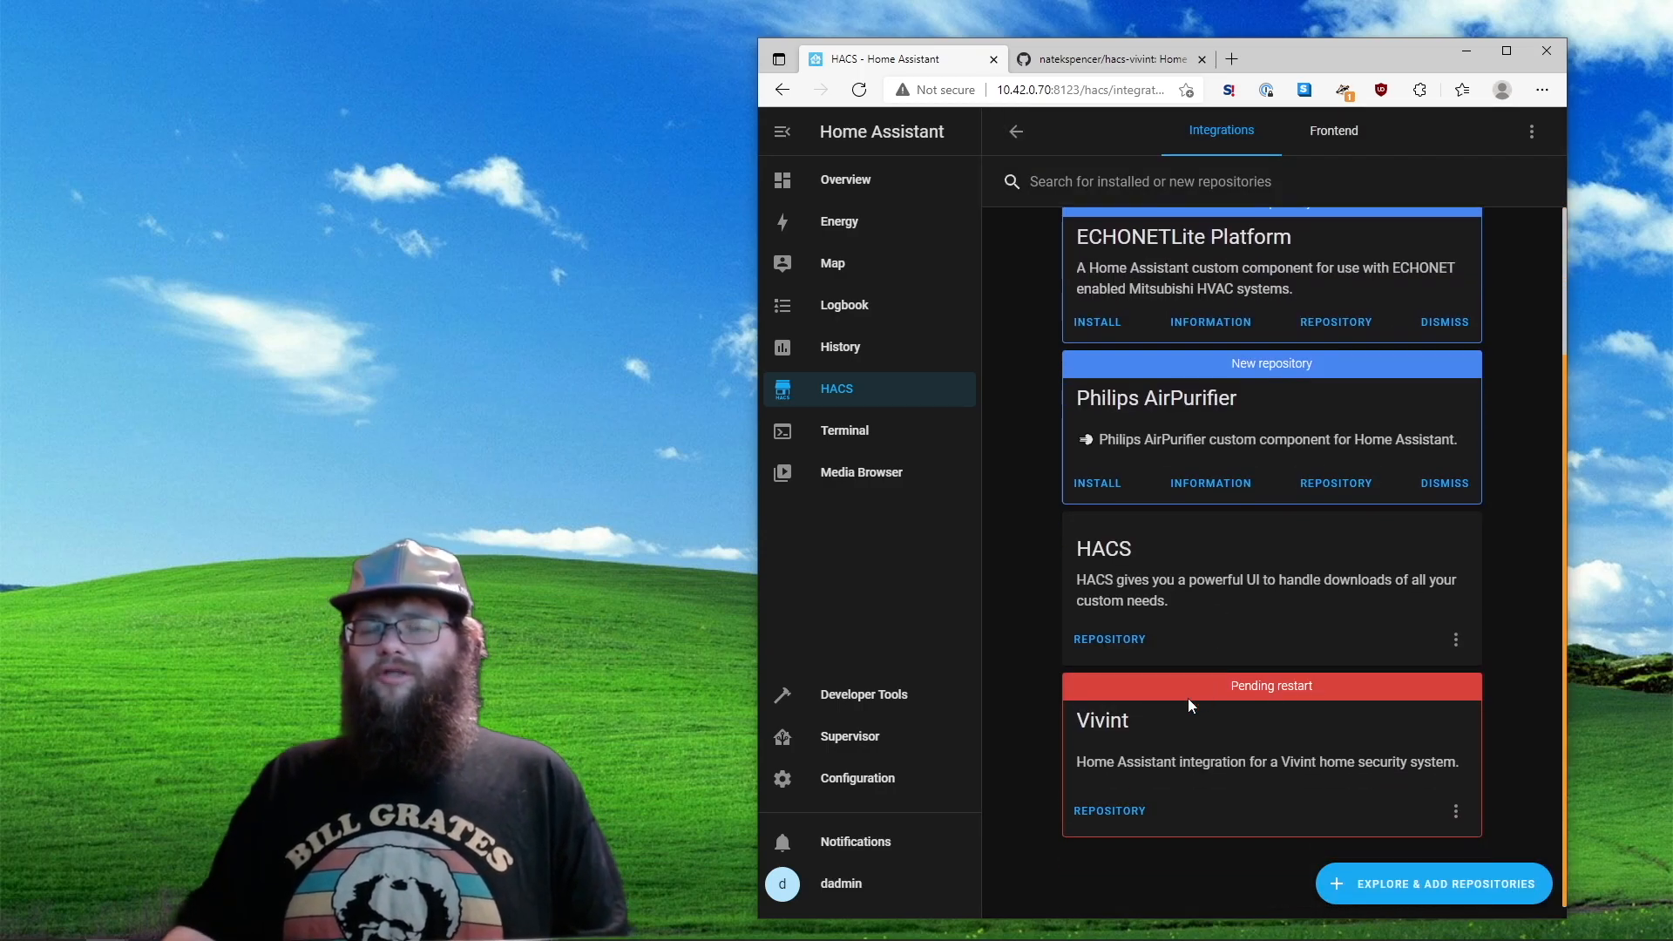
mouse_move(1220, 747)
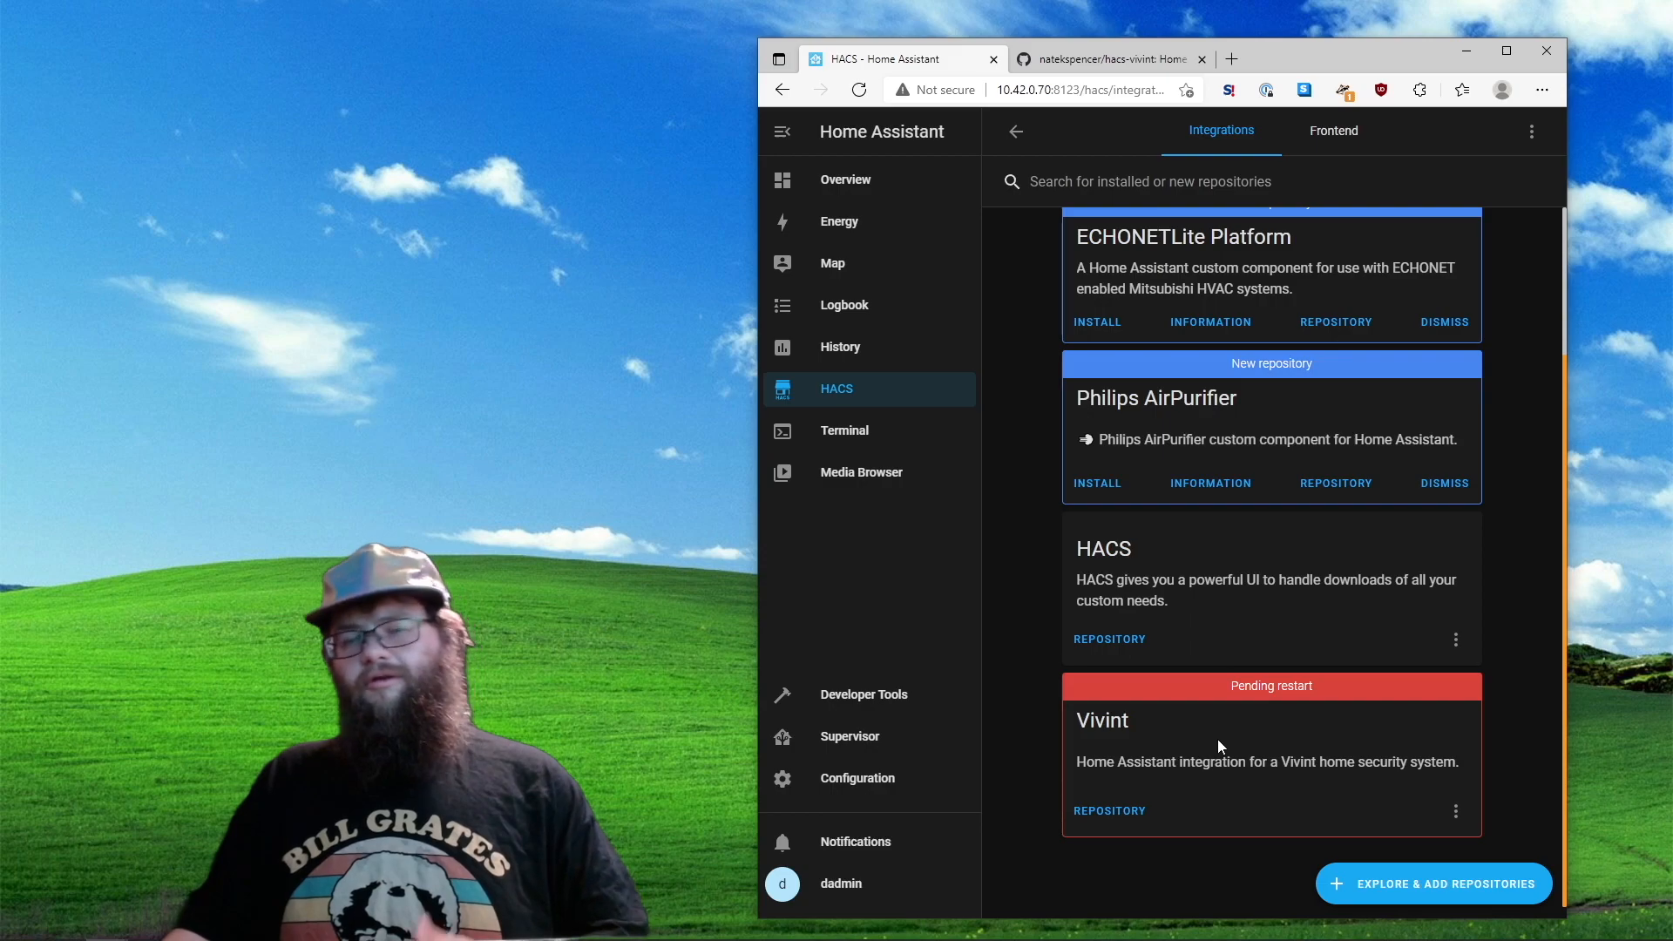
mouse_move(1074, 786)
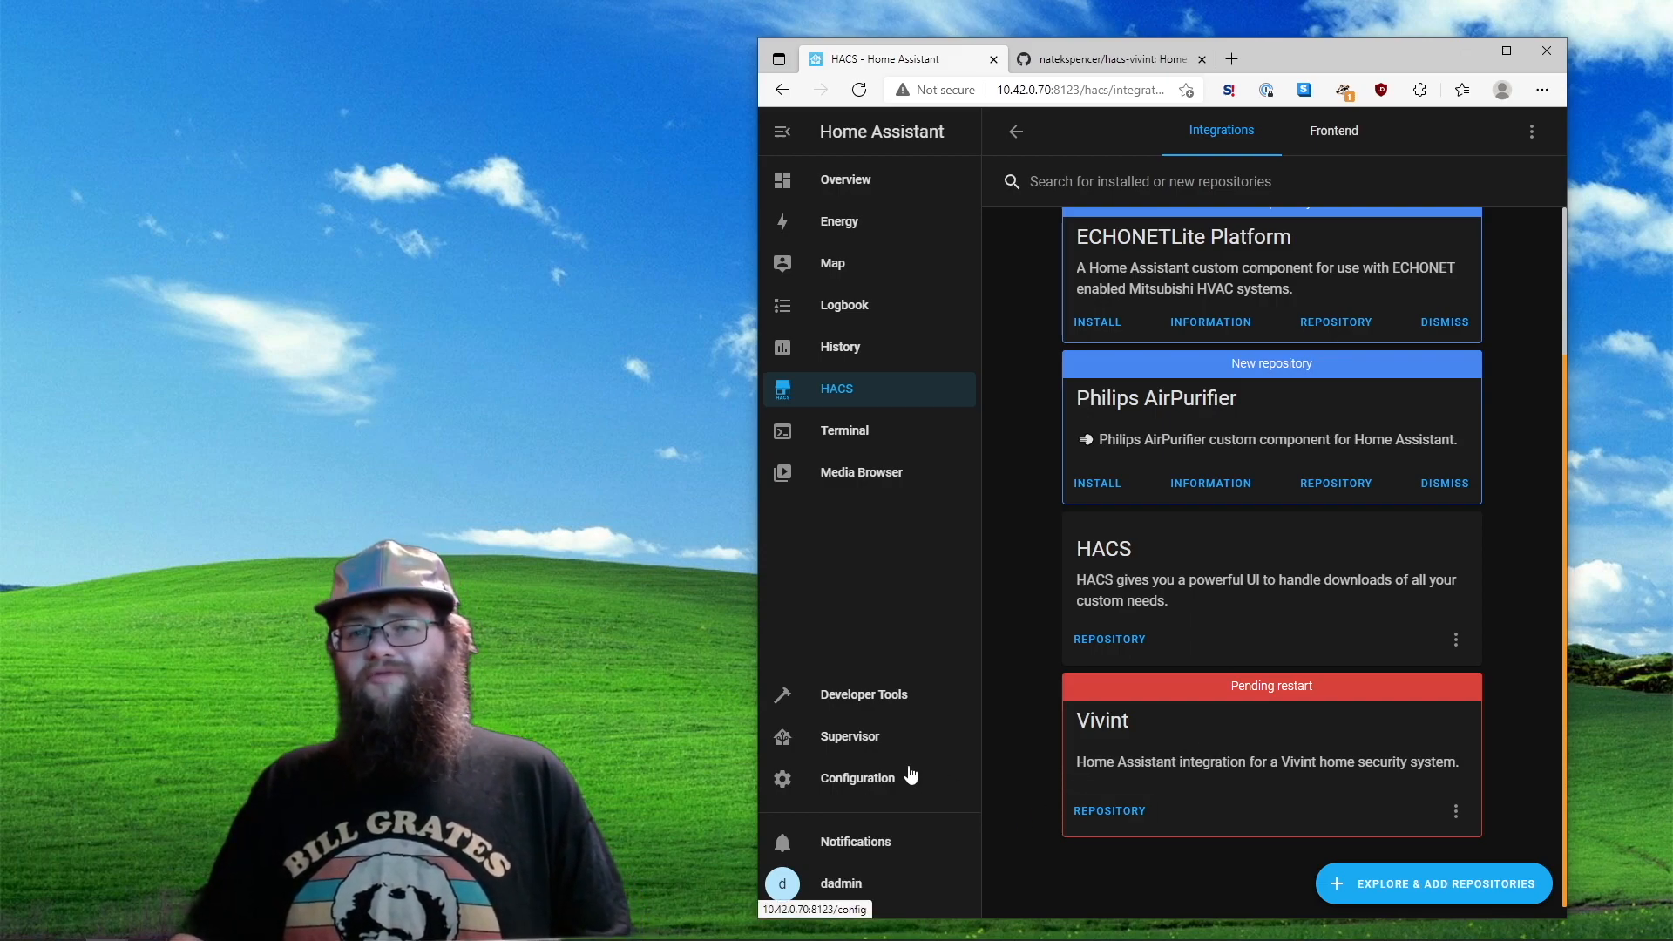
left_click(858, 778)
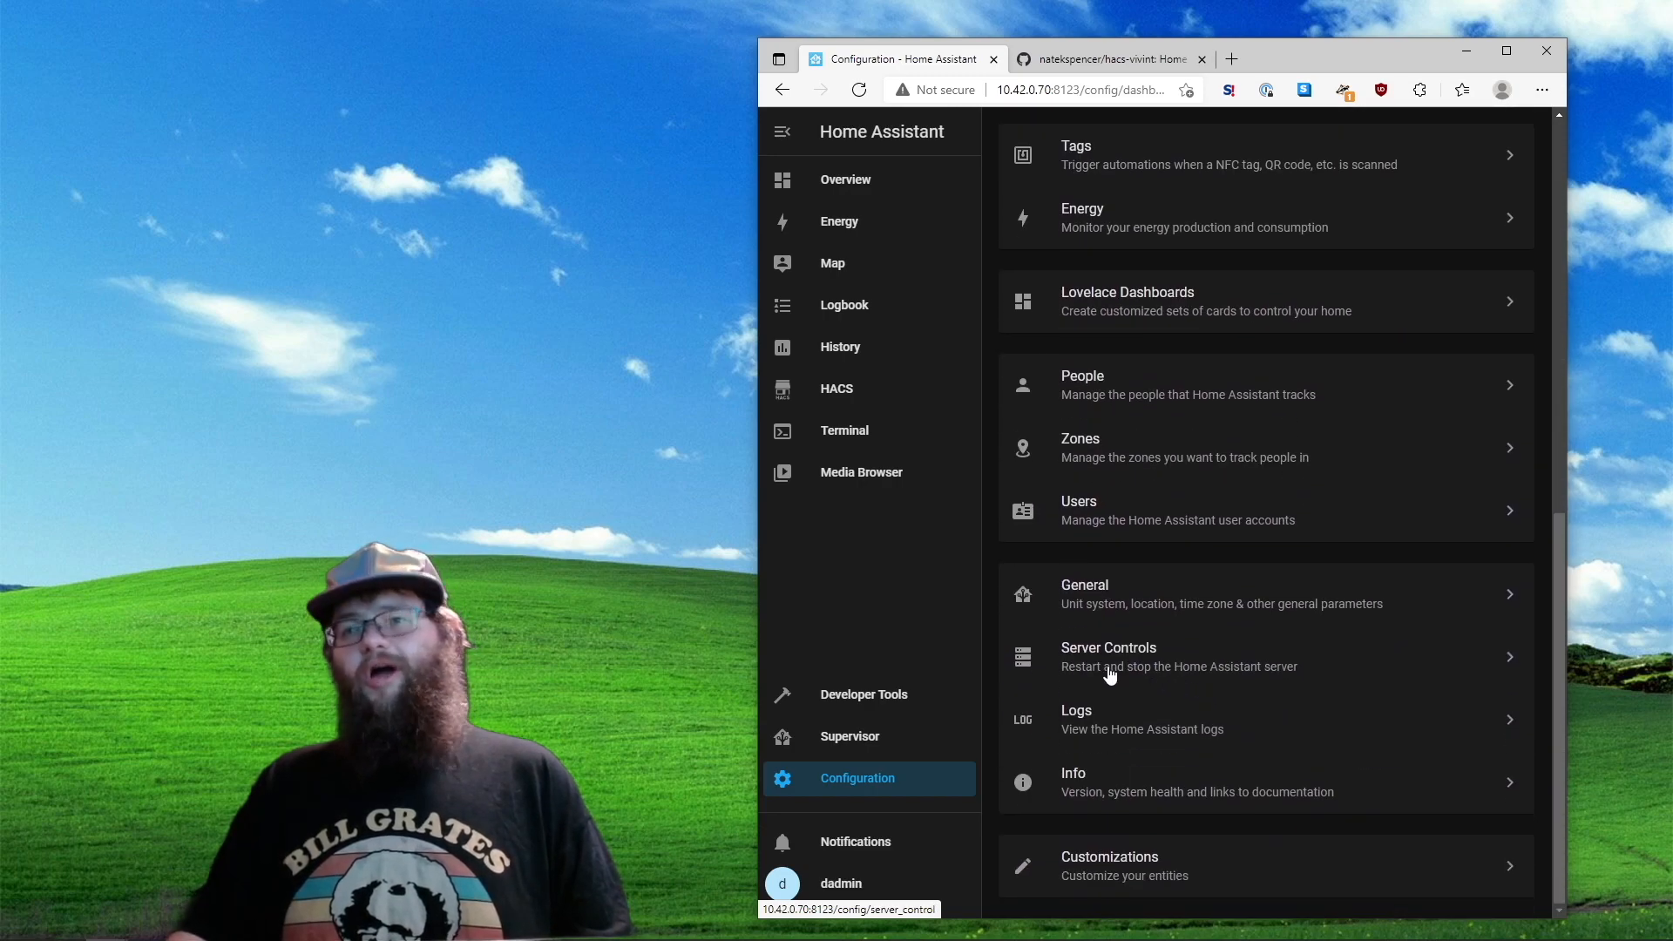
Restart the server from Server Controls and return to the overview once it has started
left_click(1108, 657)
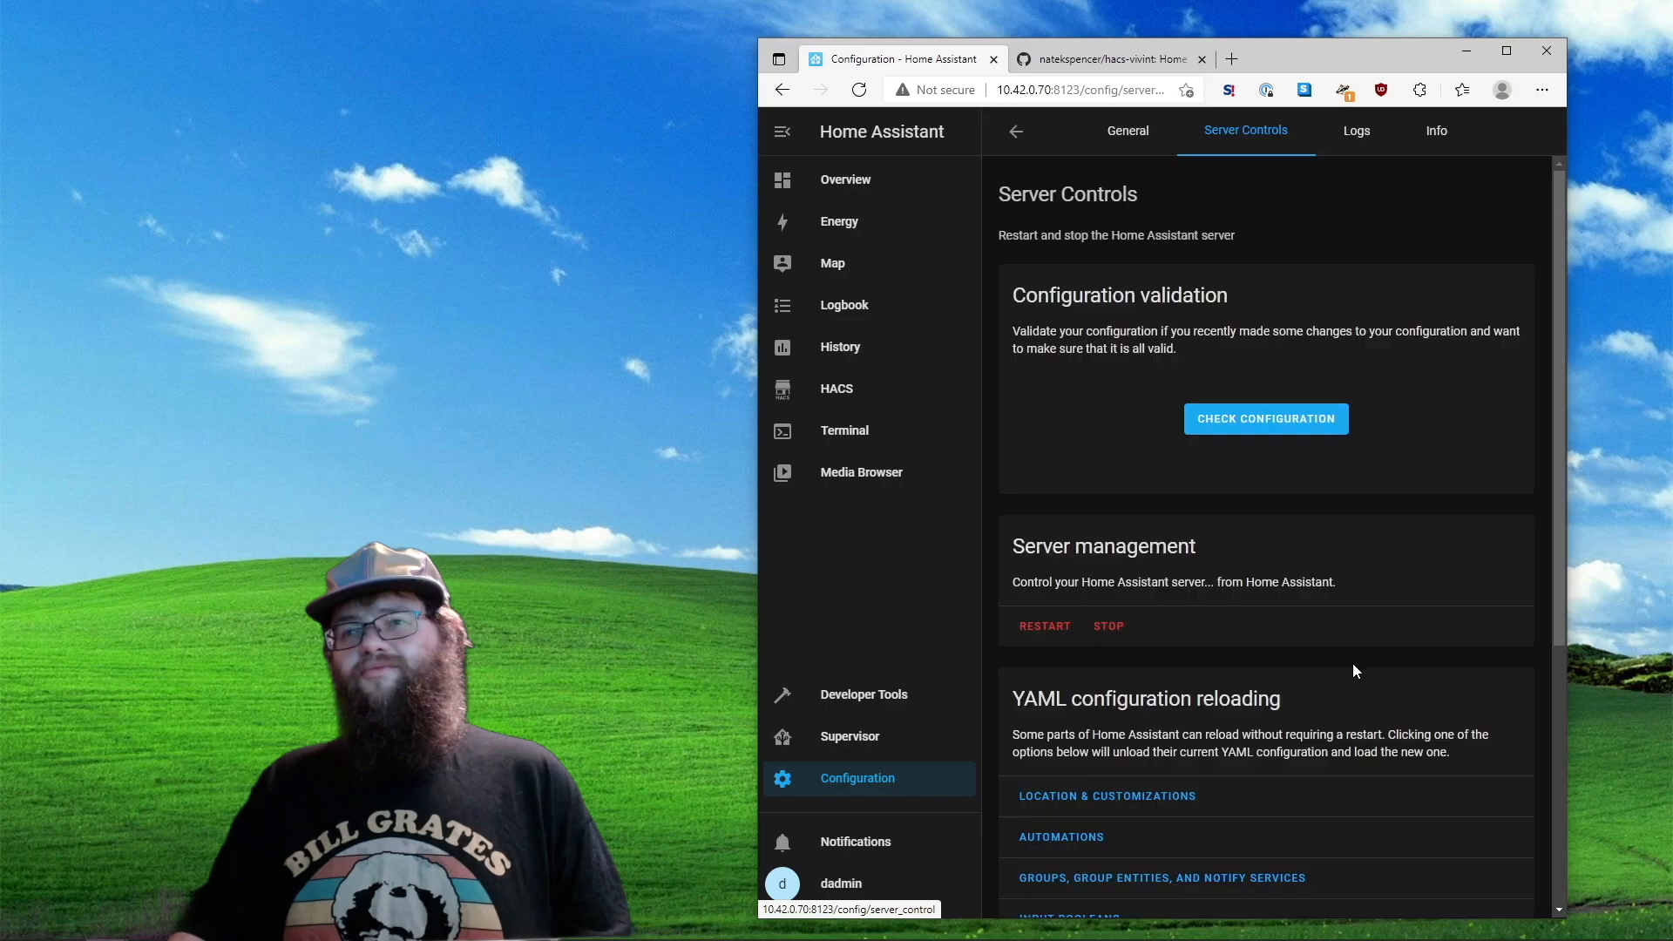
mouse_move(1053, 648)
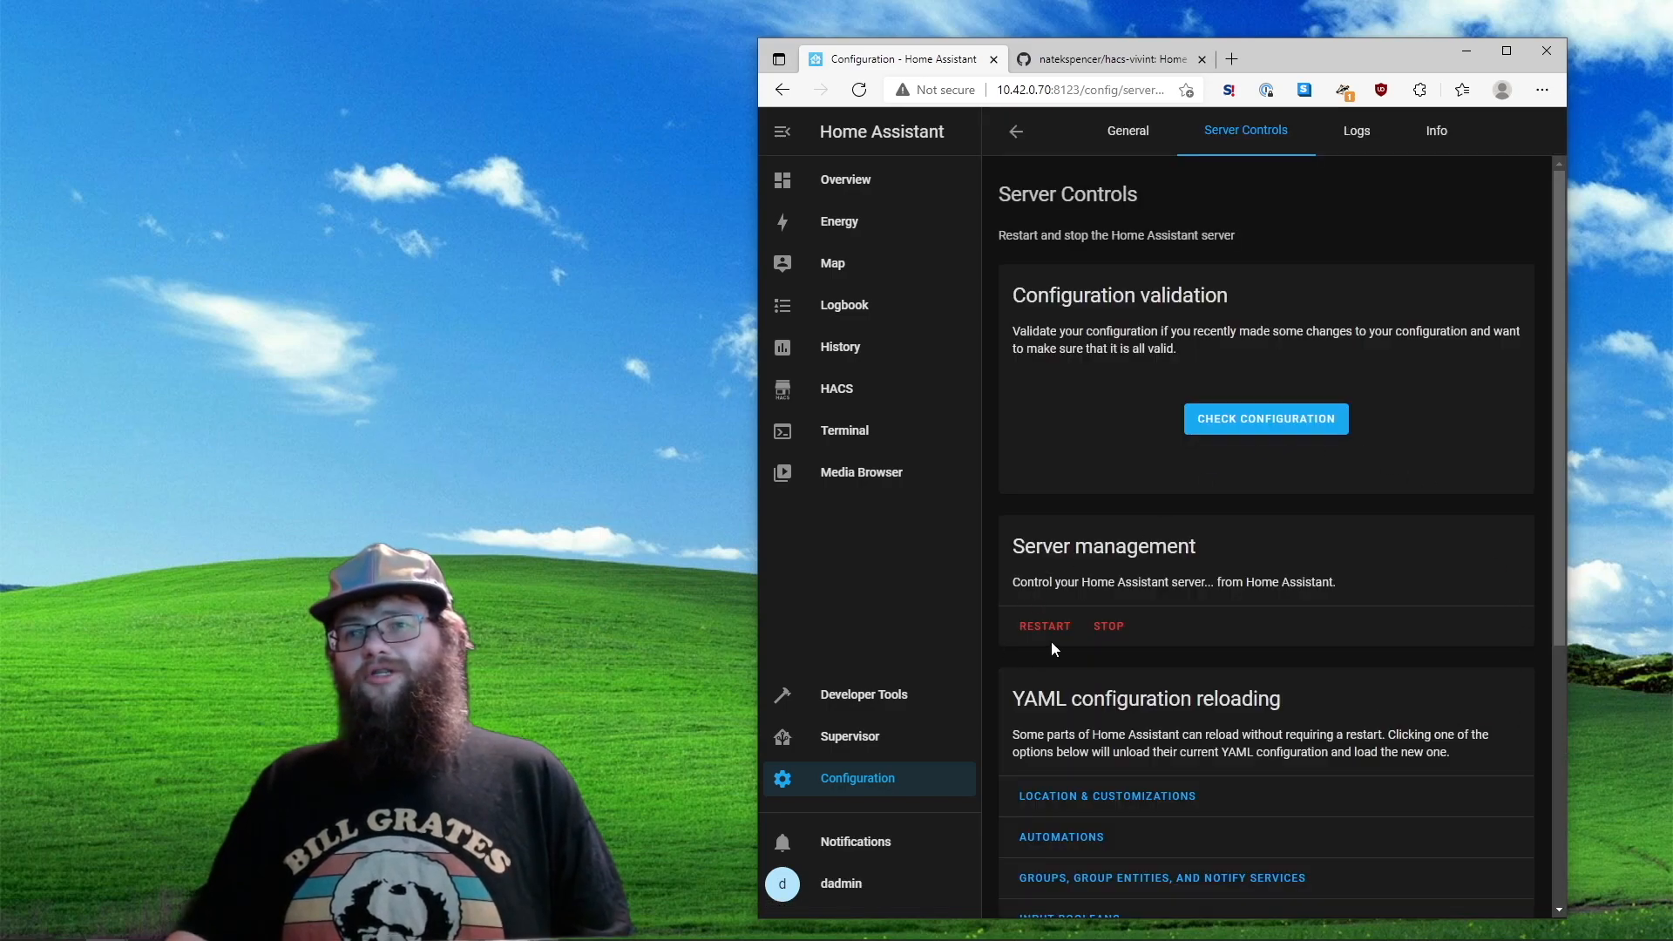
left_click(1043, 626)
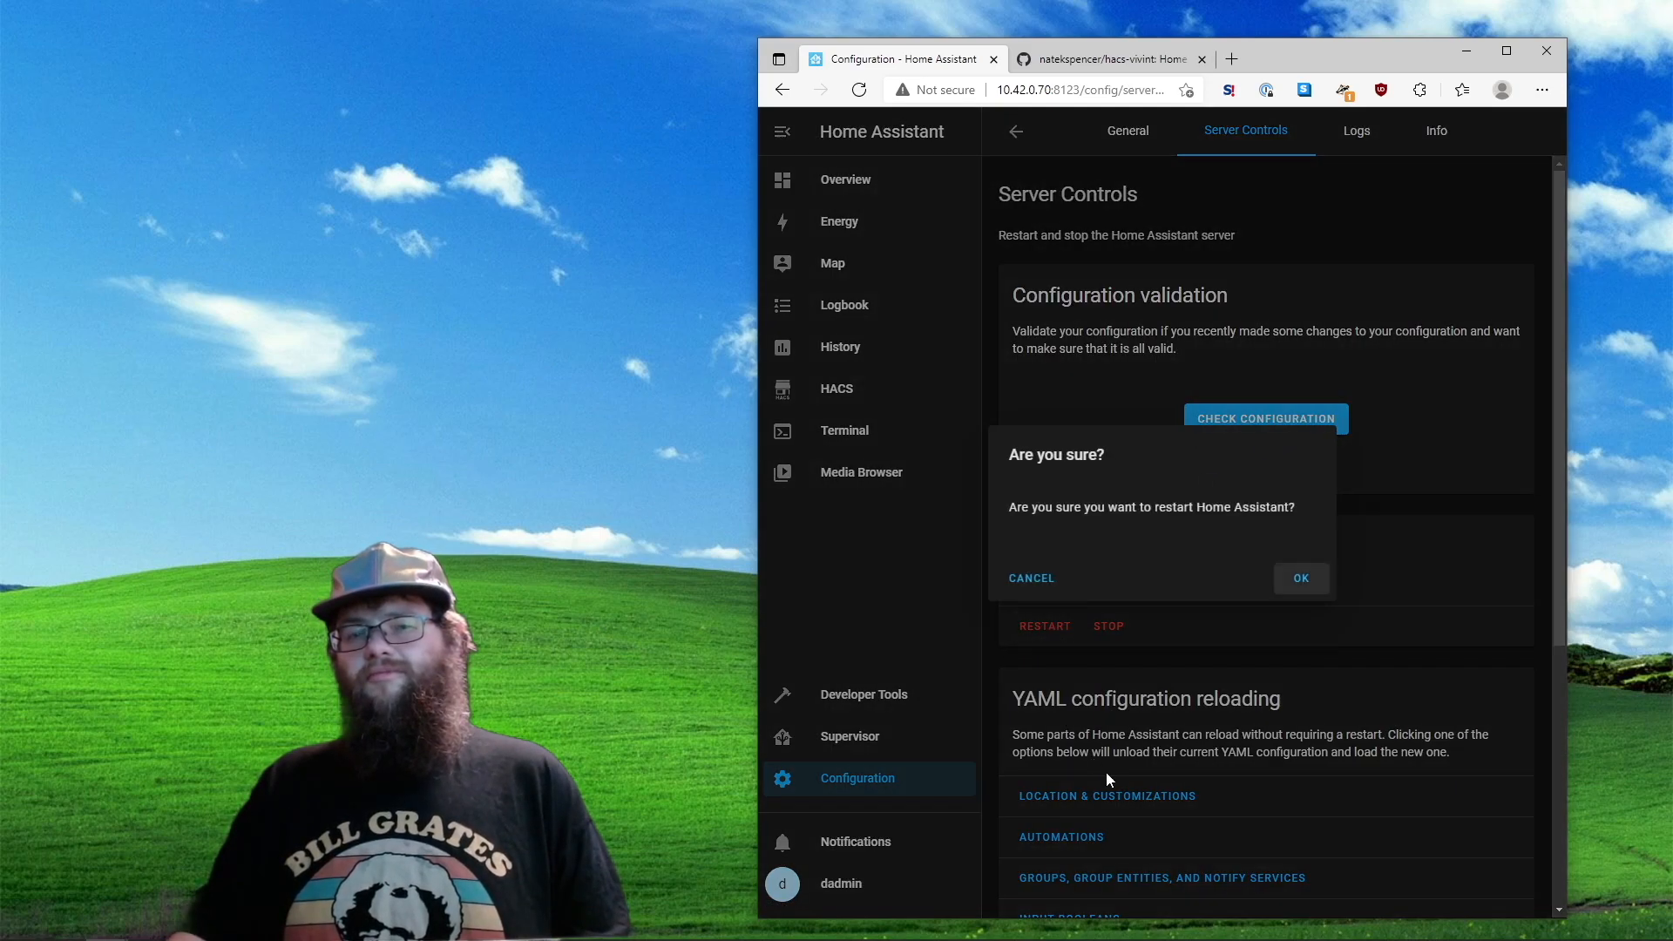
left_click(1028, 577)
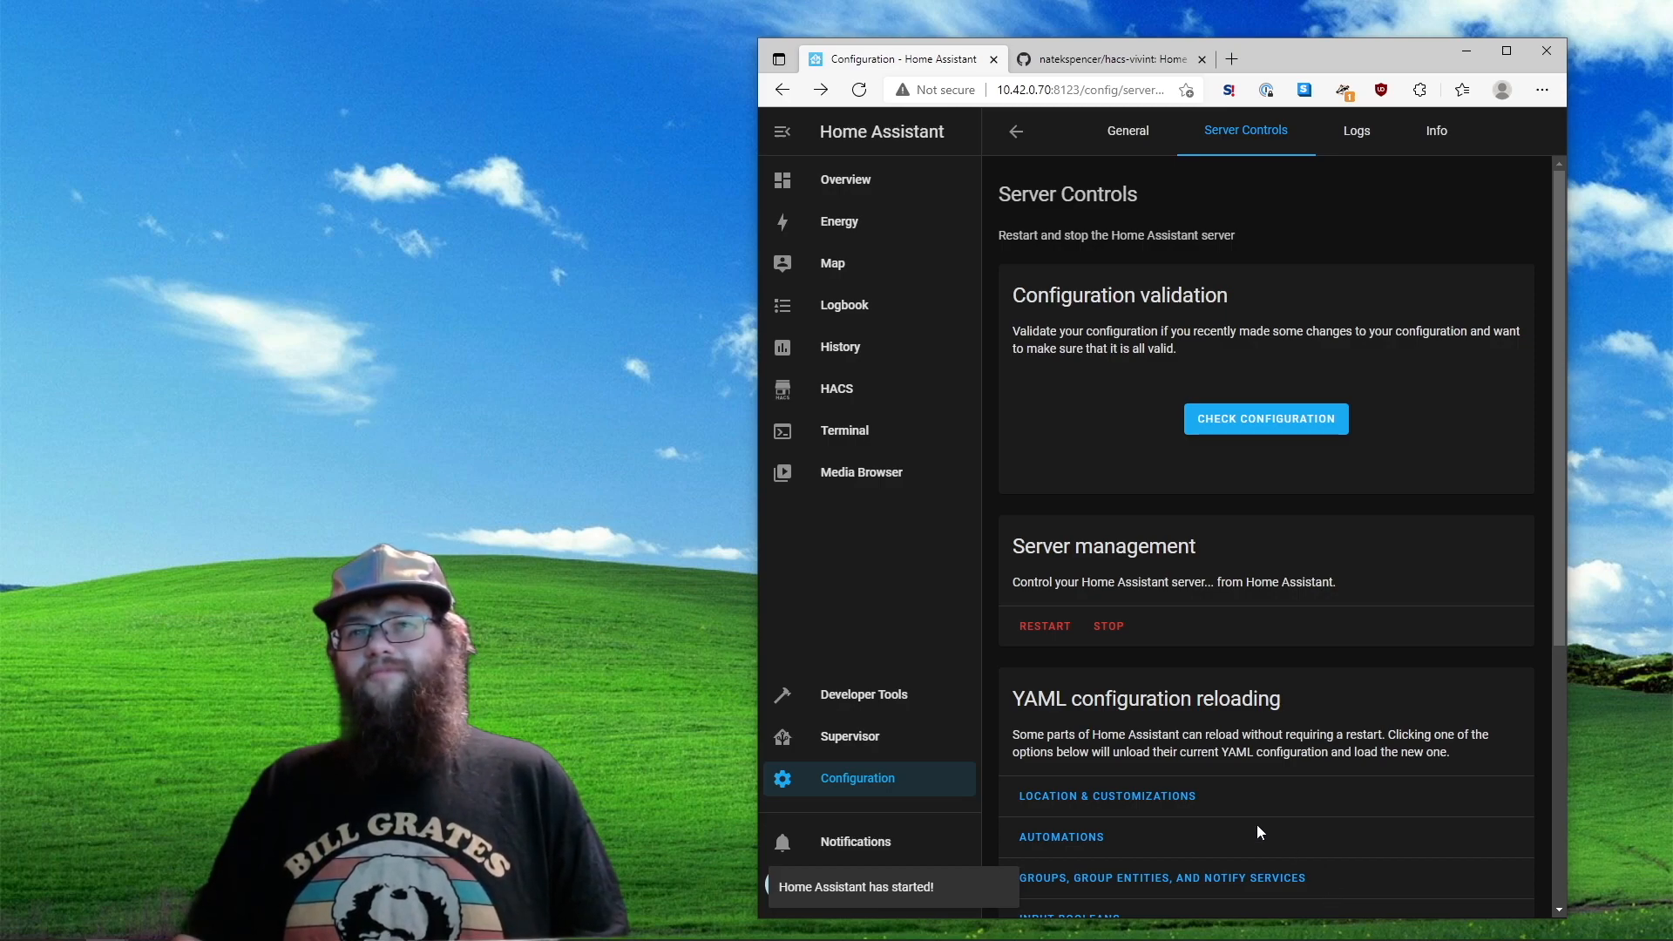
mouse_move(846, 177)
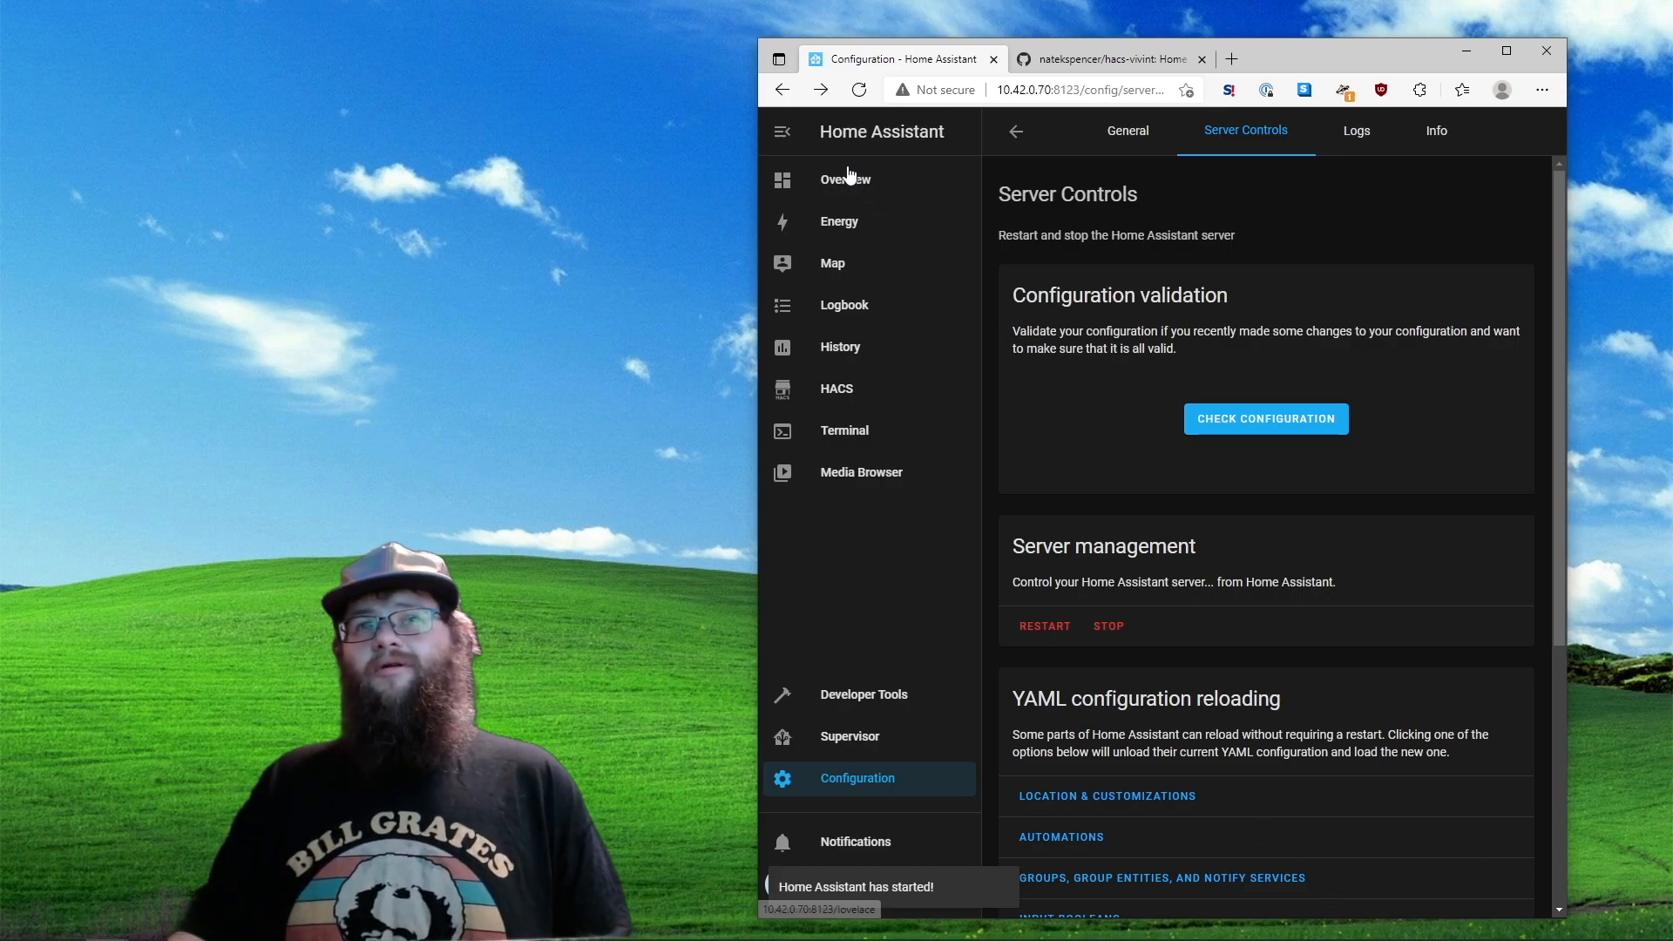
left_click(844, 180)
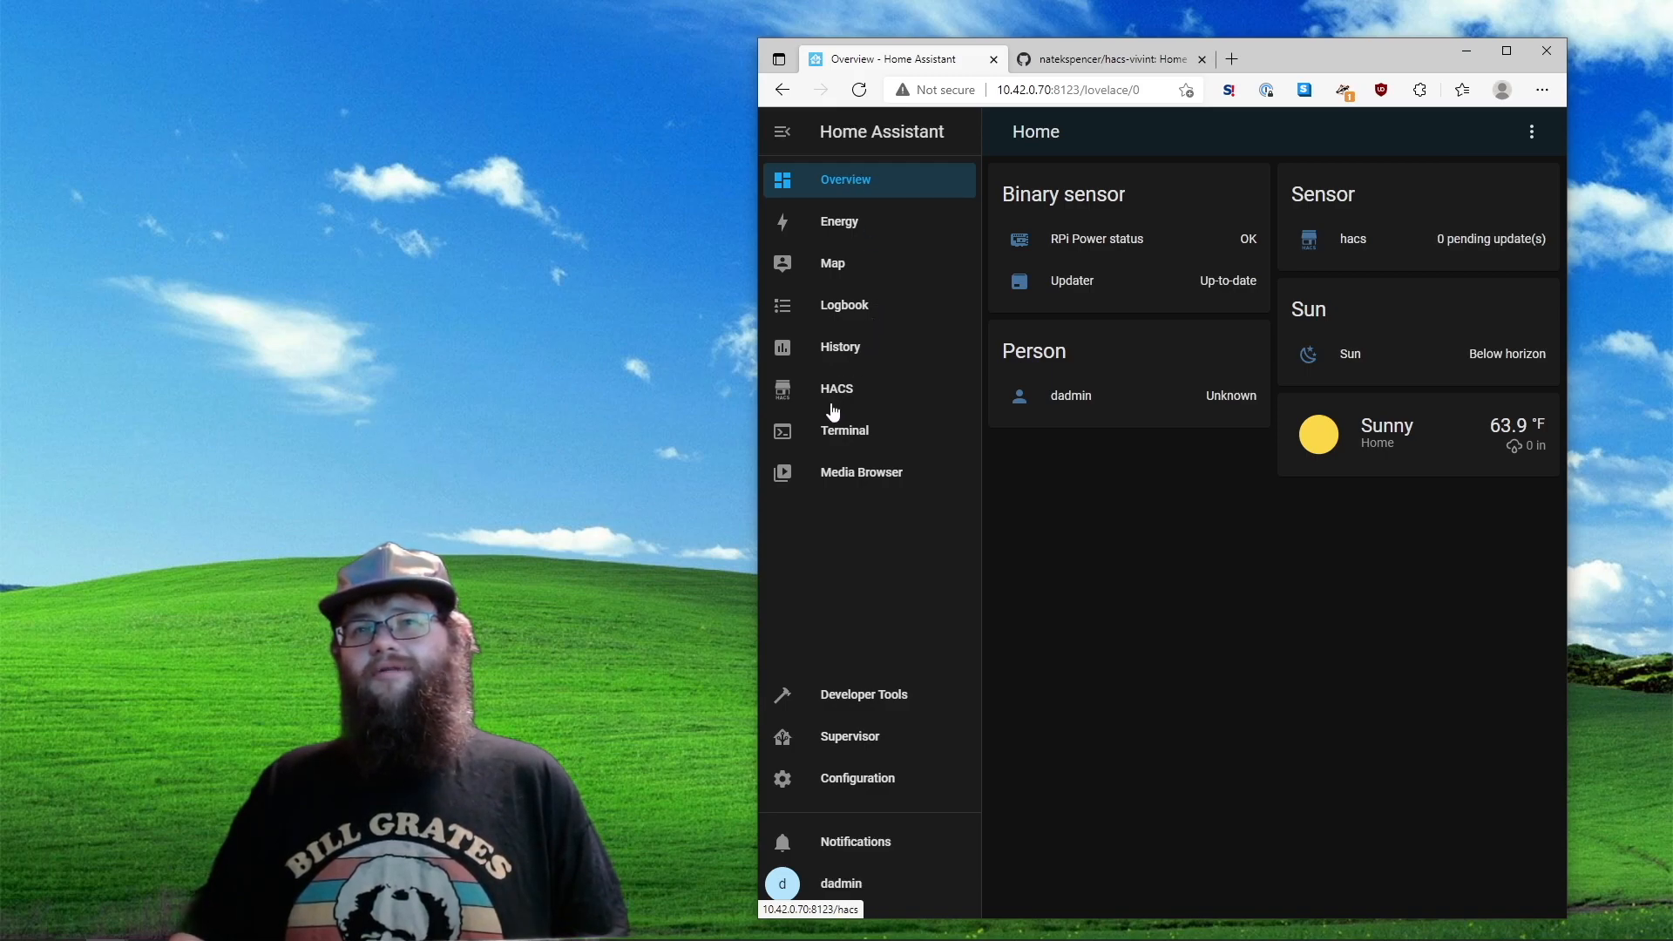
List the HACS integrations, where Vivint now appears among the installed repositories
left_click(837, 387)
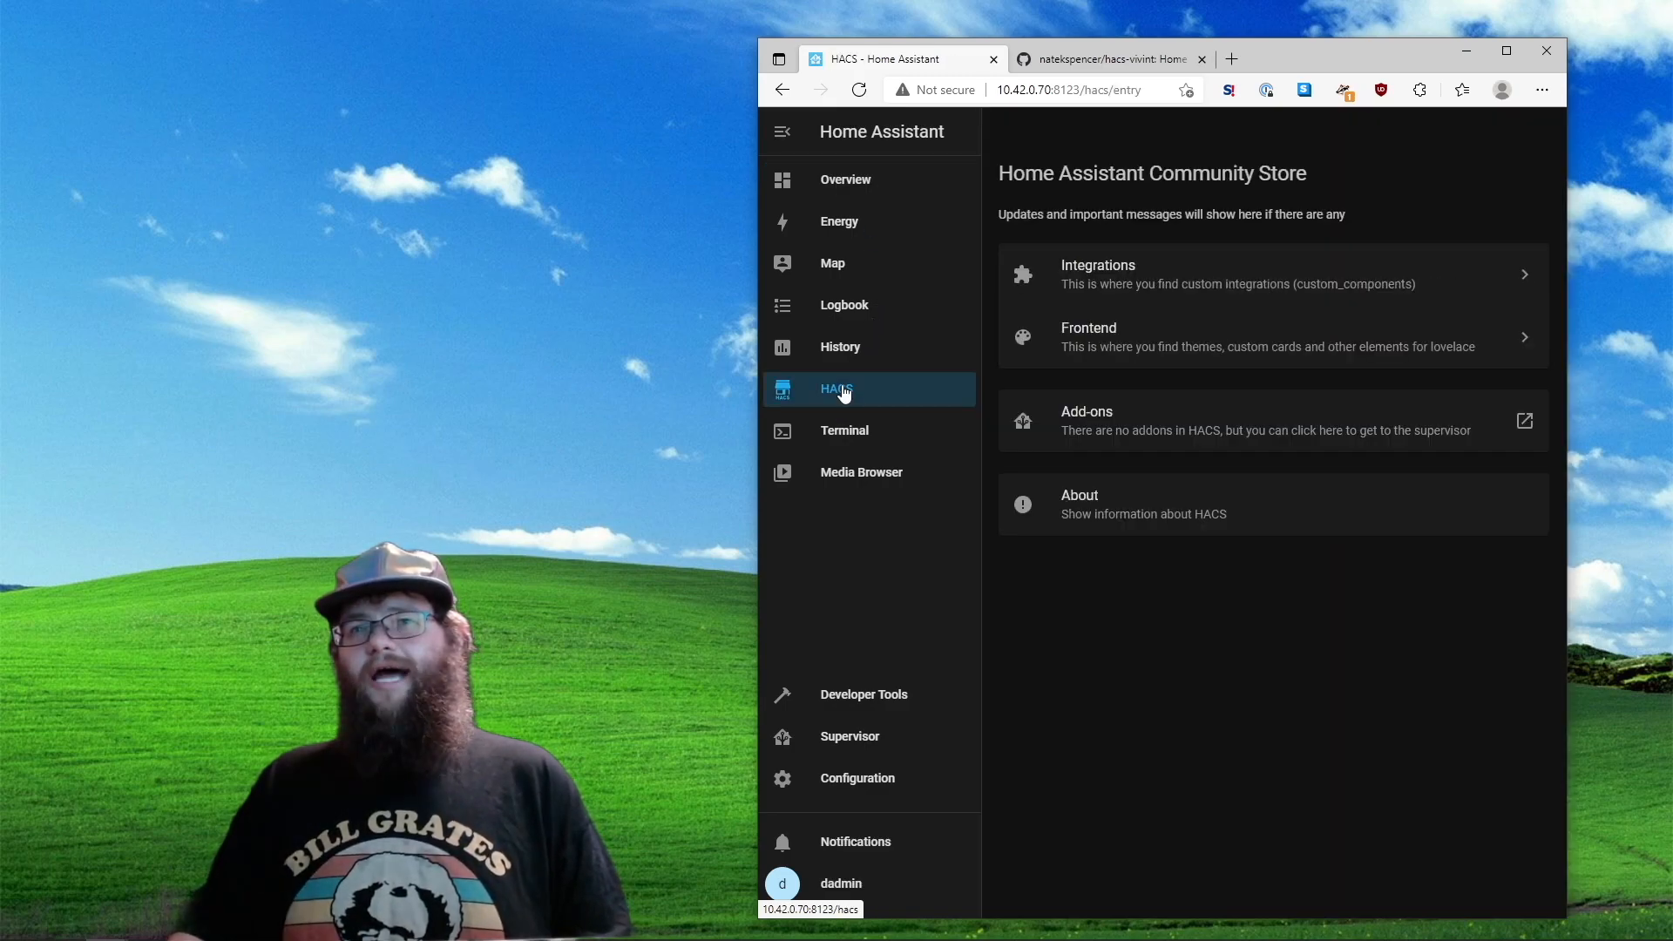
left_click(1096, 274)
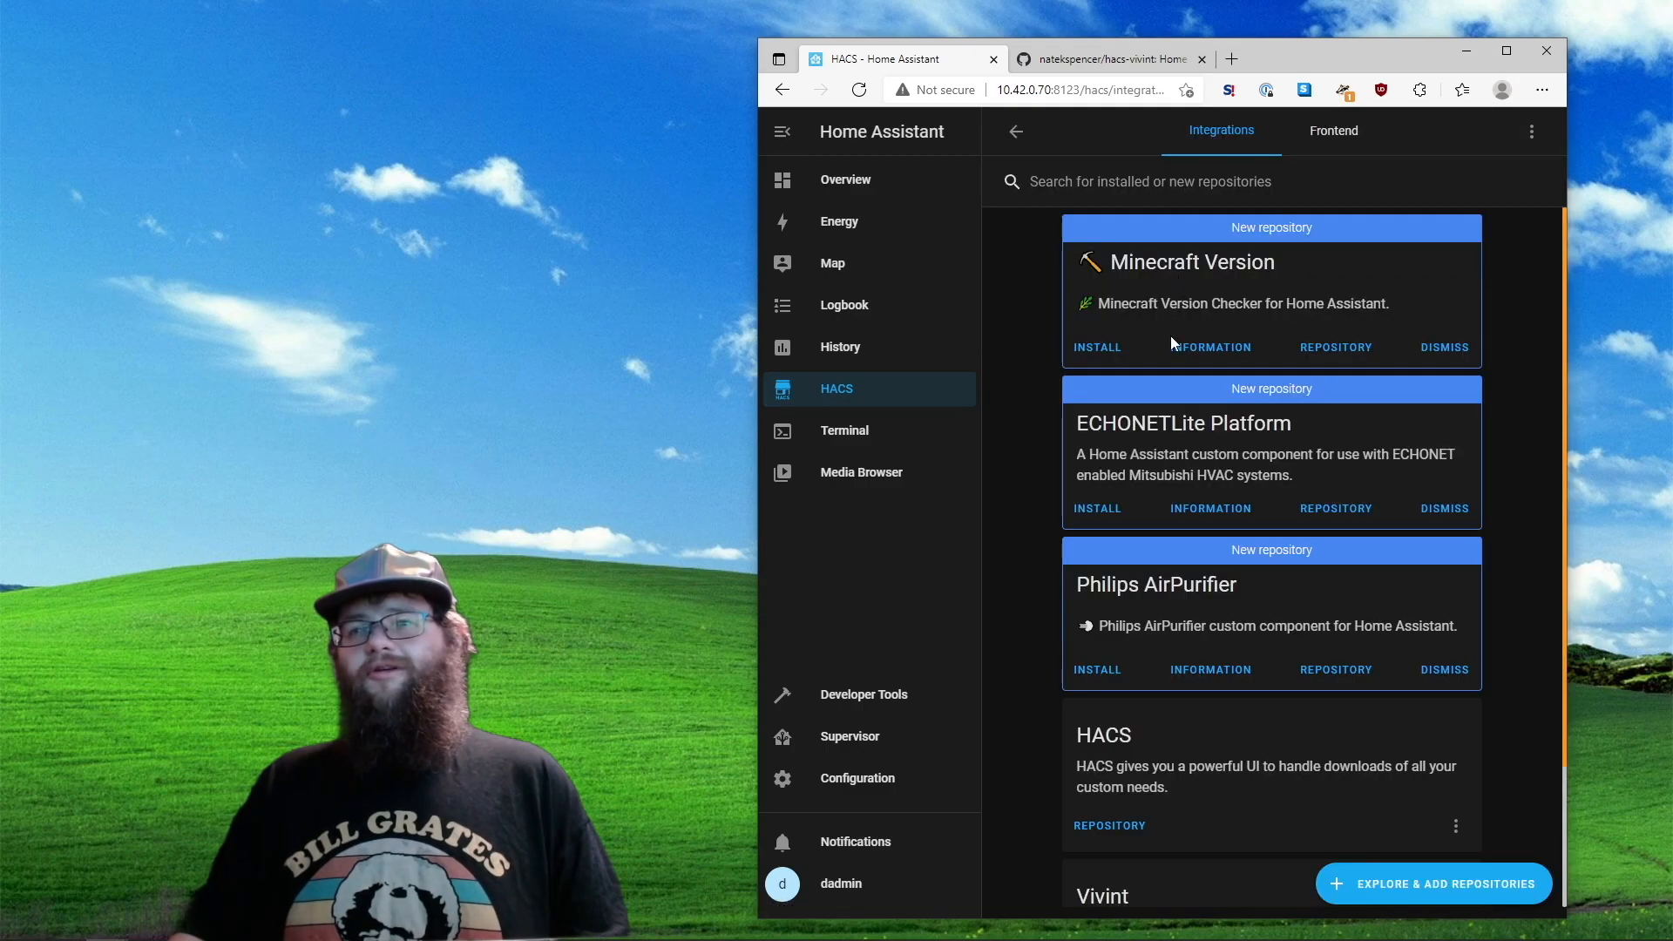
scroll("down", 3)
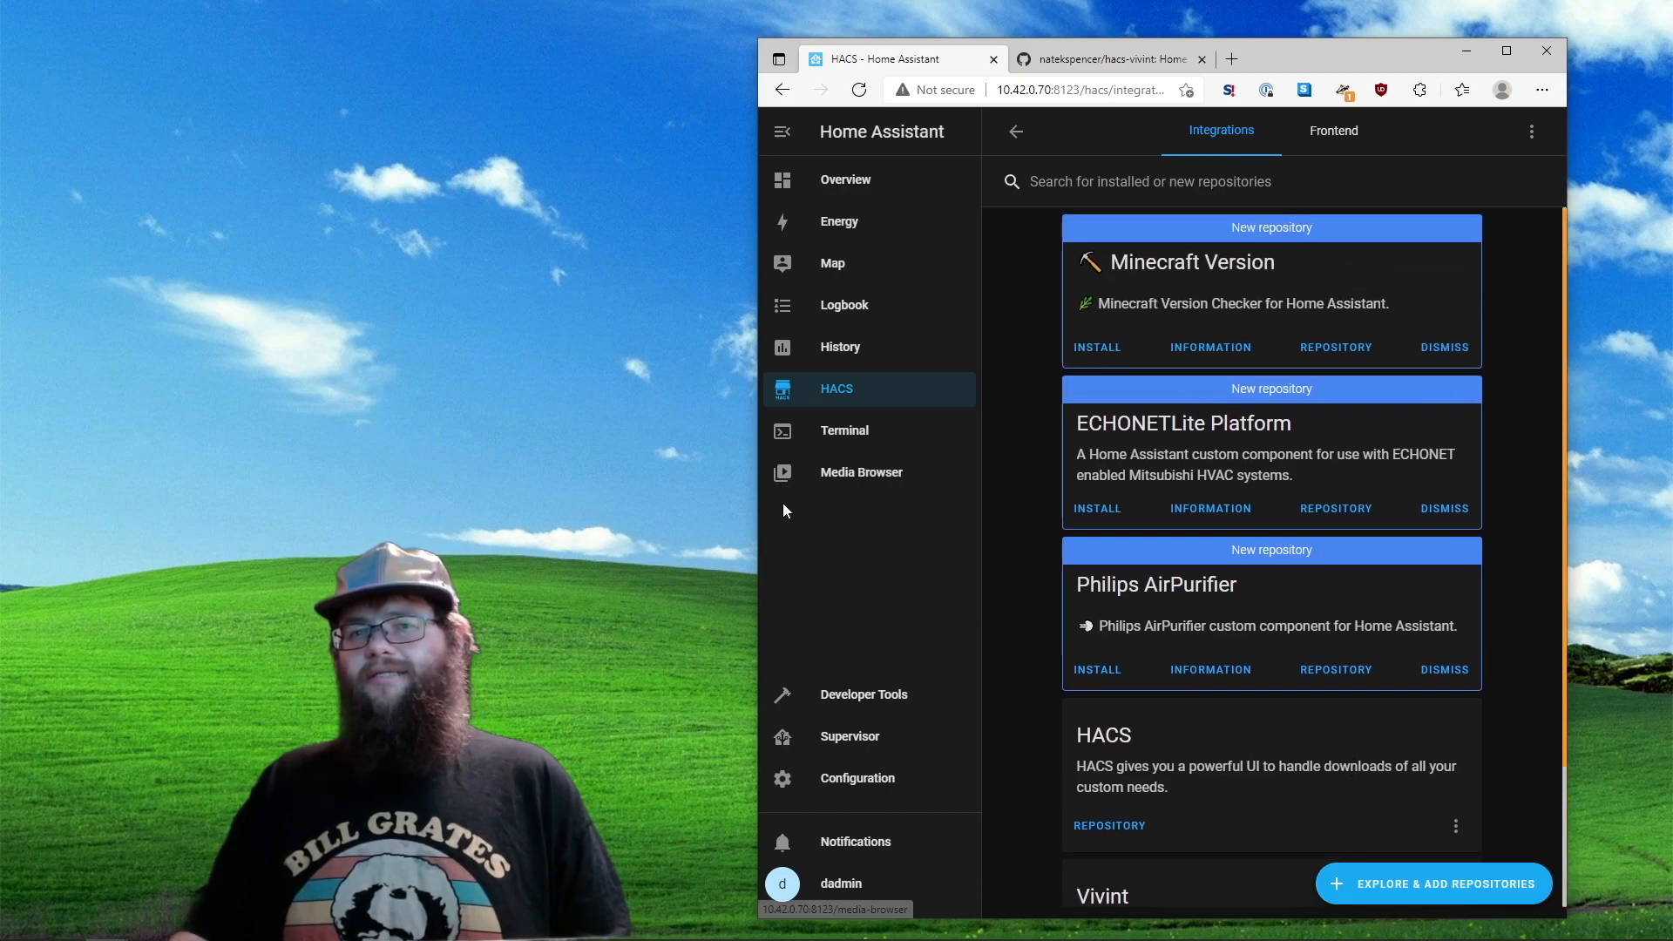
mouse_move(857, 777)
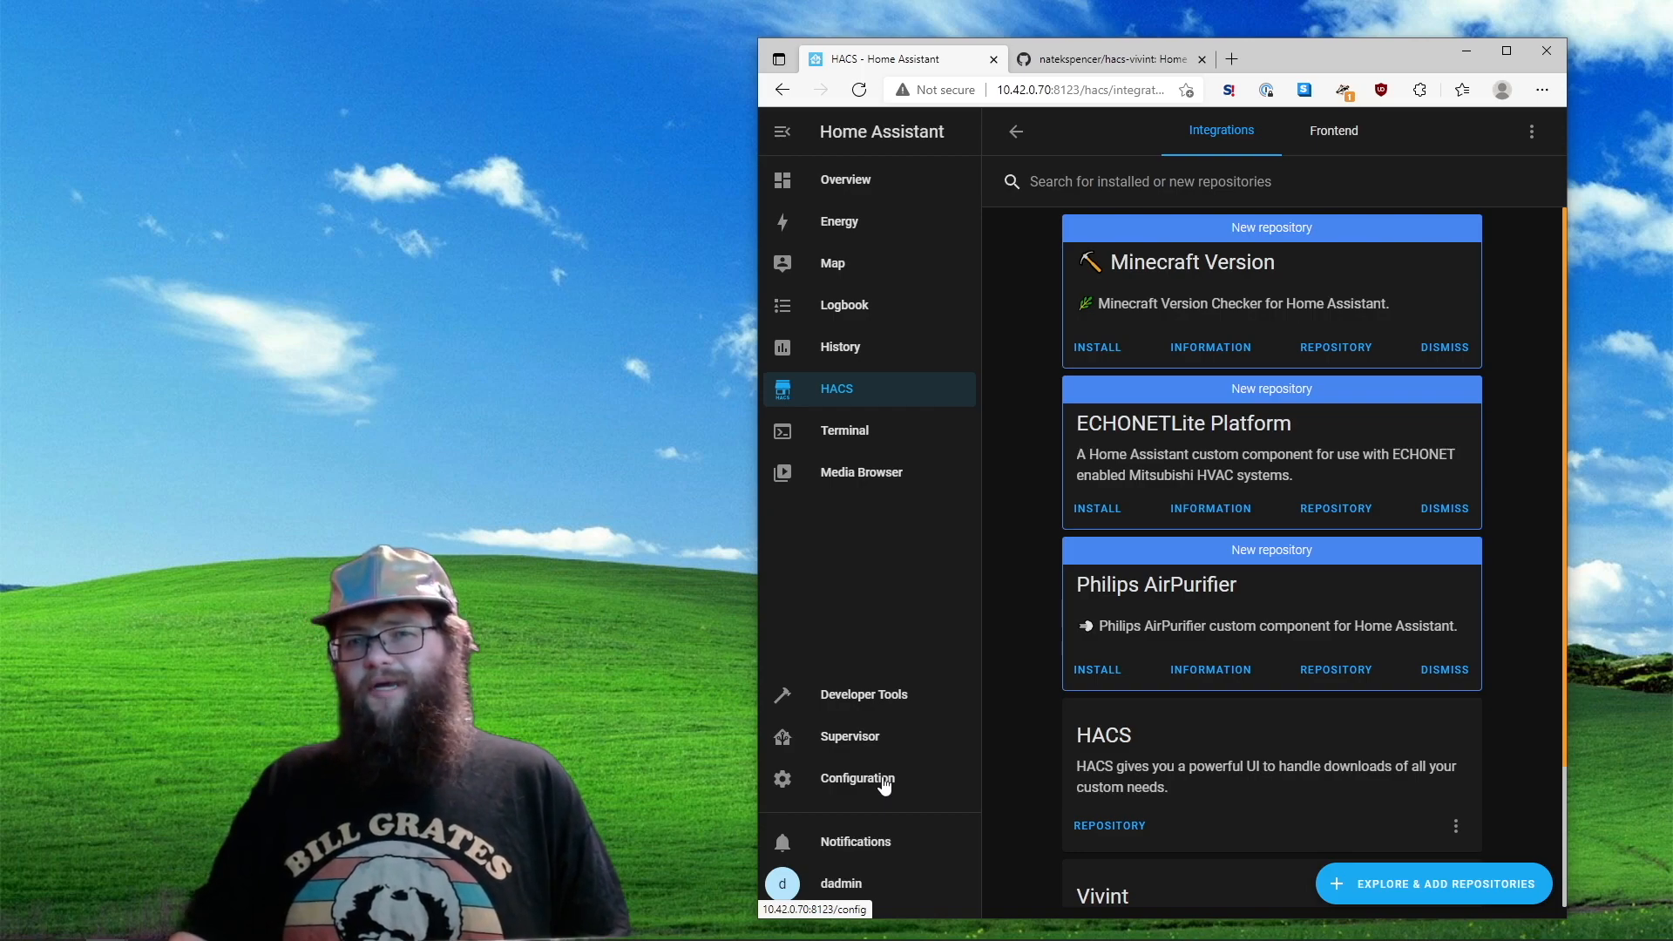
Add a new integration from Configuration > Integrations, searching 'viv' and choosing Vivint
left_click(855, 777)
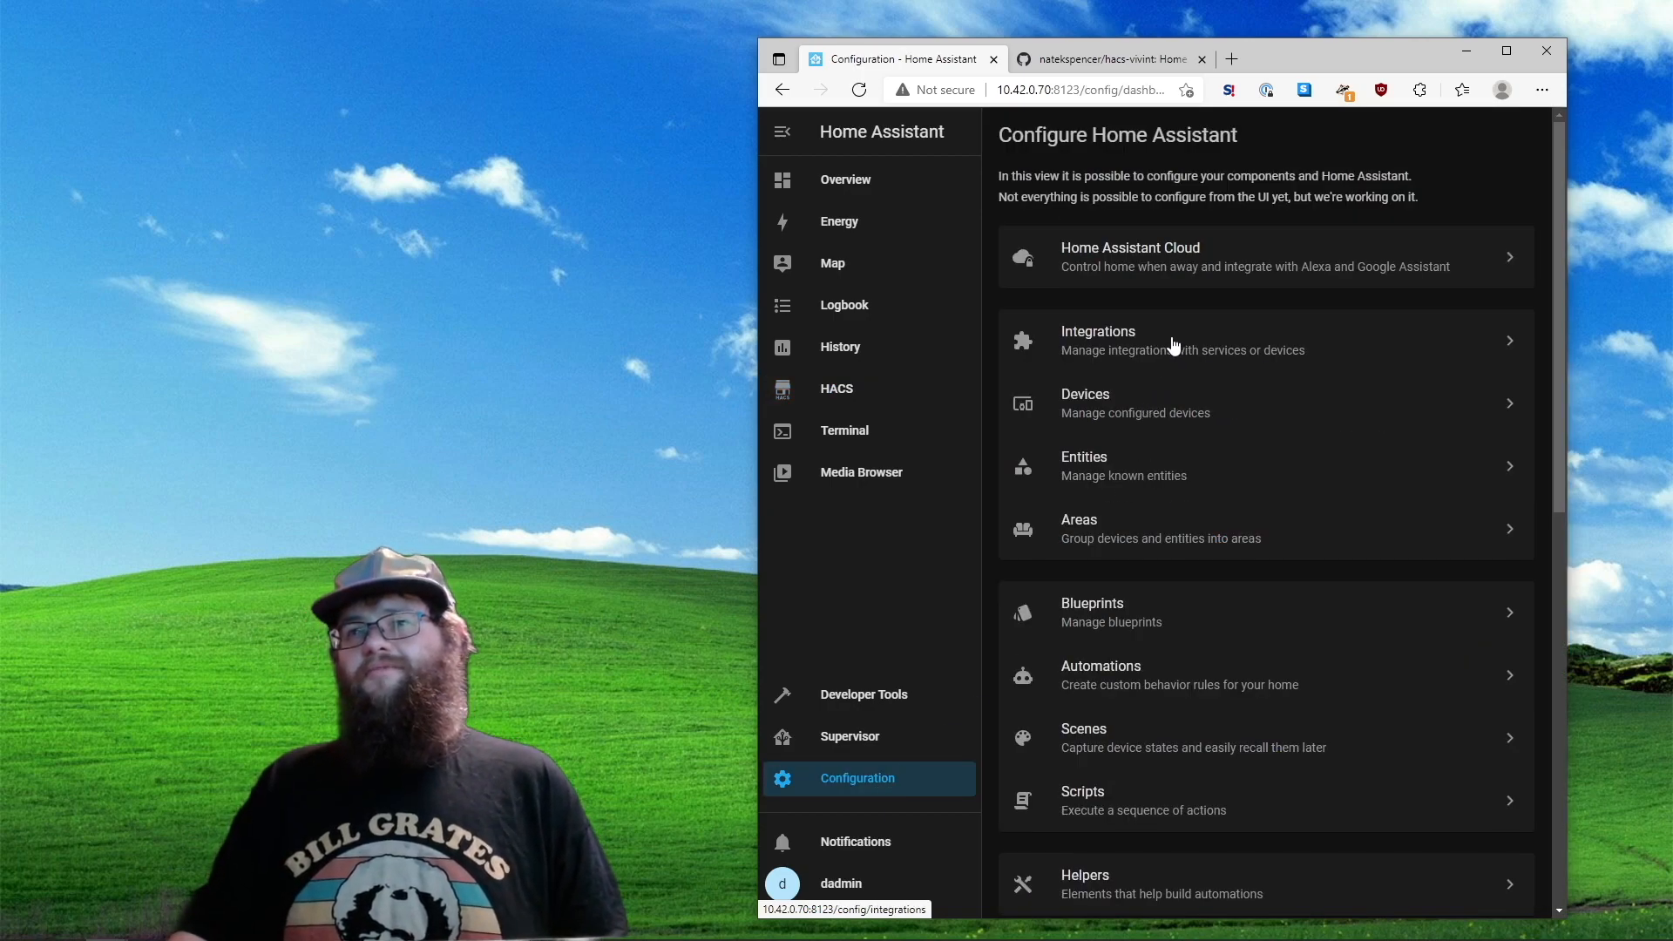
left_click(1096, 340)
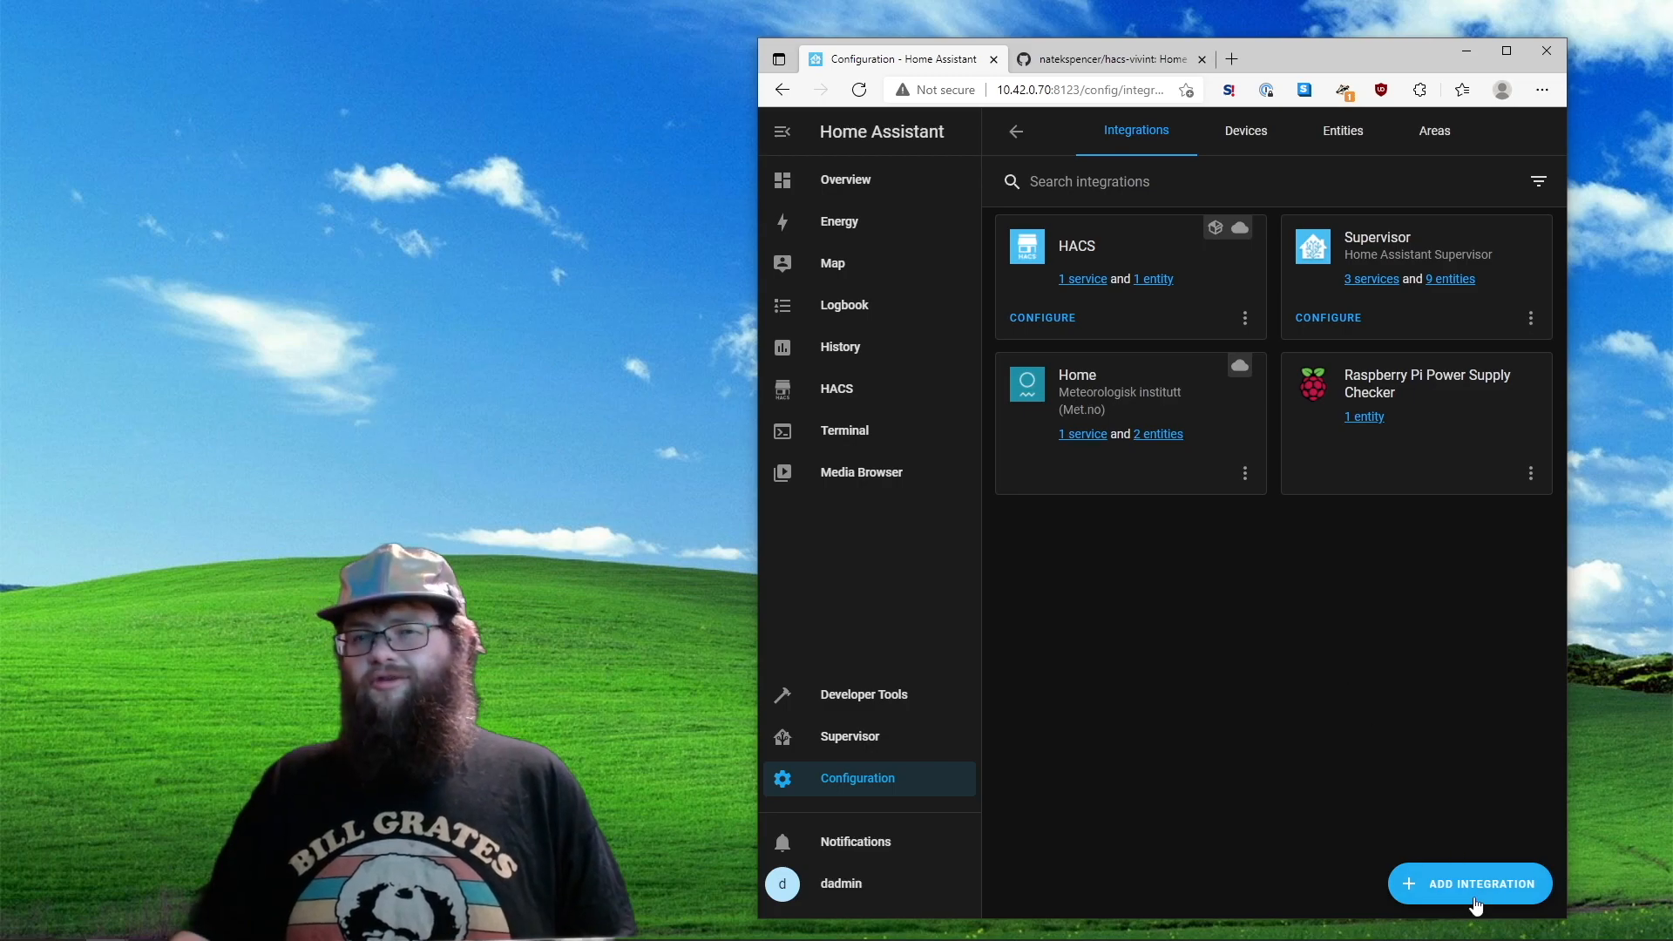
left_click(1469, 883)
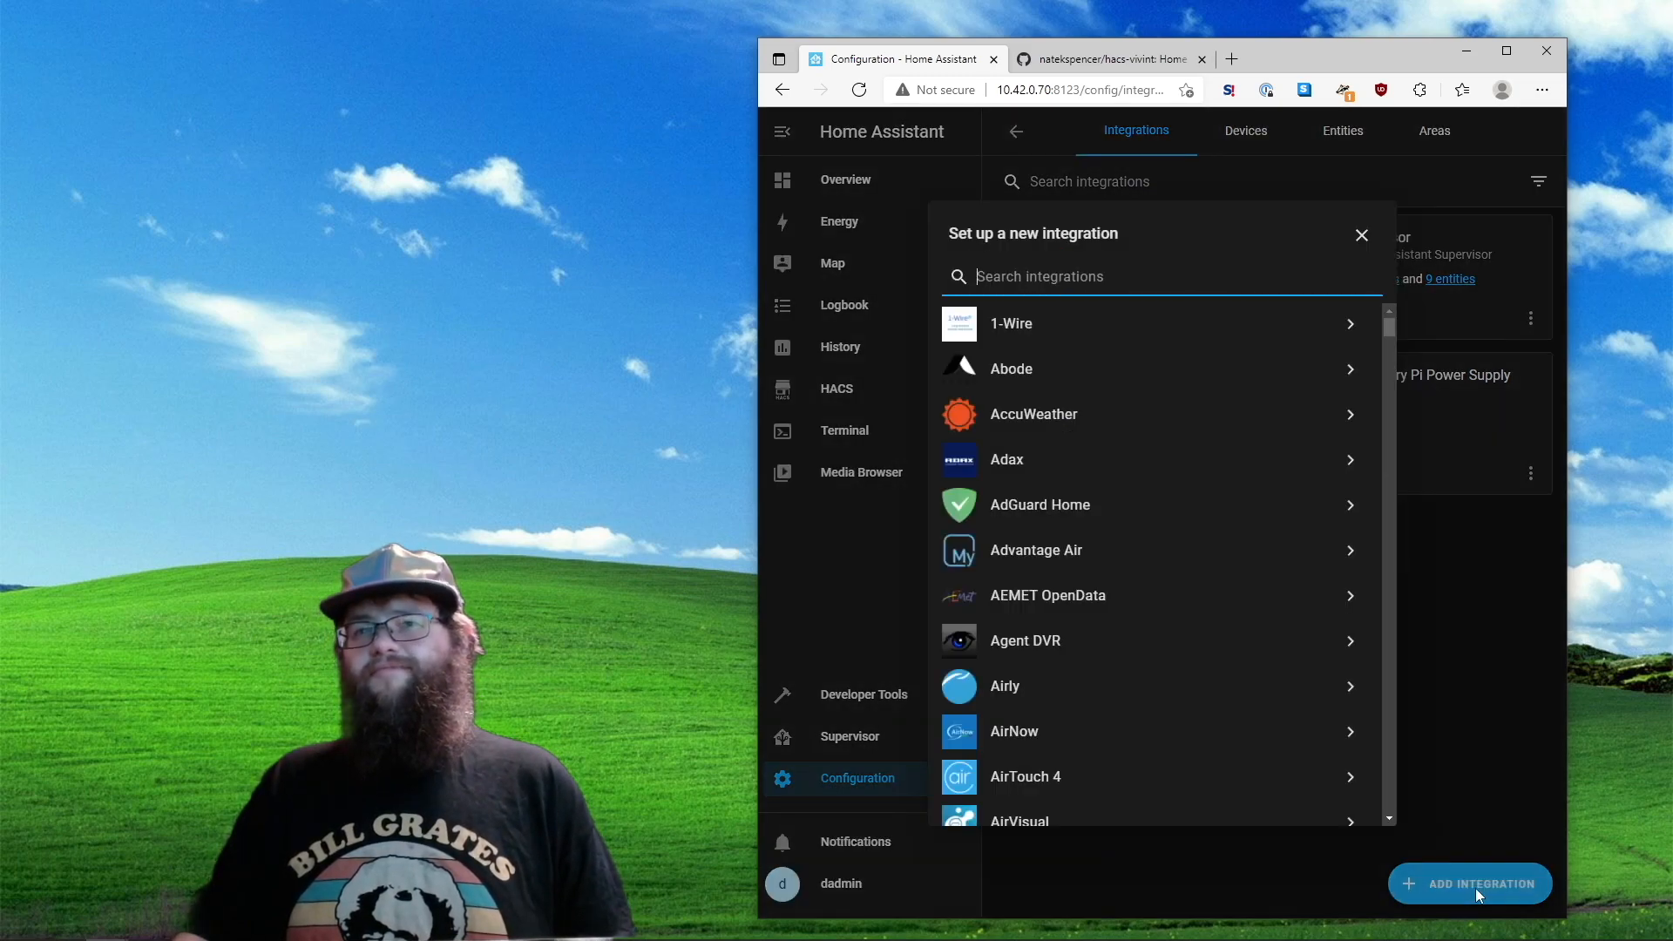
mouse_move(1091, 259)
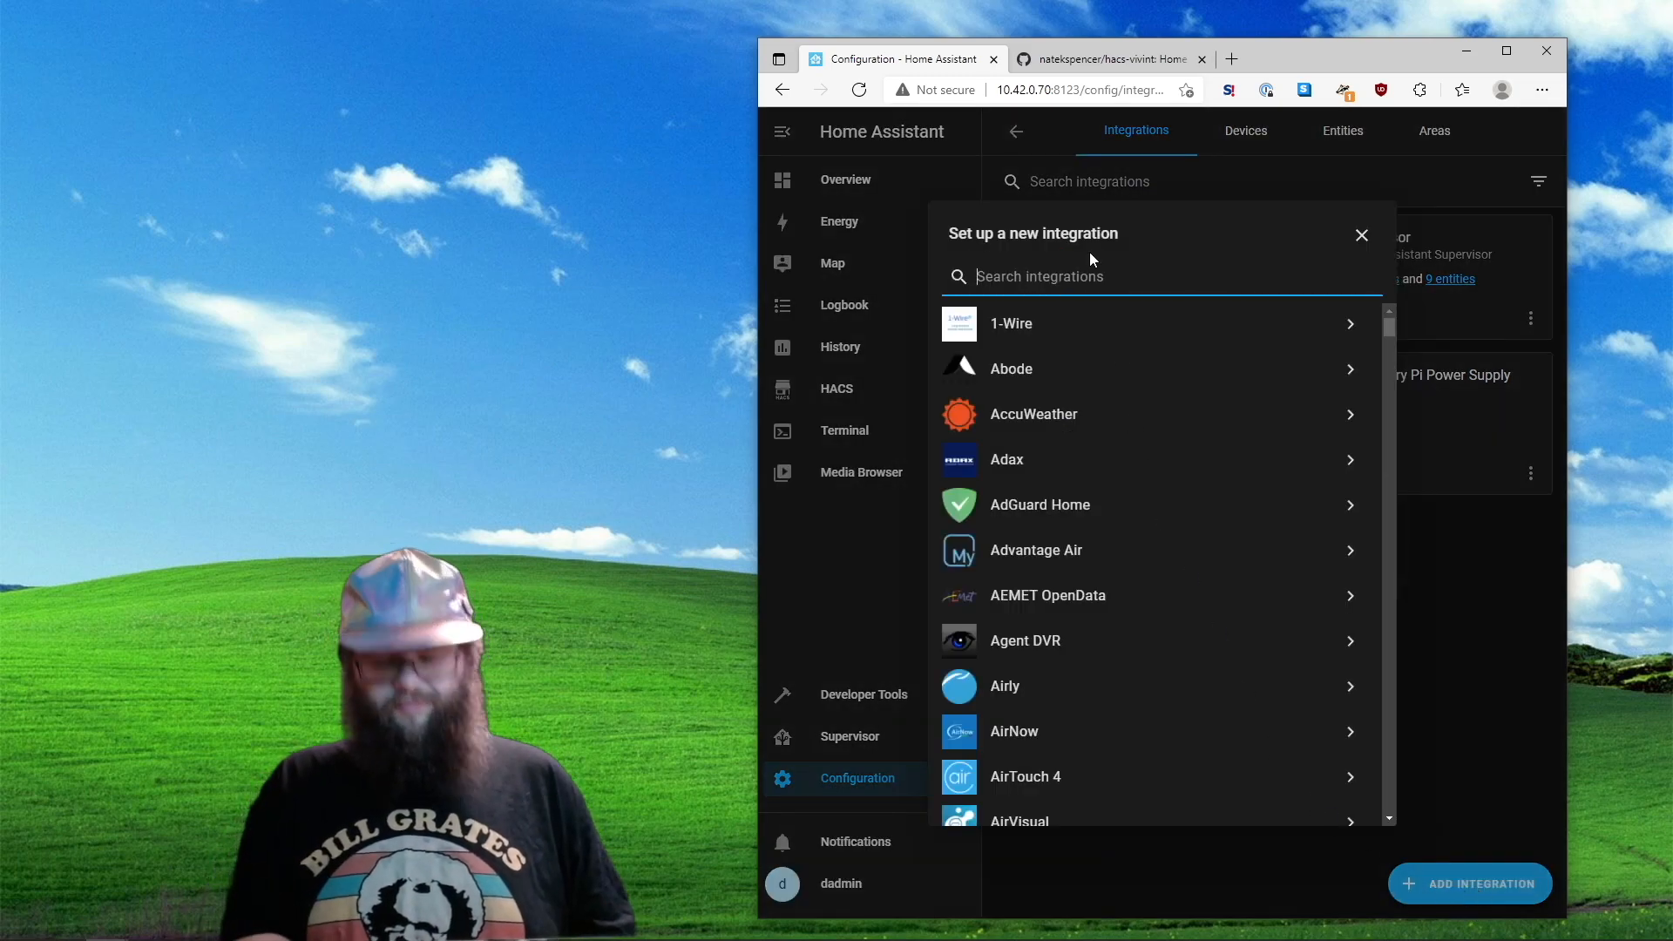
type("viv")
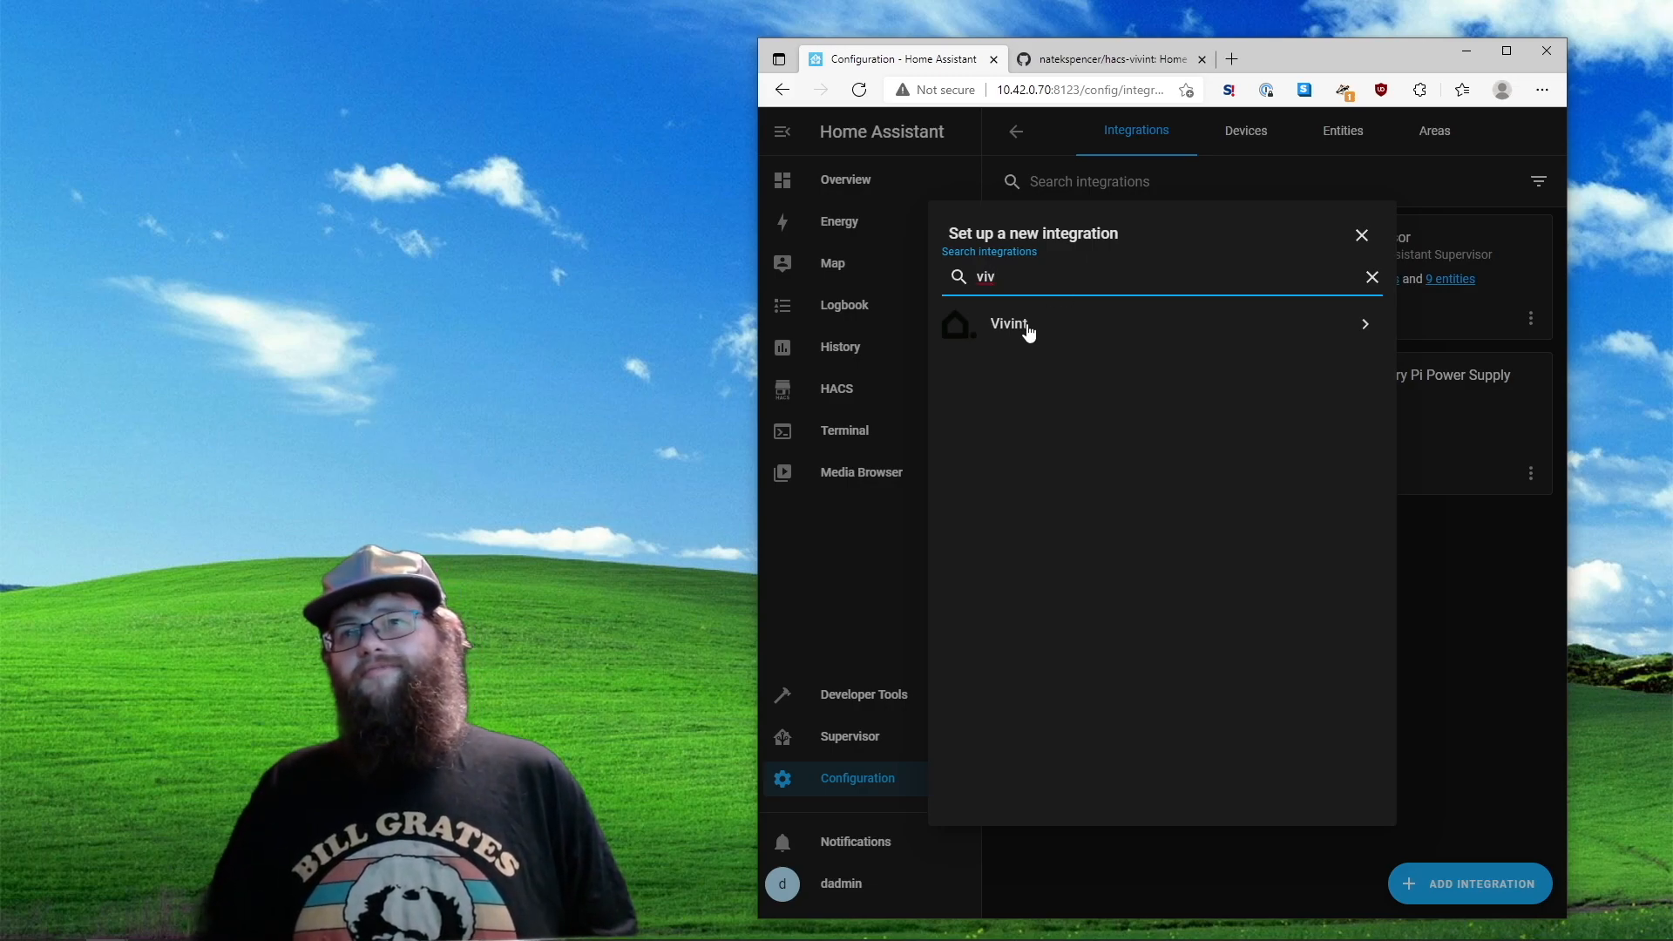
left_click(1009, 324)
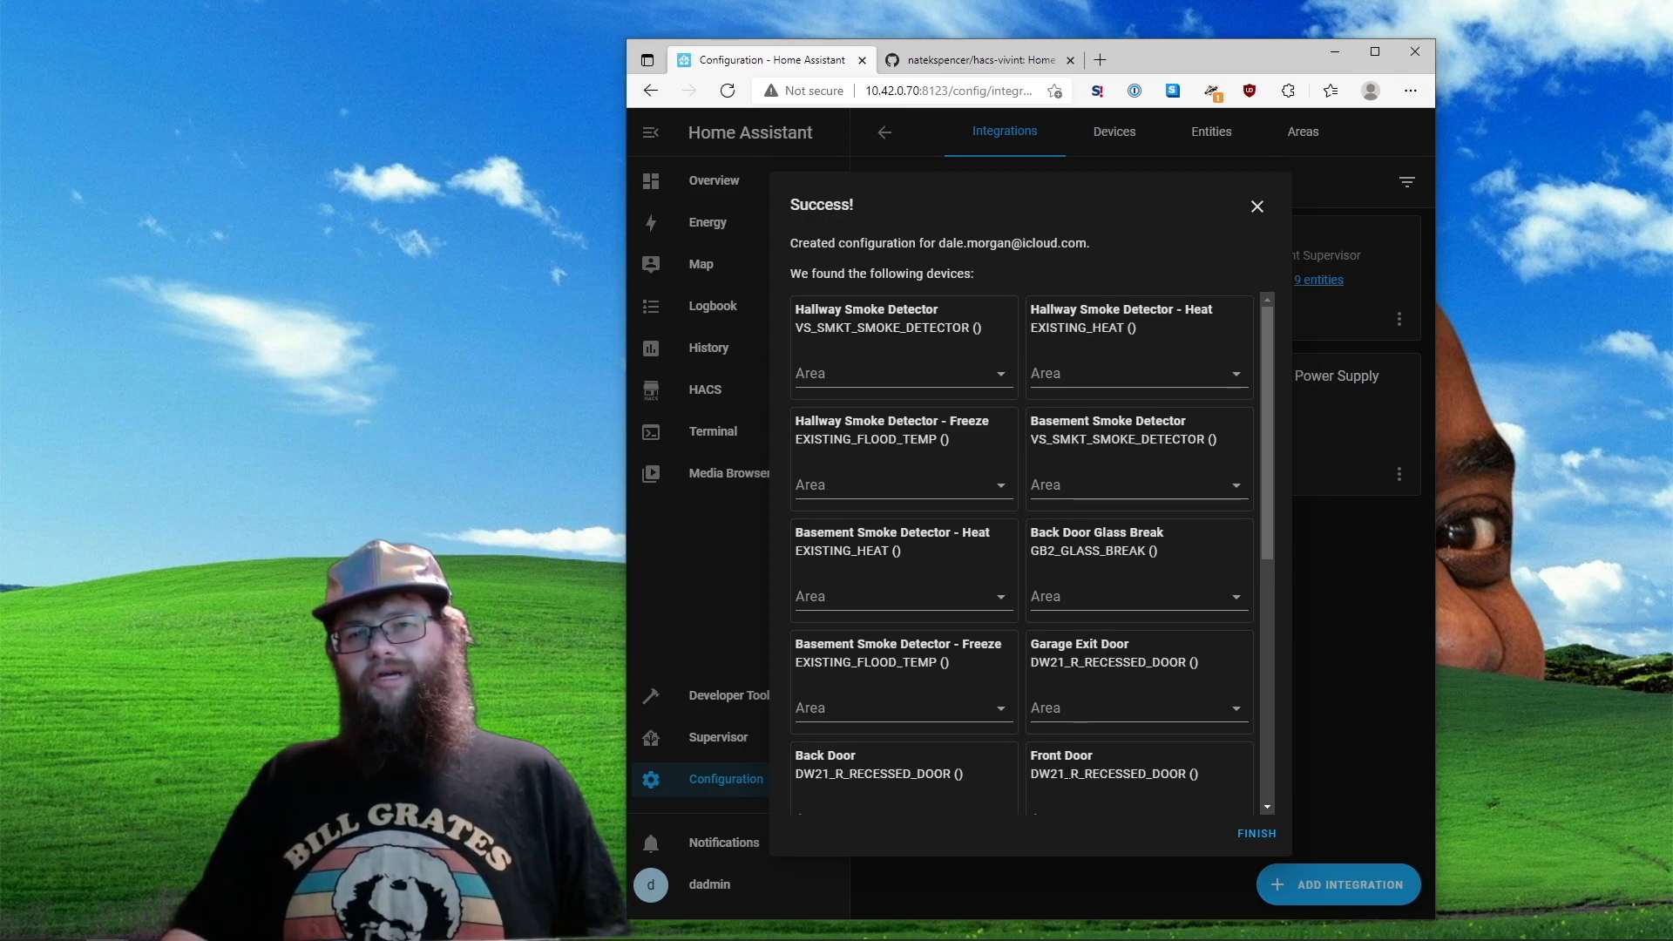
Scroll the Success dialog's device list past smoke detectors and door sensors to cameras, deadbolts and the smart hub
scroll("down", 3)
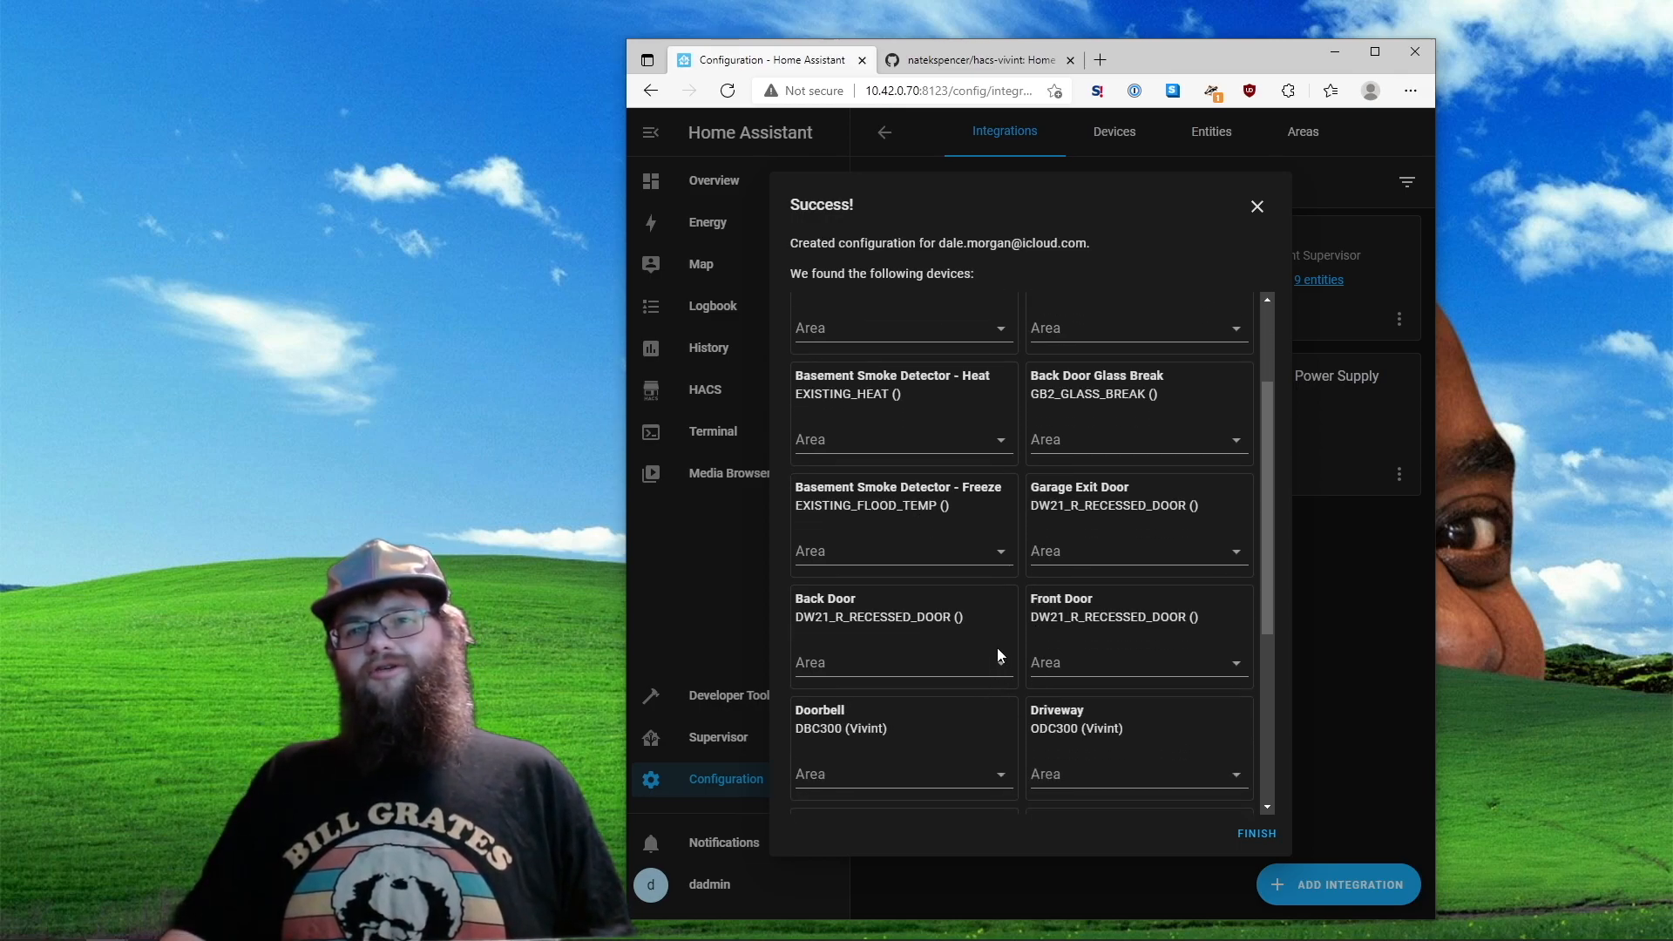
scroll("down", 3)
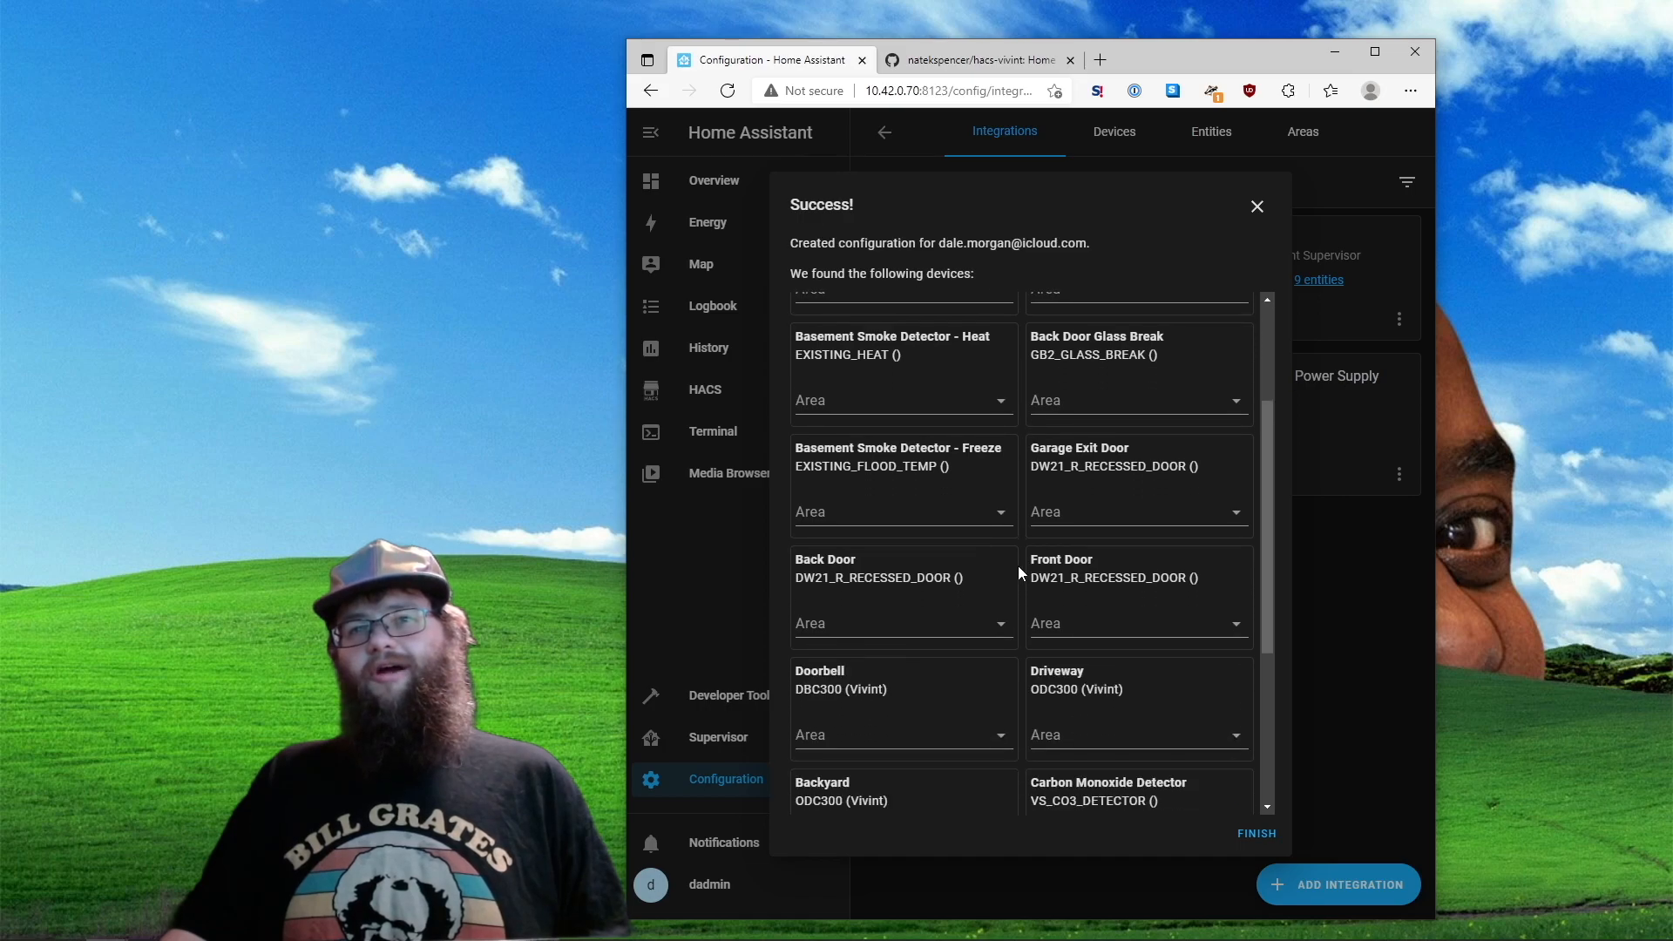
scroll("down", 3)
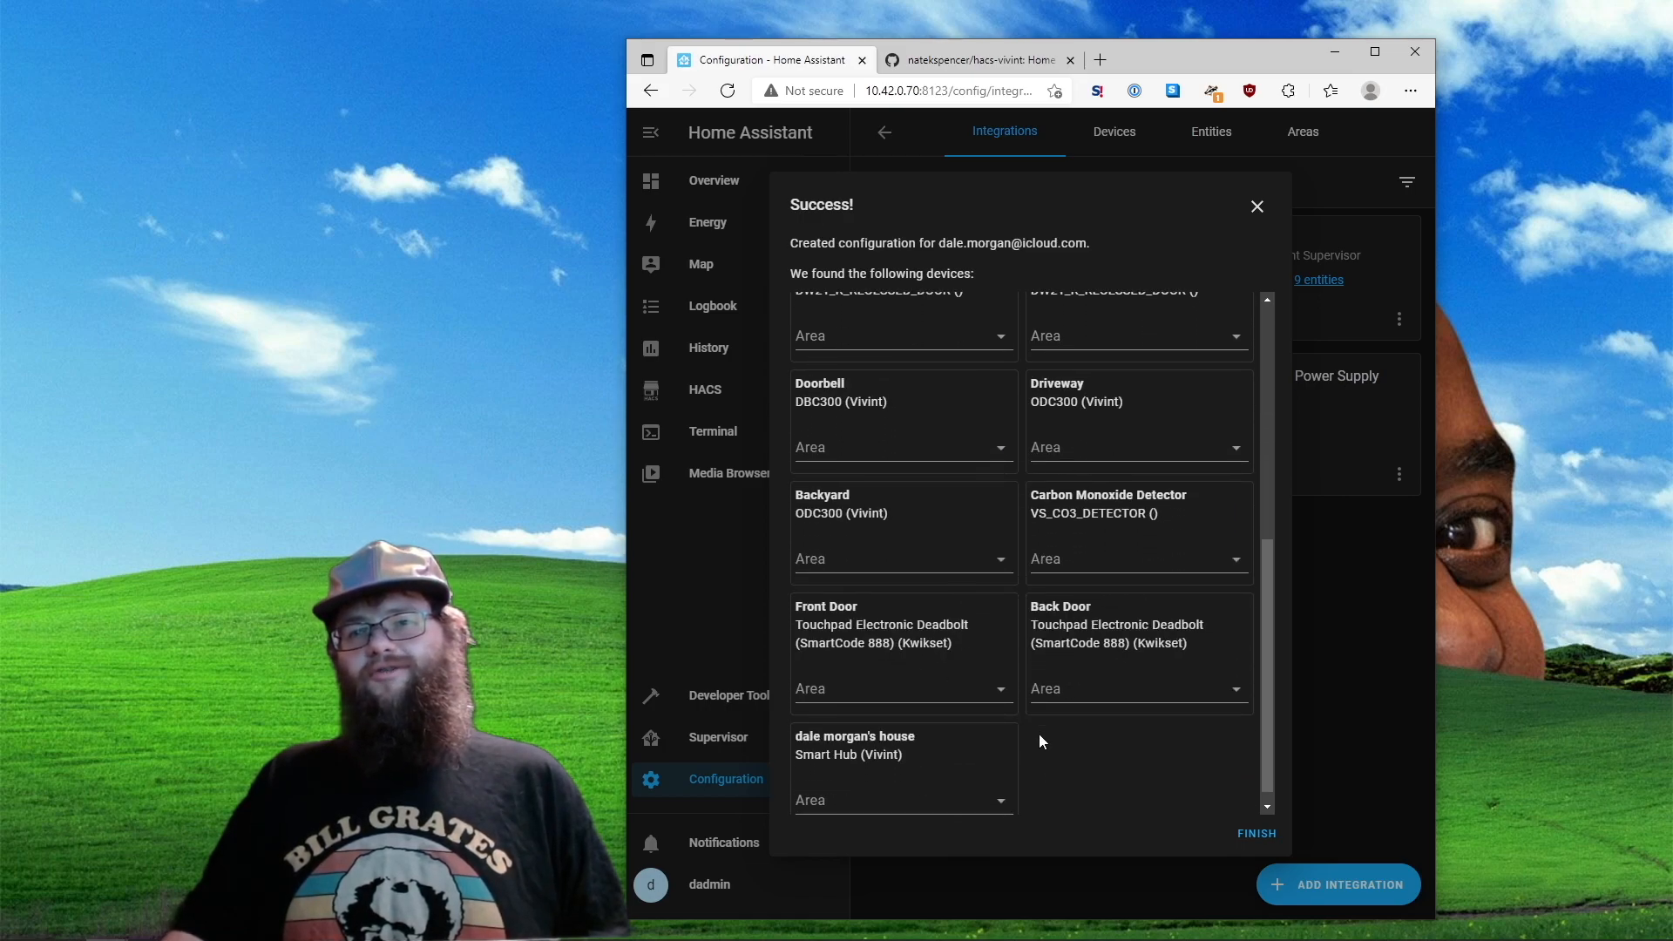
scroll("down", 3)
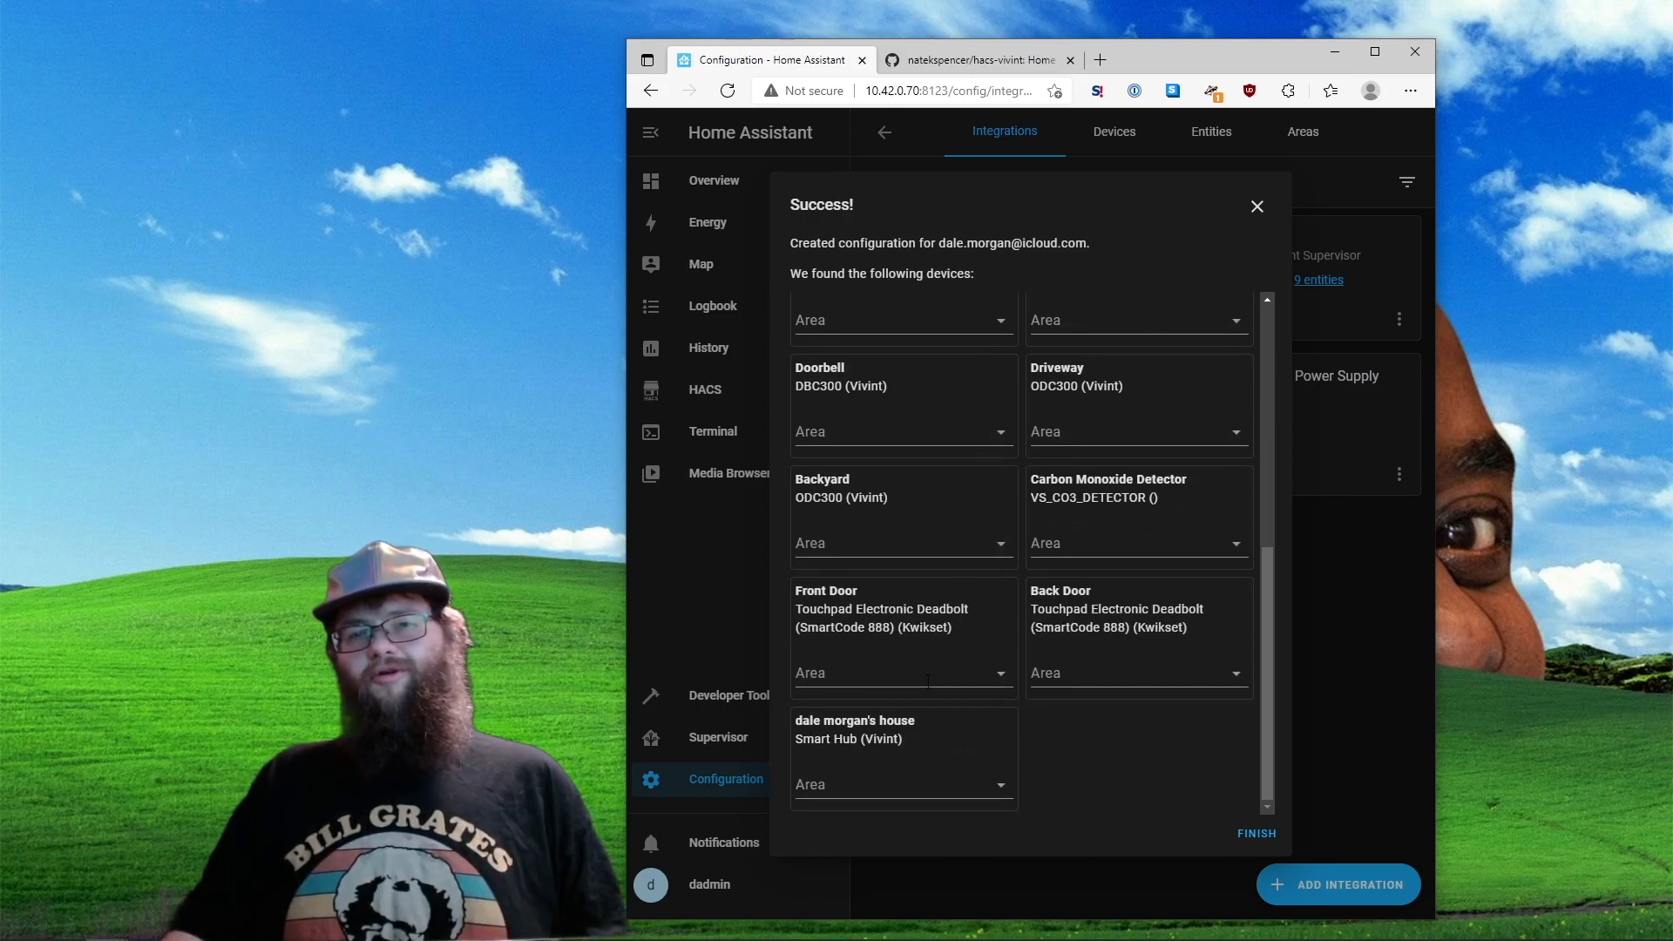
mouse_move(1124, 926)
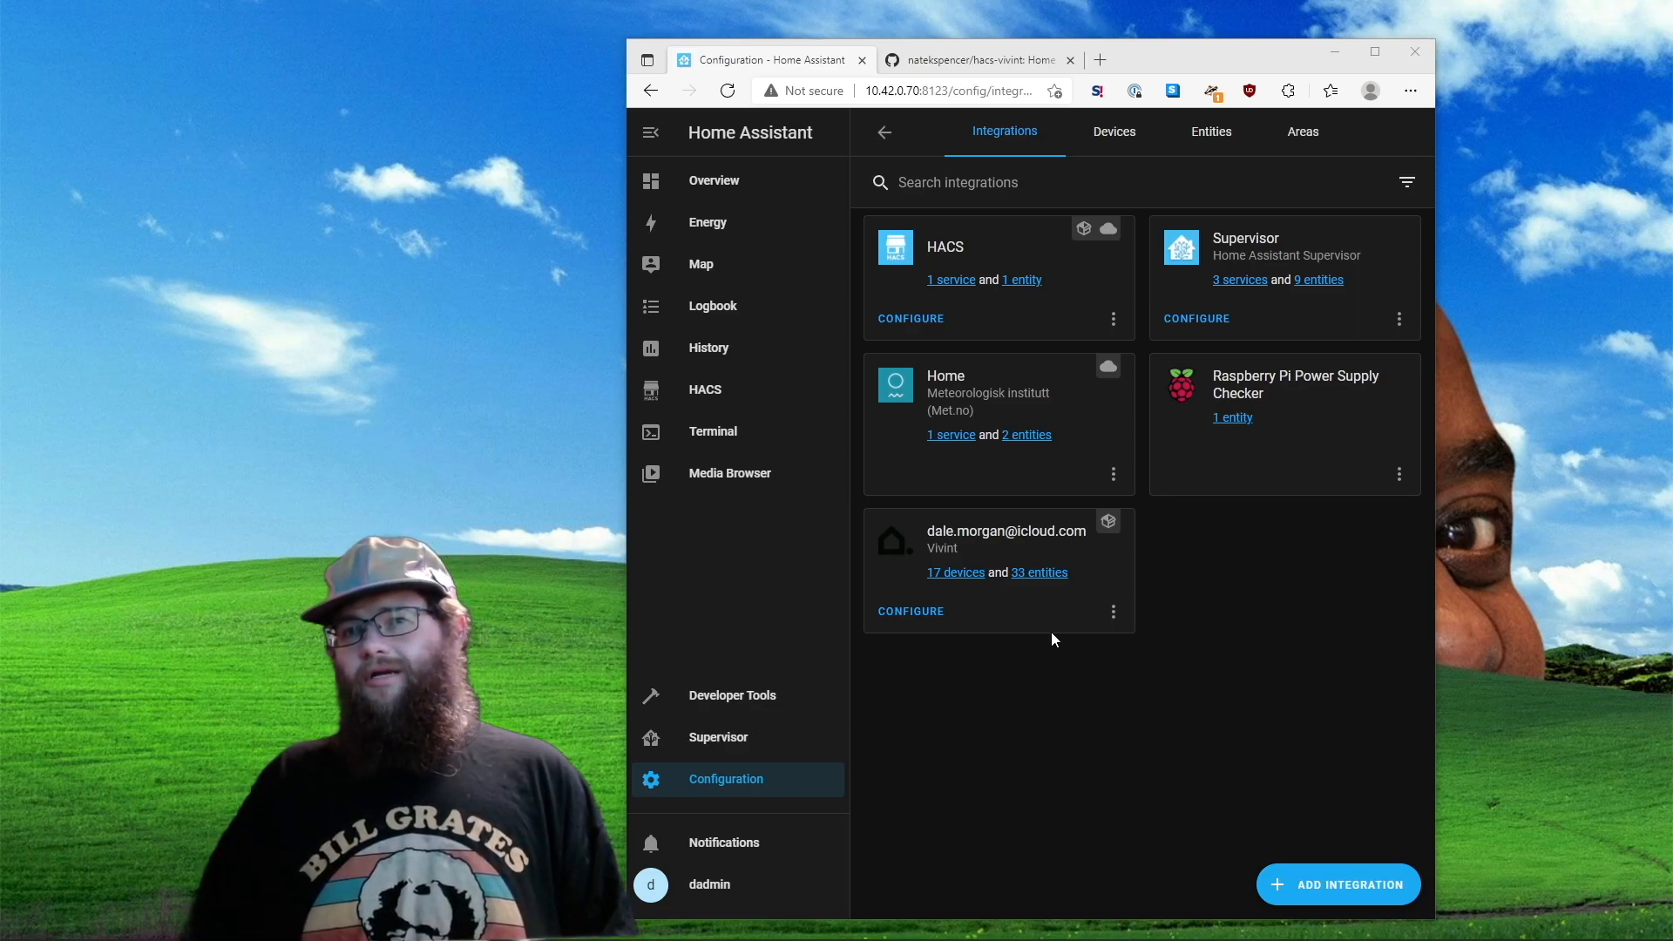
mouse_move(957, 573)
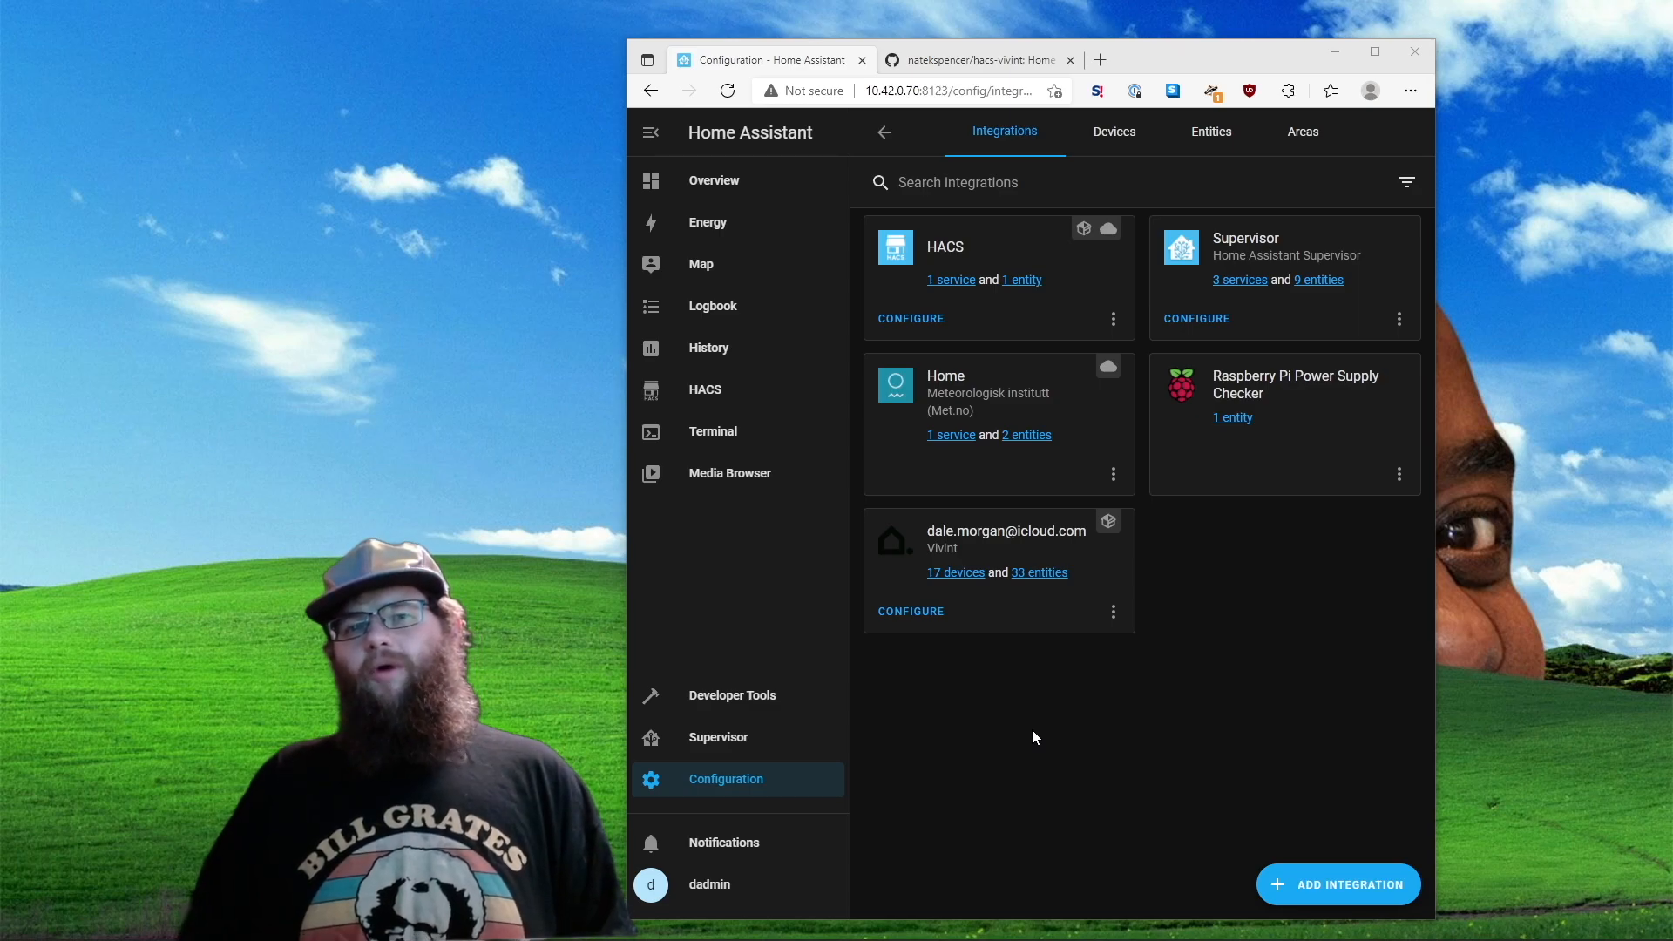
mouse_move(743, 680)
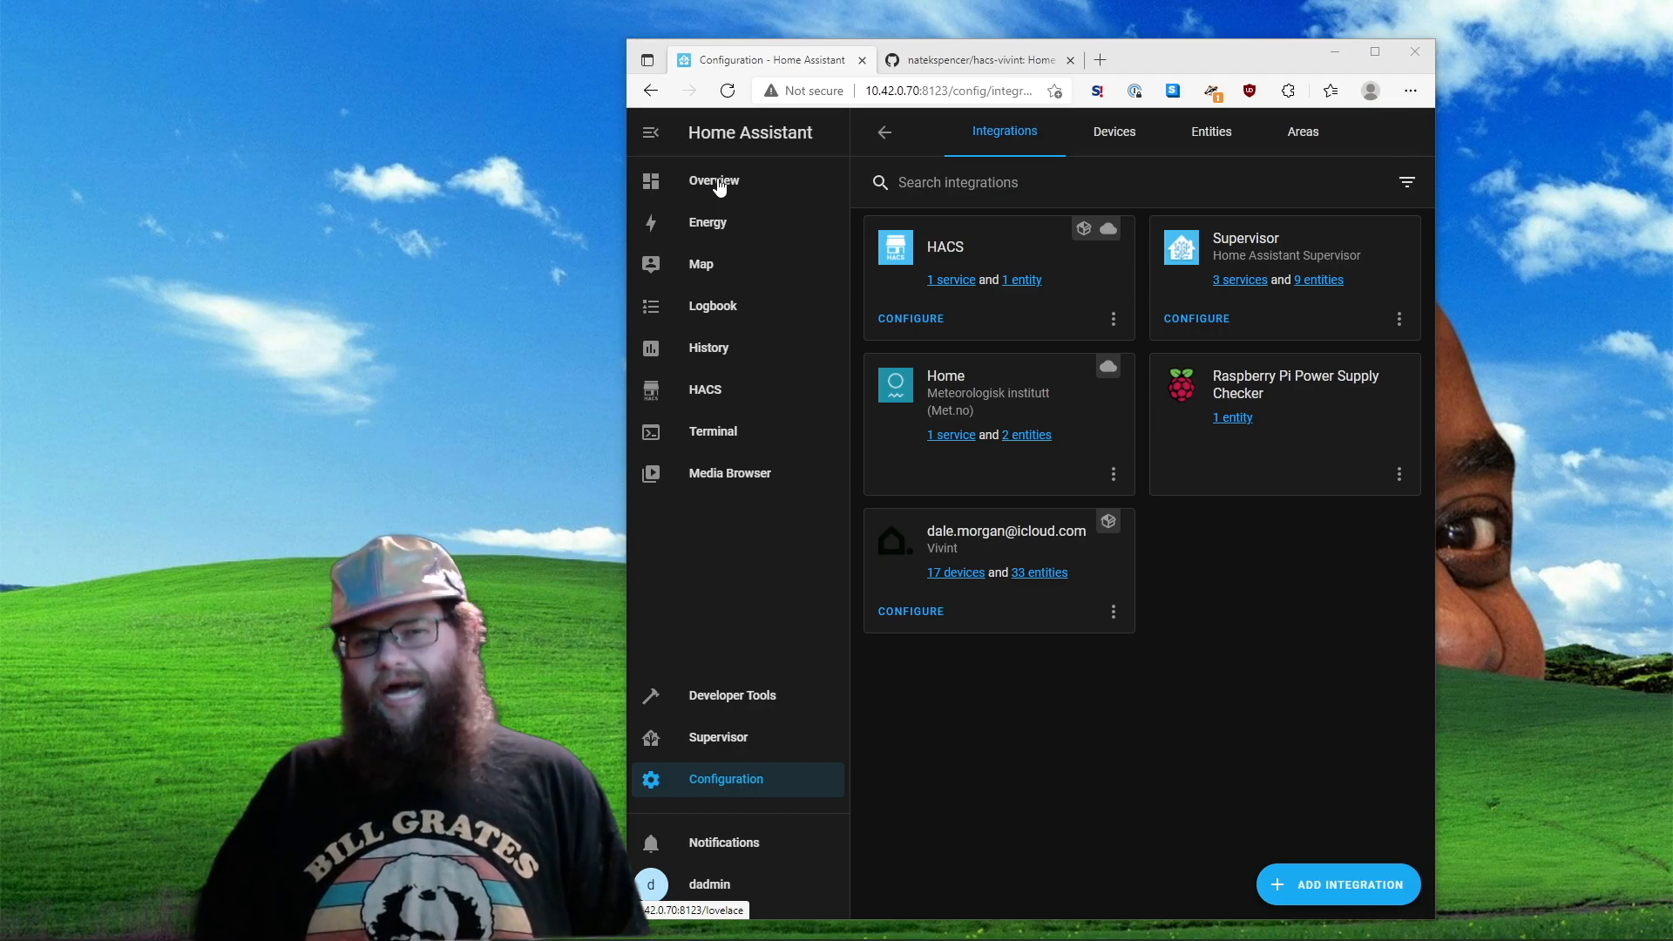
Leave the Vivint device list and go to the home overview dashboard
left_click(713, 180)
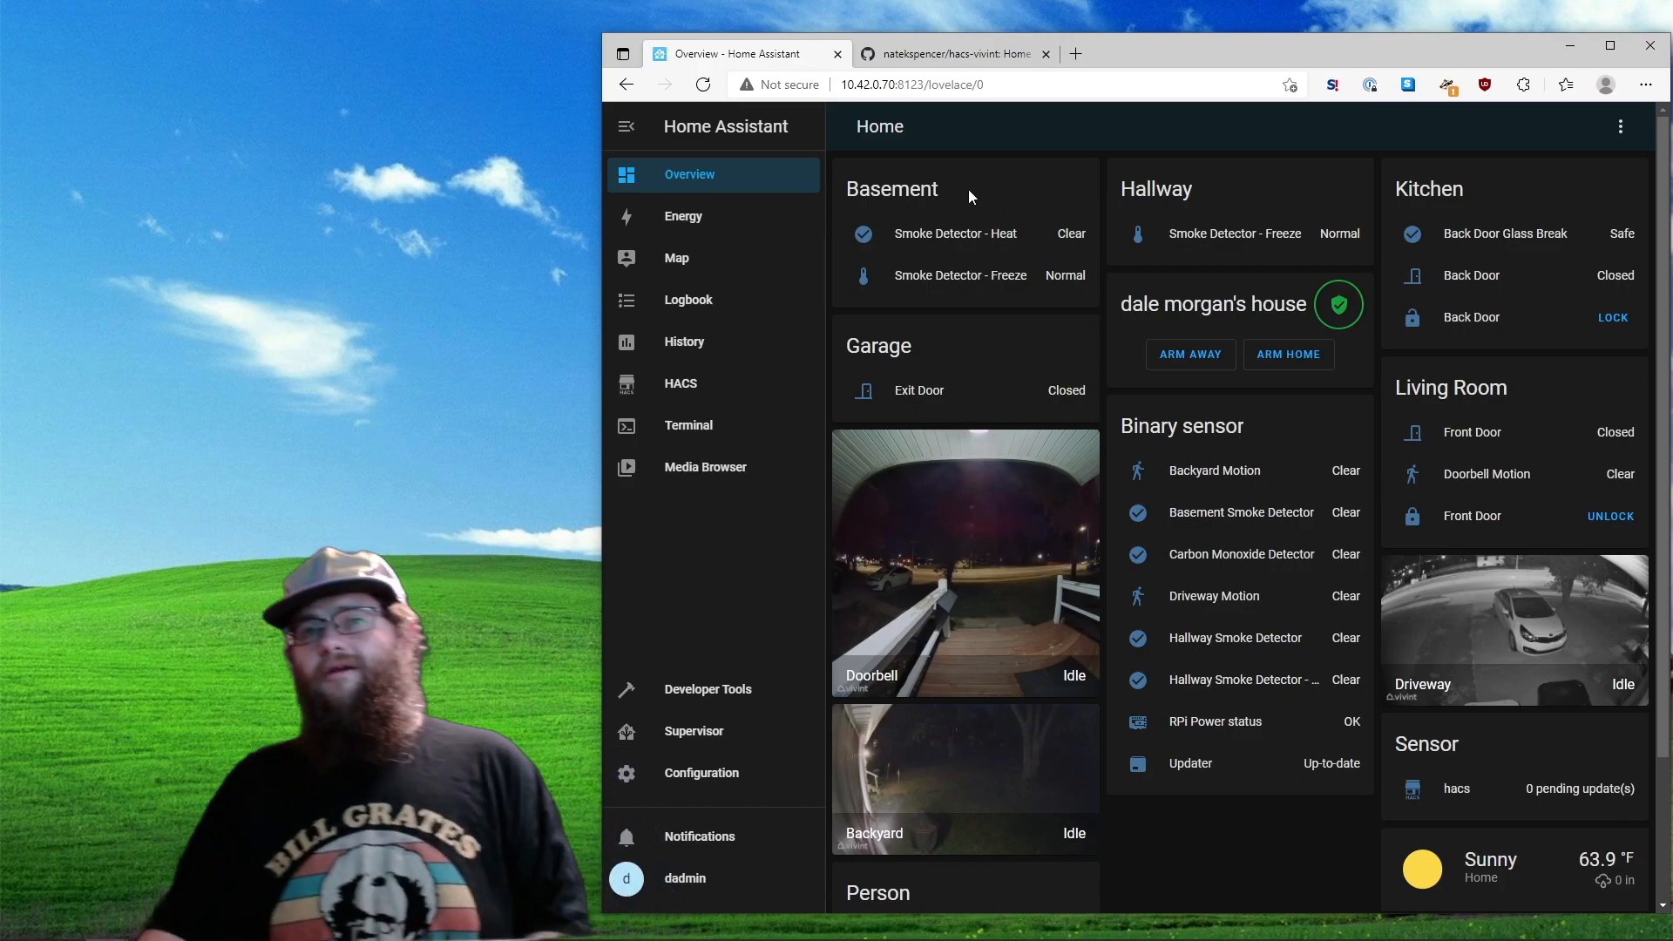
mouse_move(904, 537)
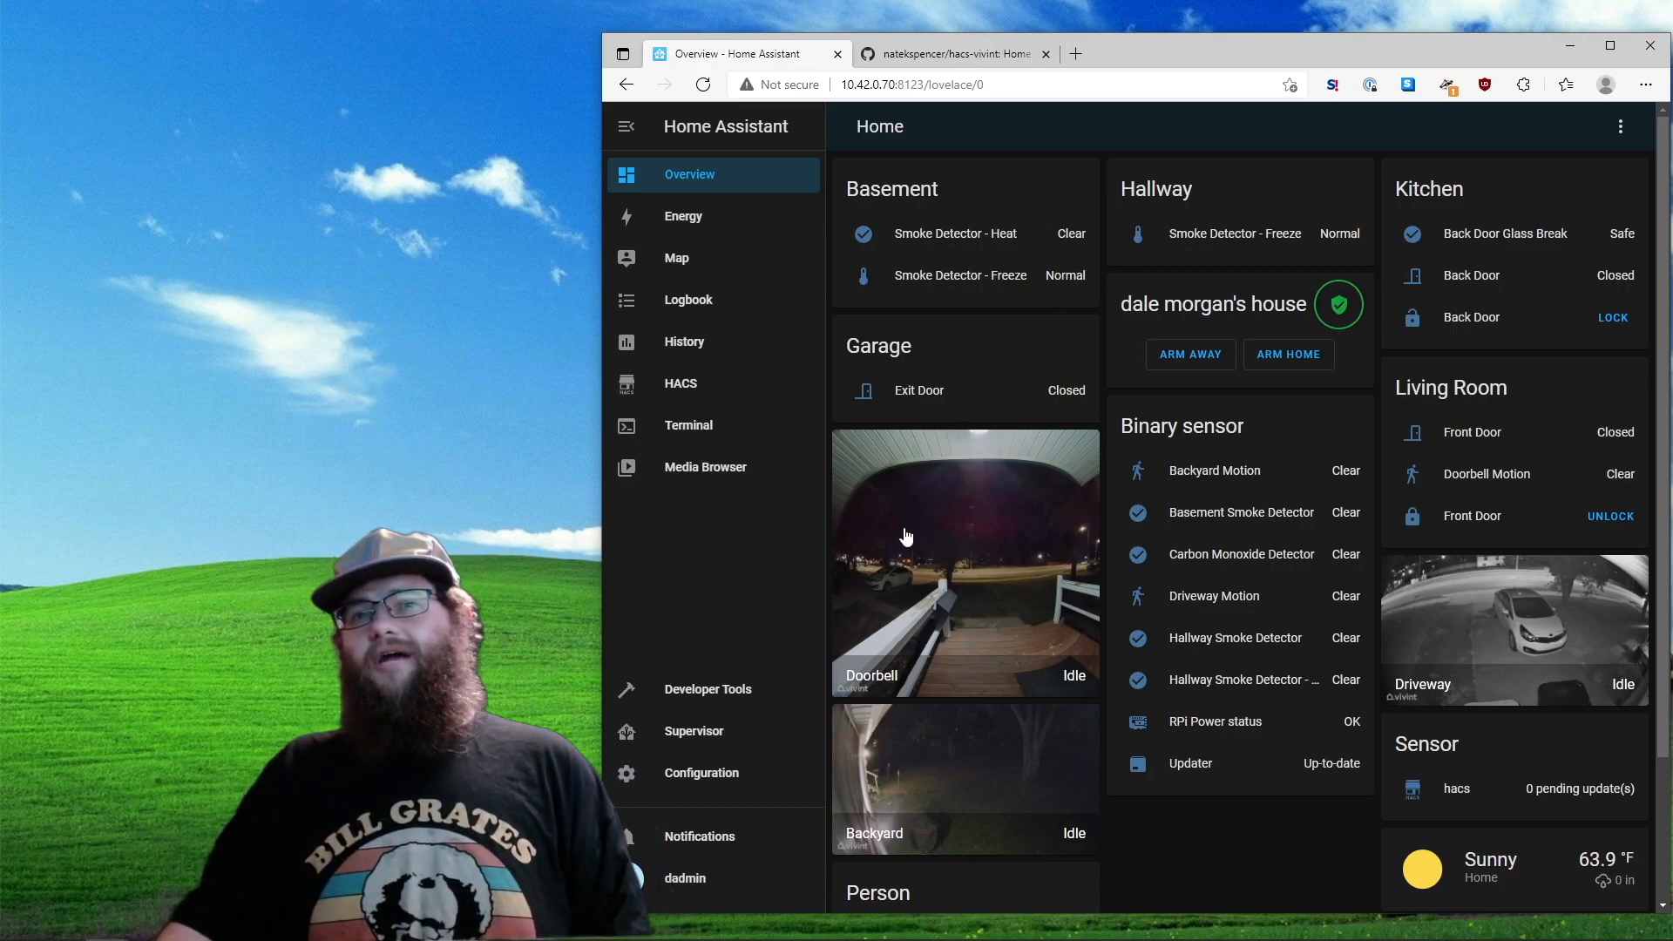
Browse the overview's Vivint sensors, camera feeds, locks and arming controls down to the person and sun cards
left_click(905, 537)
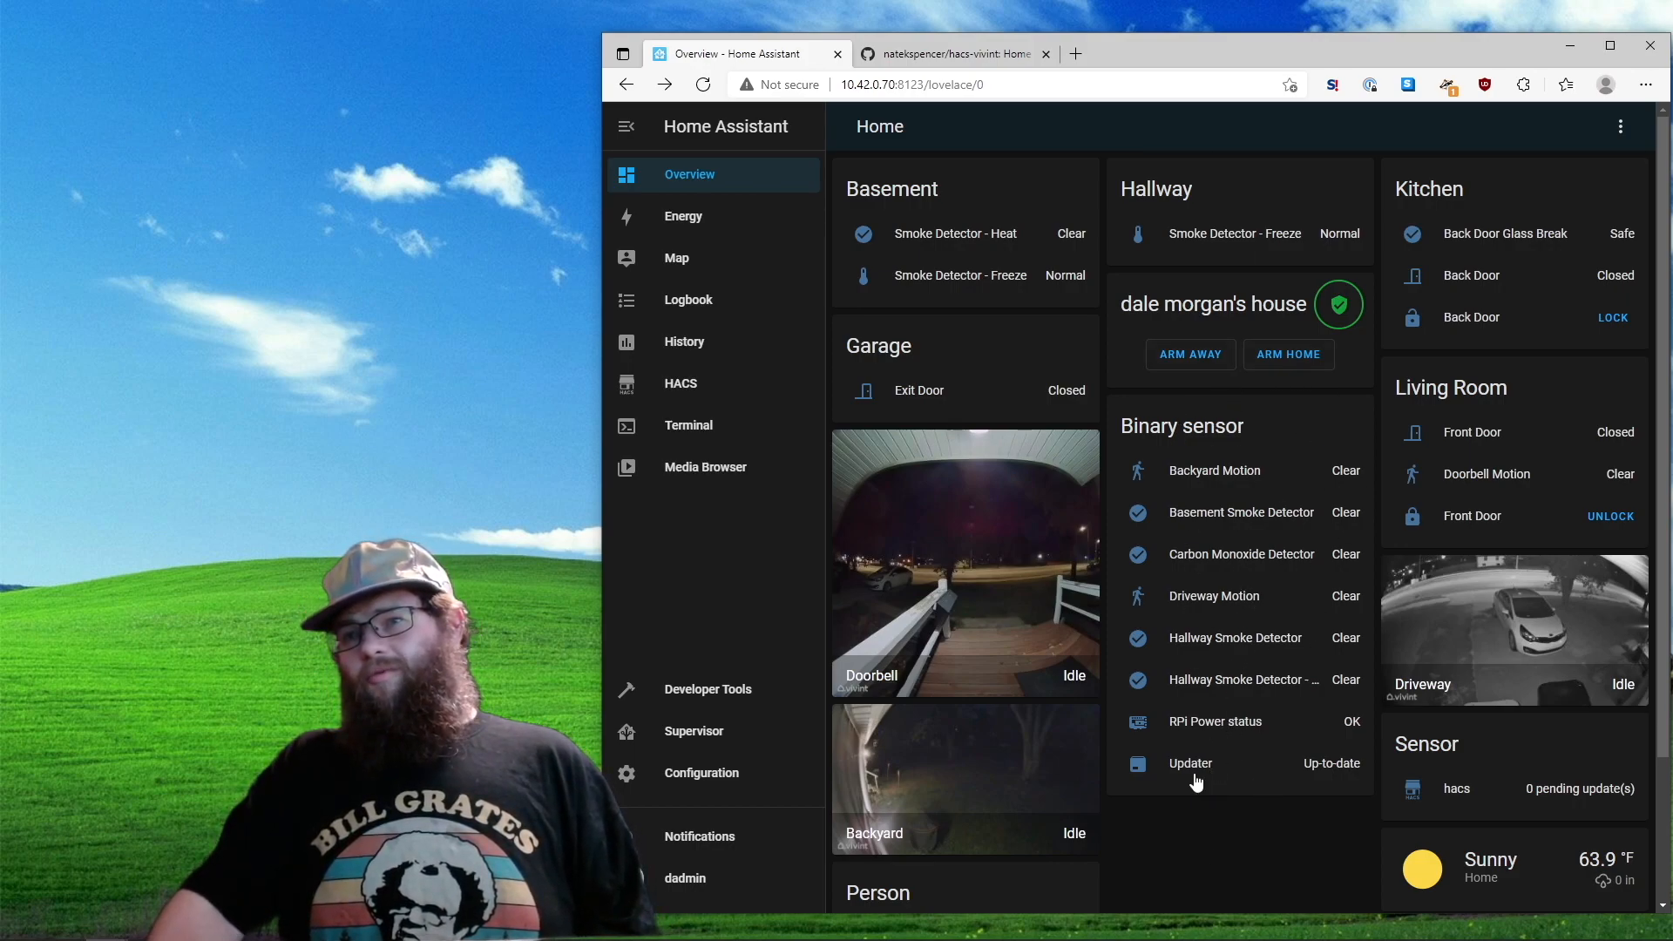
mouse_move(1265, 644)
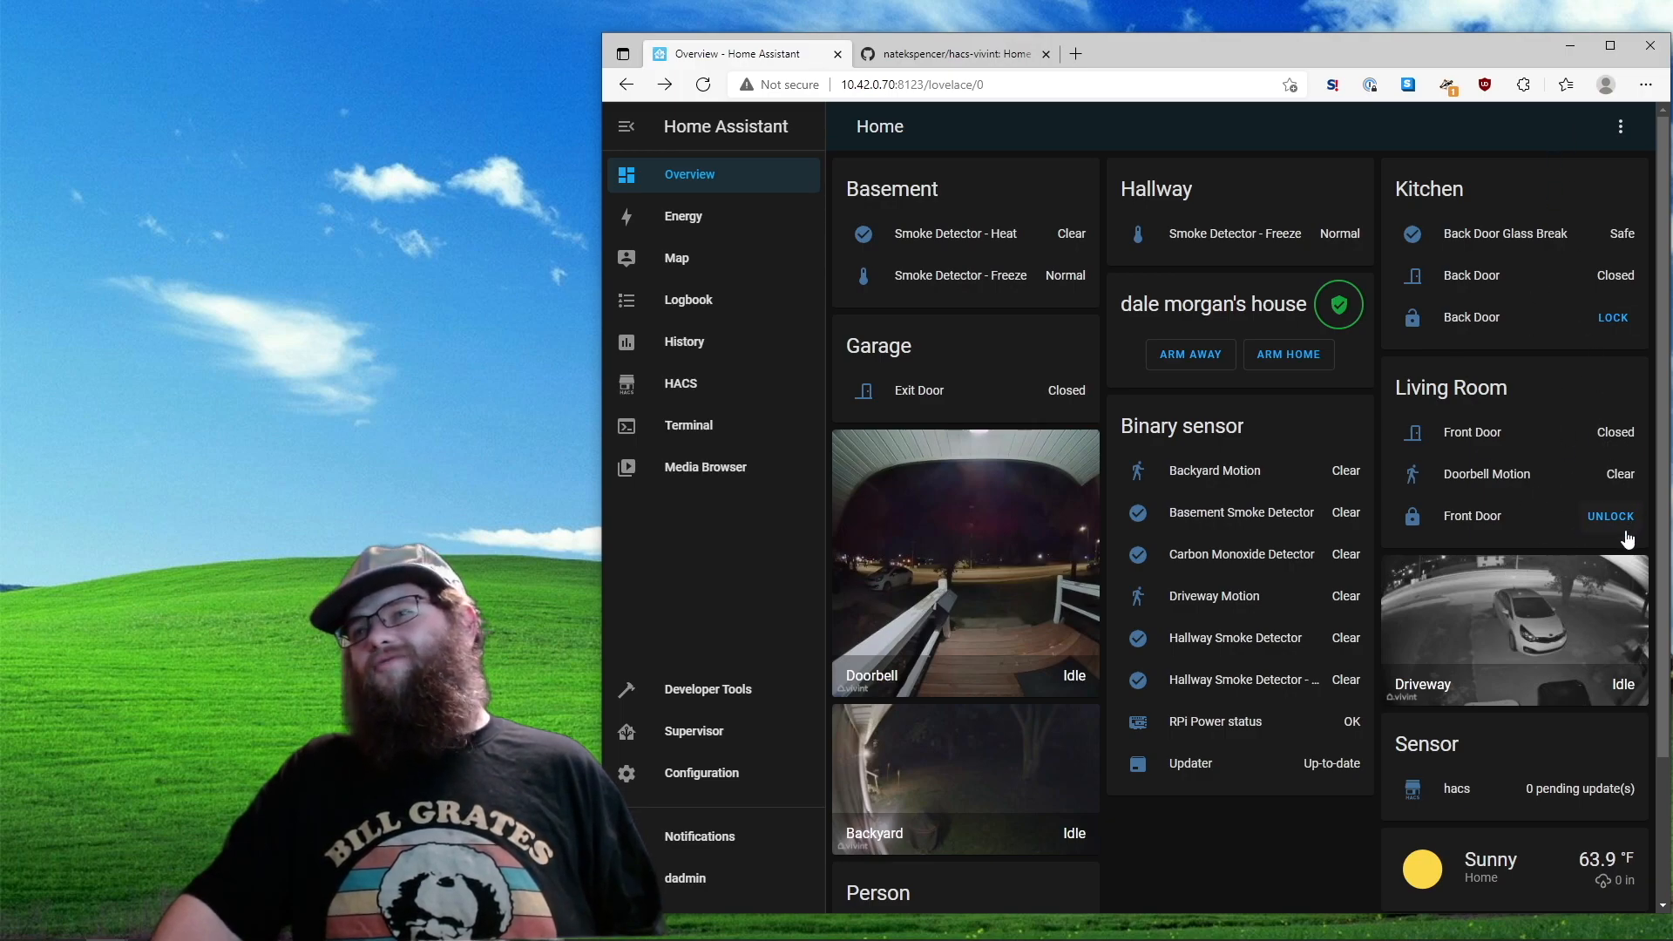
mouse_move(1291, 330)
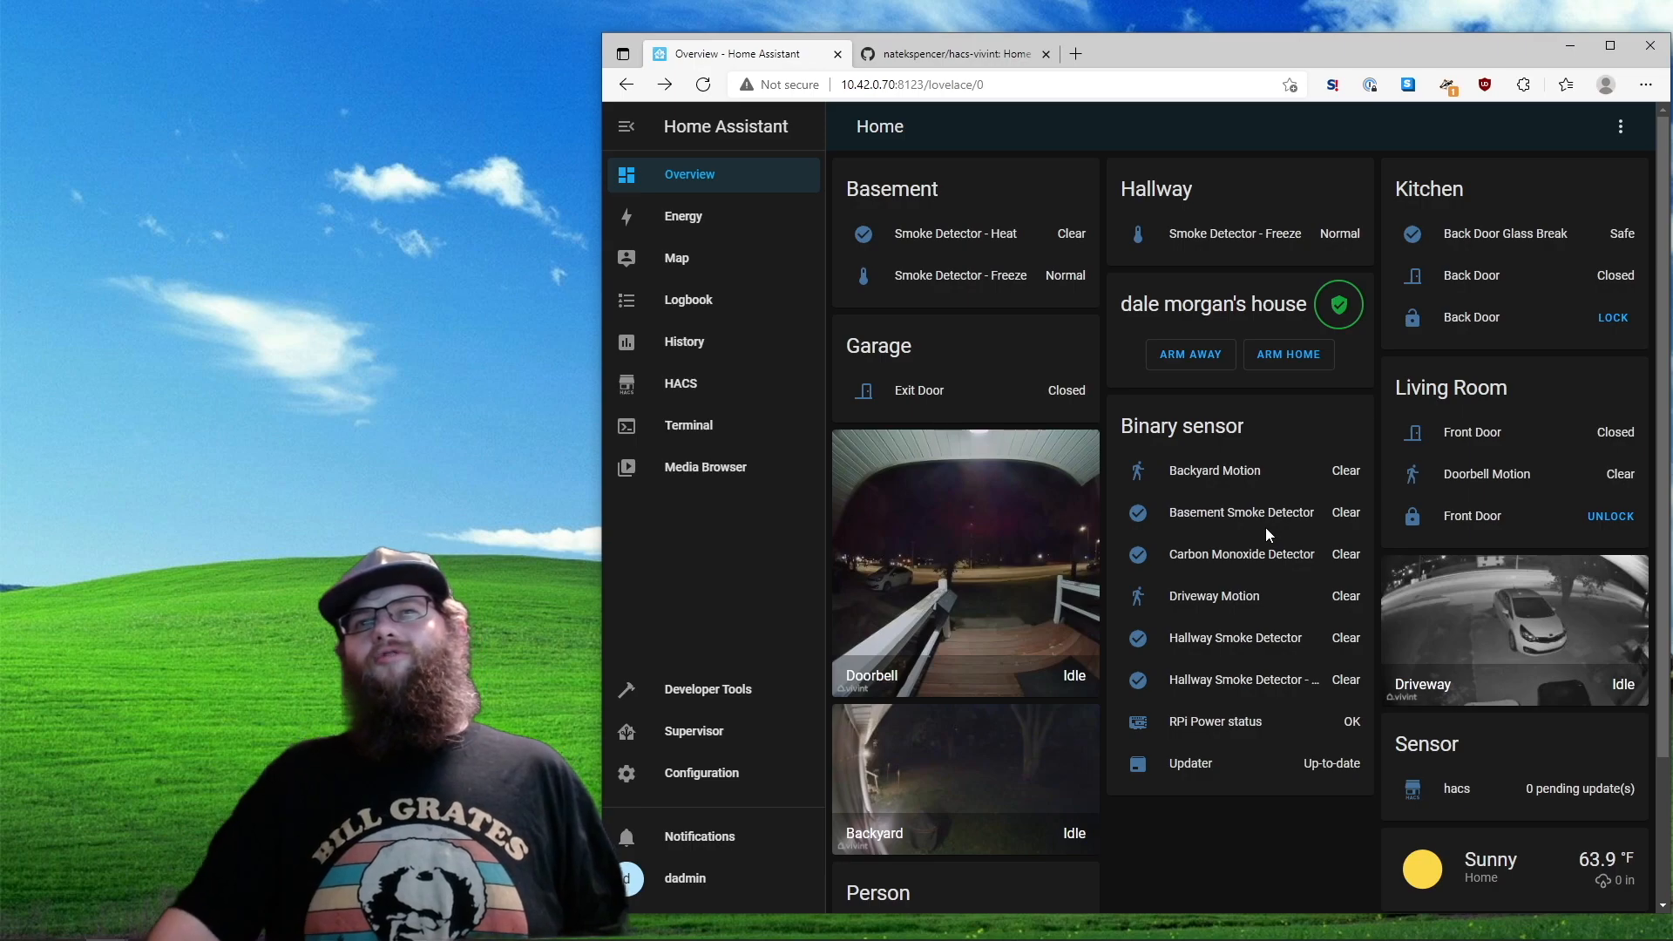
scroll("down", 3)
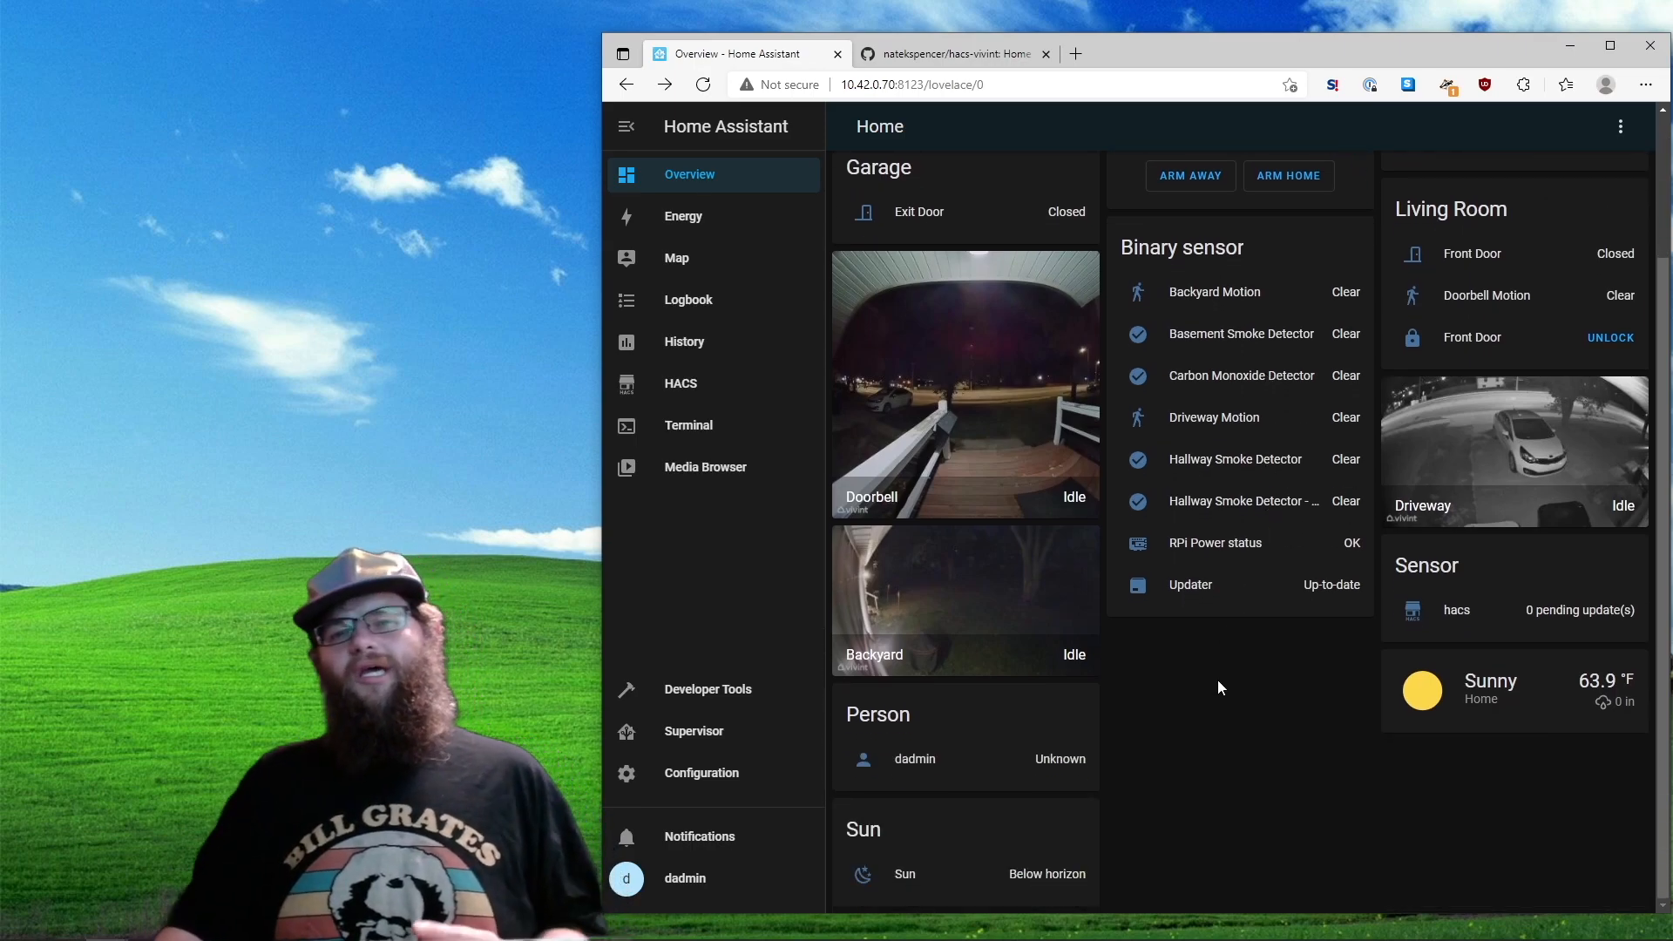